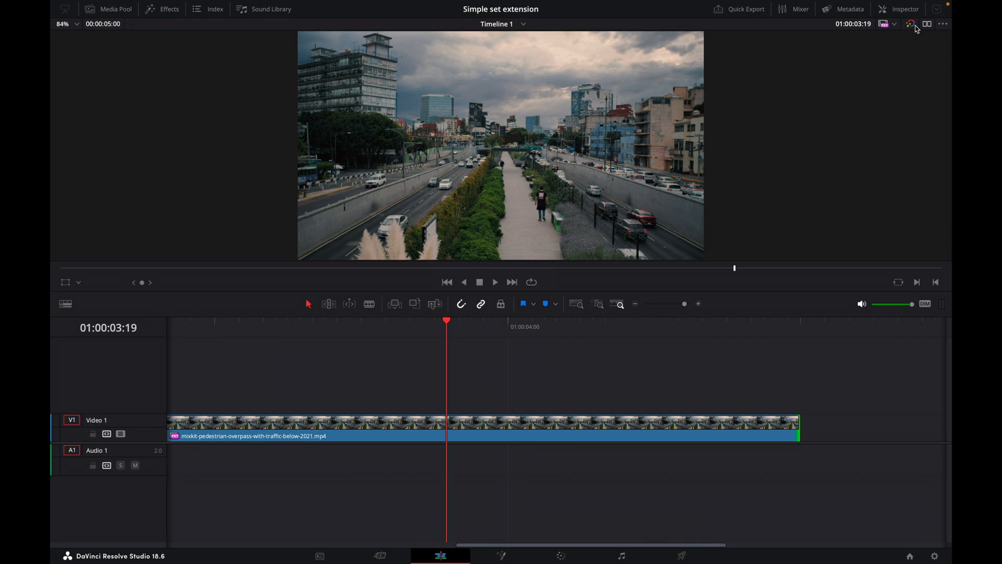
{"action": "mouse_move", "coordinate": [829, 35]}
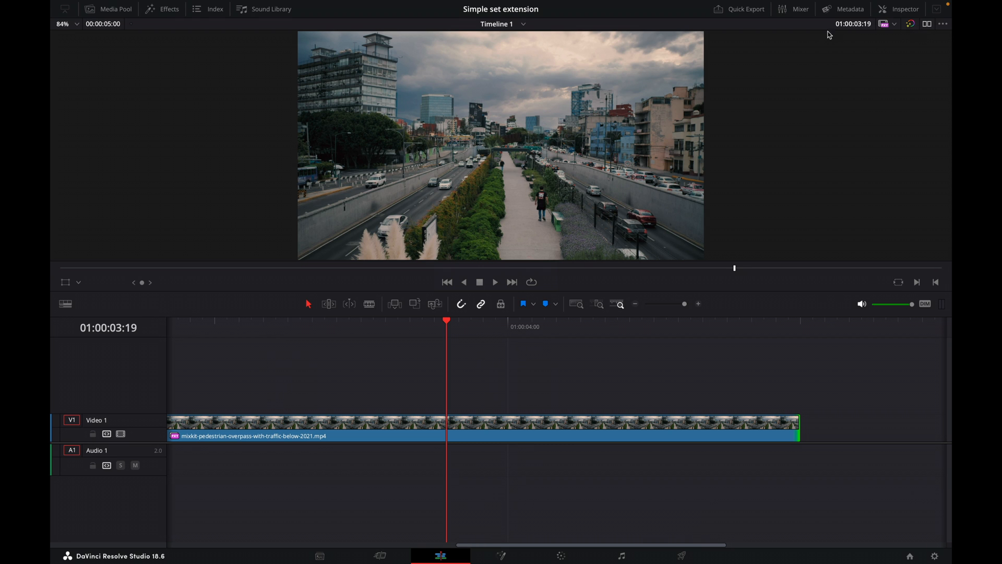
{"action": "mouse_move", "coordinate": [711, 373]}
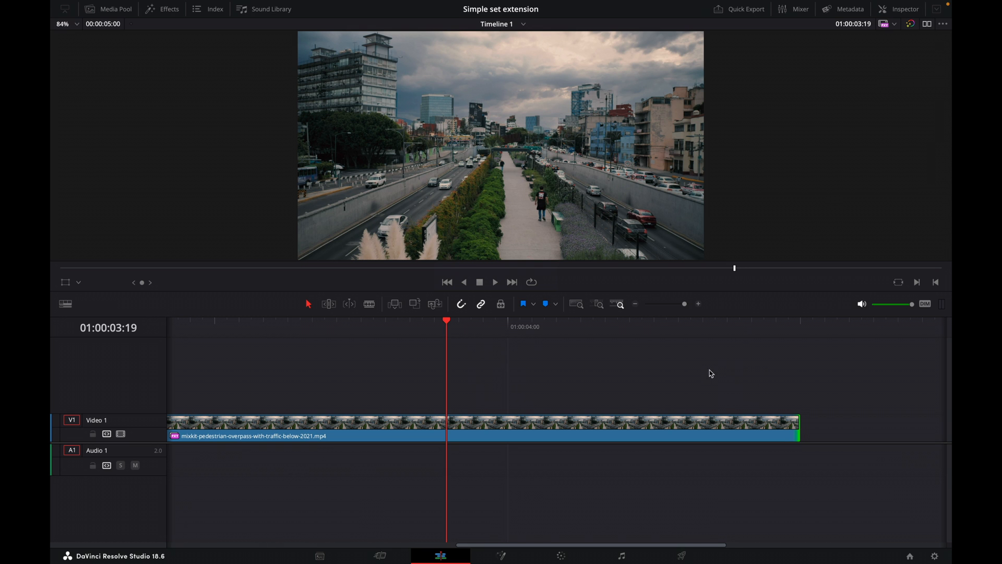
Convert the overpass clip on the Edit timeline into a Fusion clip with New Fusion Clip
{"action": "right_click", "coordinate": [542, 428]}
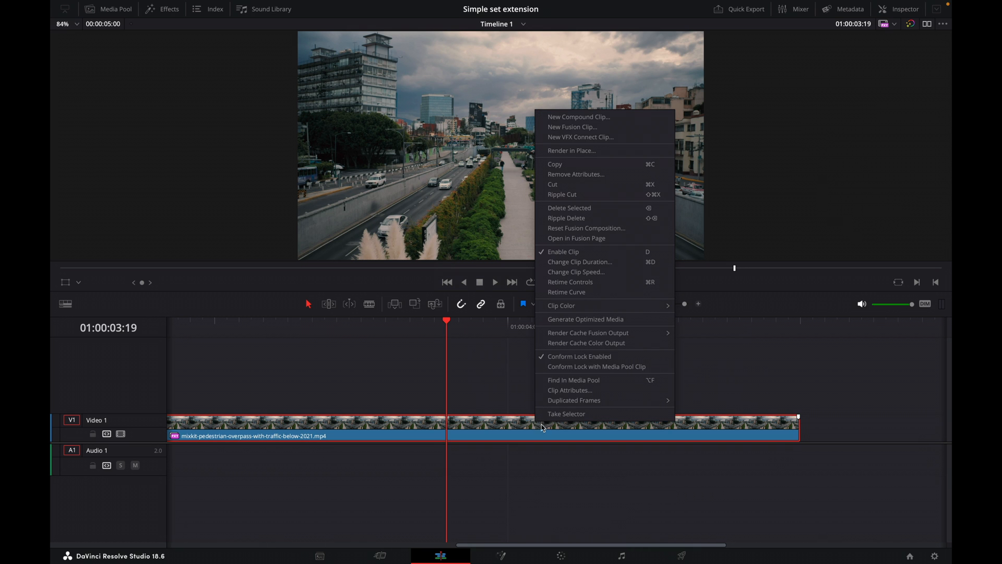
{"action": "mouse_move", "coordinate": [620, 132]}
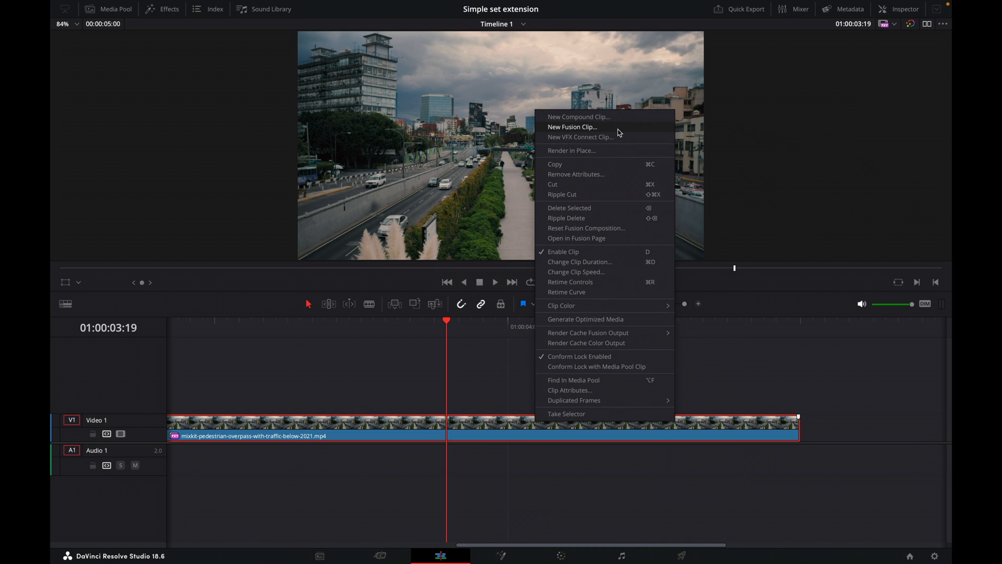
{"action": "left_click", "coordinate": [573, 127]}
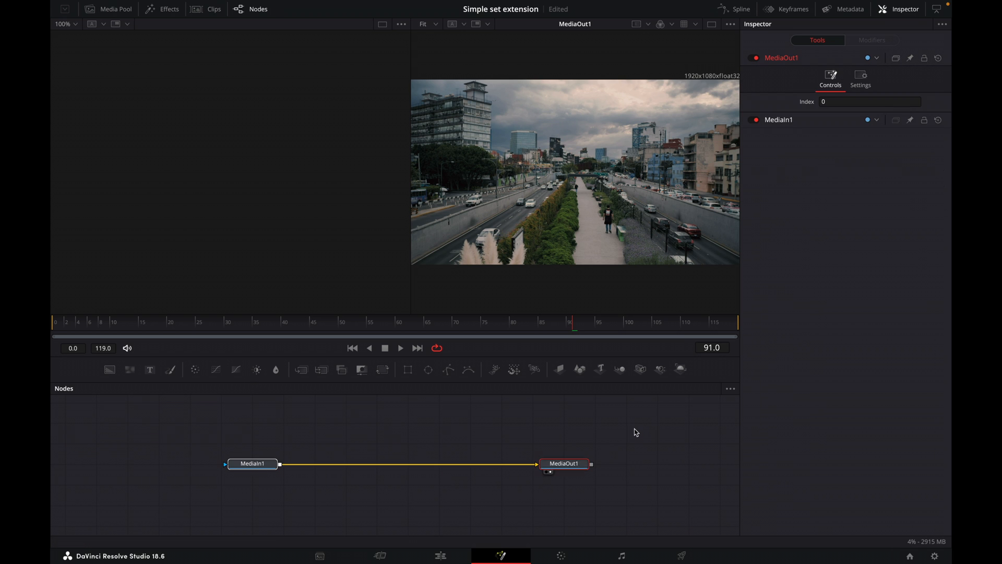
Rename the MediaIn1 input node to 'videoclip'
{"action": "left_click", "coordinate": [253, 463]}
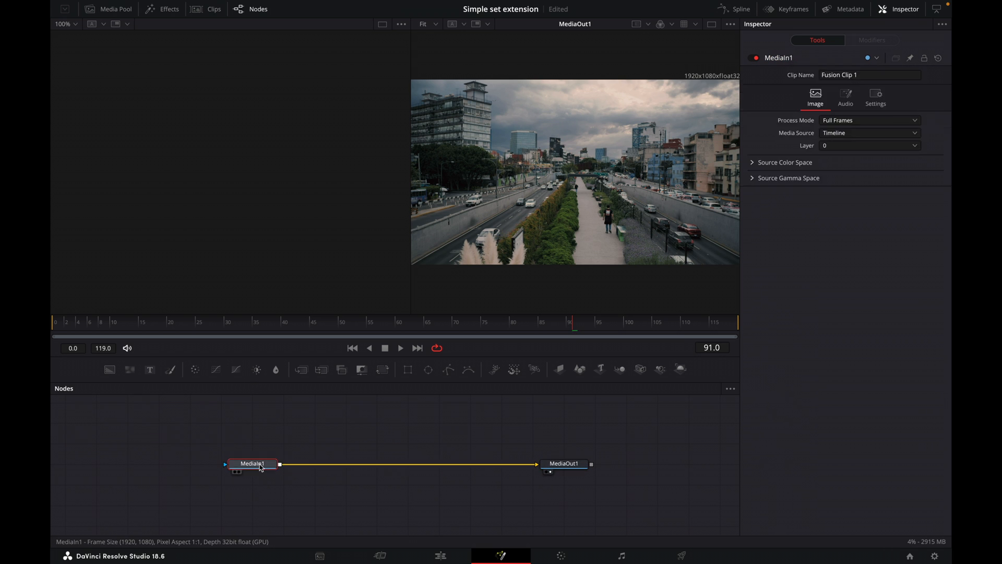
{"action": "right_click", "coordinate": [254, 464]}
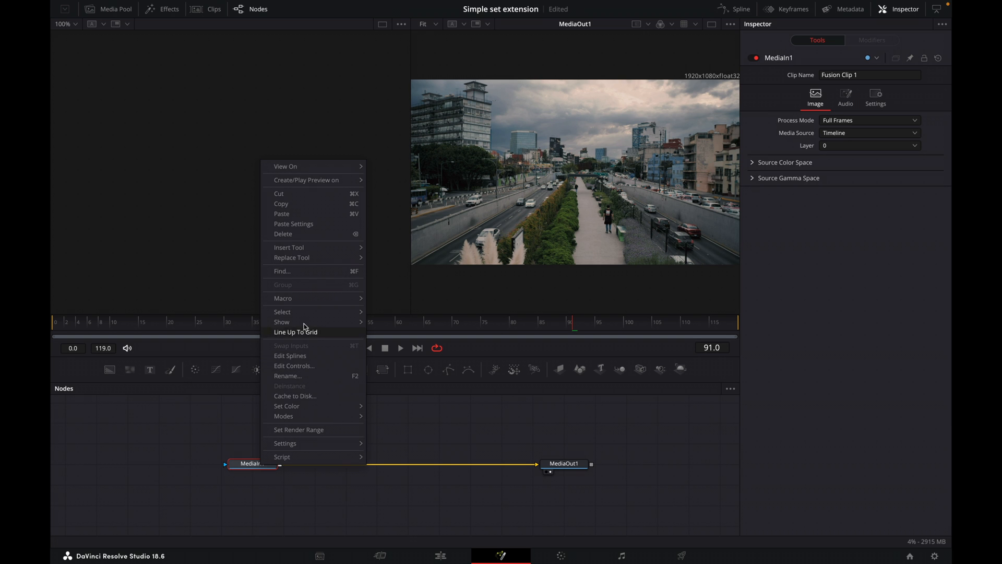
{"action": "left_click", "coordinate": [288, 376]}
{"action": "type", "text": "V"}
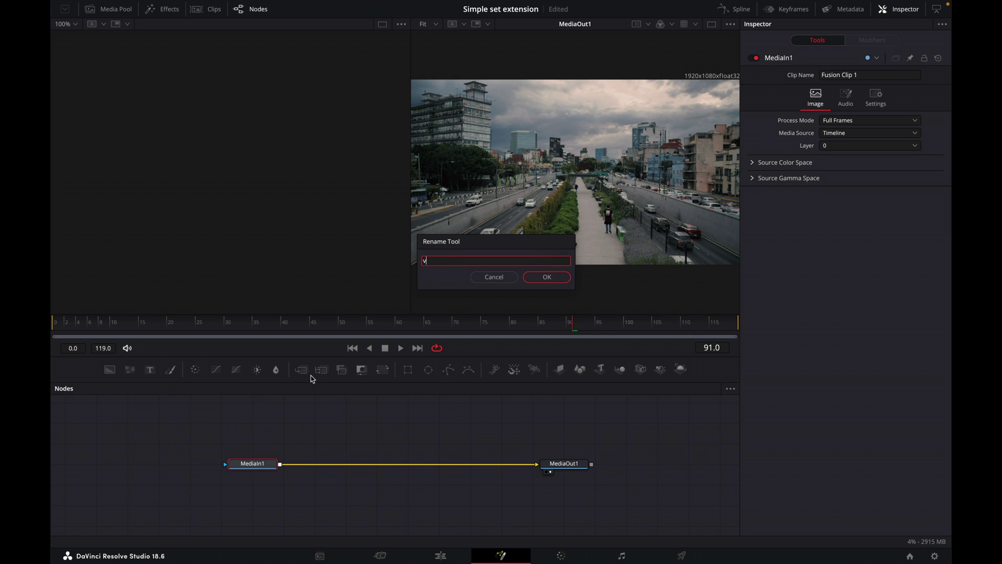
{"action": "type", "text": "ide"}
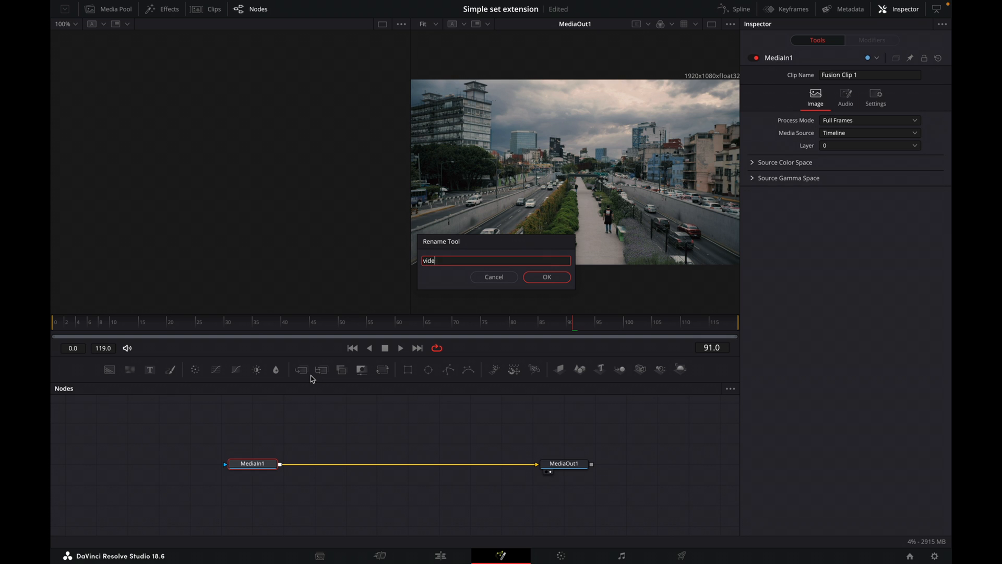
{"action": "type", "text": "oclip"}
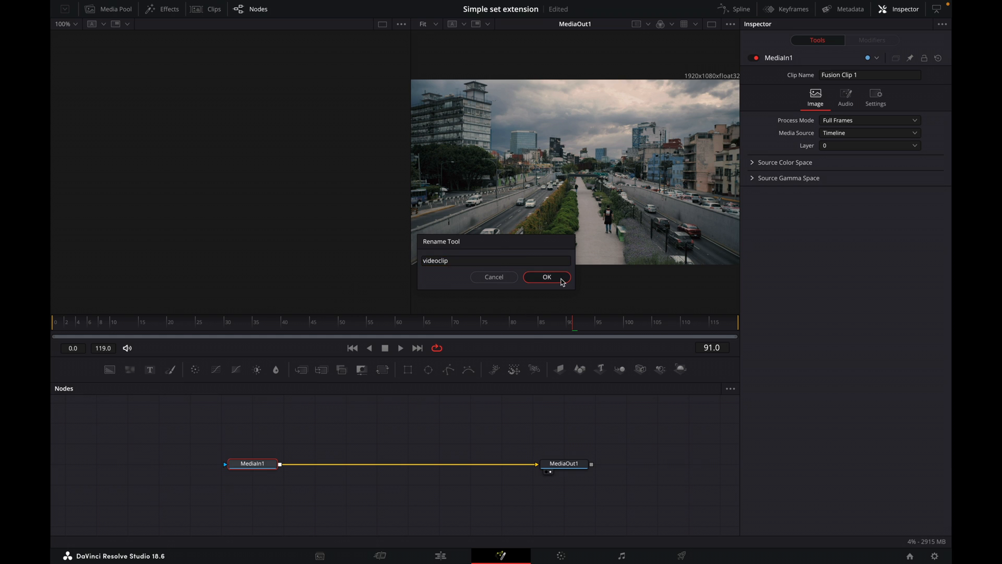
{"action": "left_click", "coordinate": [546, 277]}
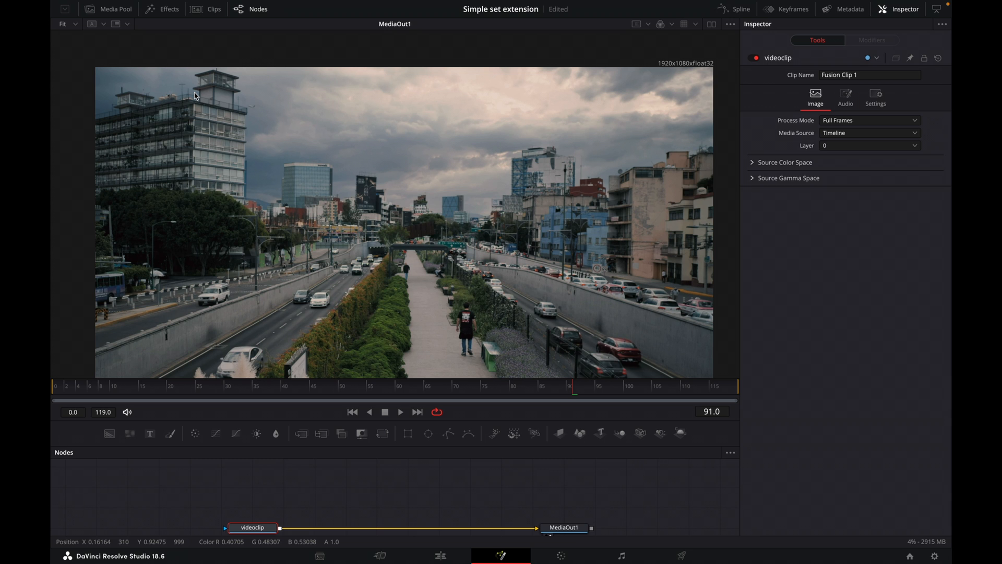
{"action": "mouse_move", "coordinate": [248, 315]}
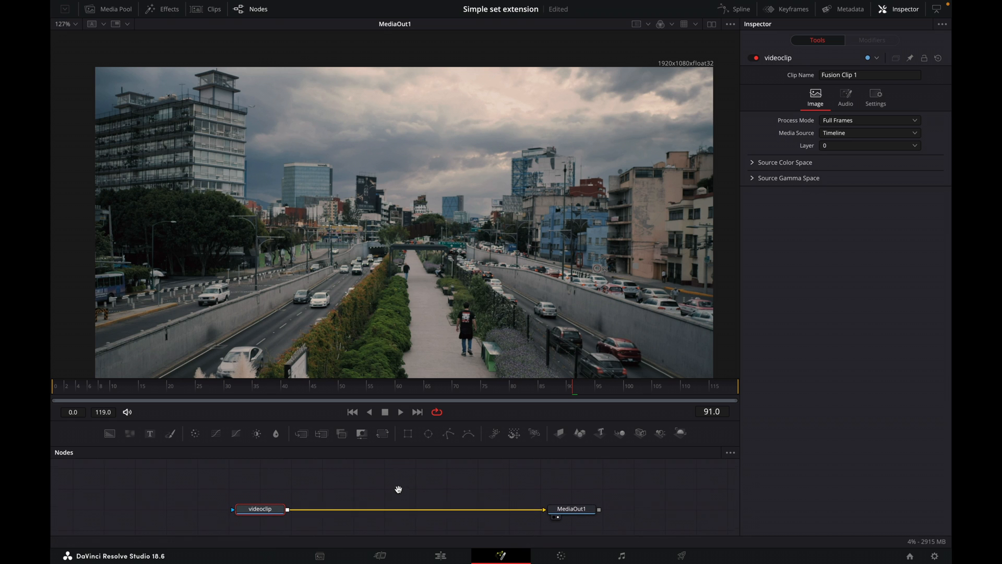
{"action": "mouse_move", "coordinate": [415, 439]}
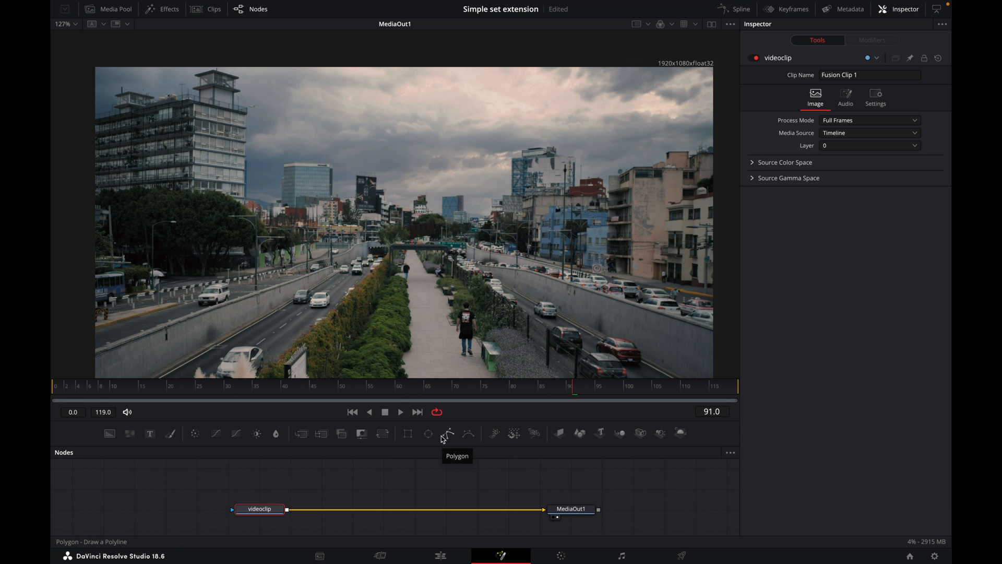
{"action": "mouse_move", "coordinate": [447, 449]}
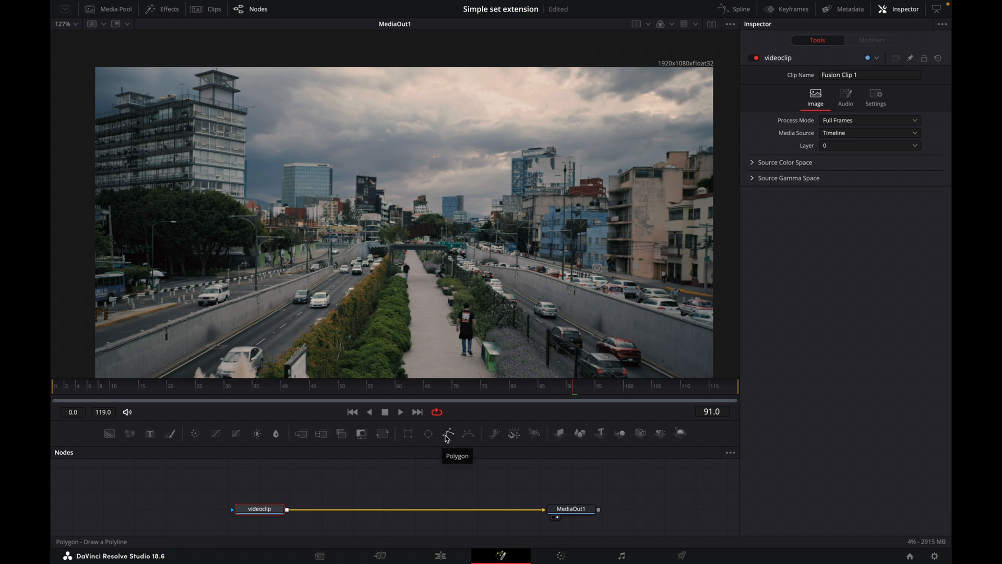
Trace Polygon mask points along the left-hand building rooftops in the viewer
{"action": "left_click", "coordinate": [447, 433]}
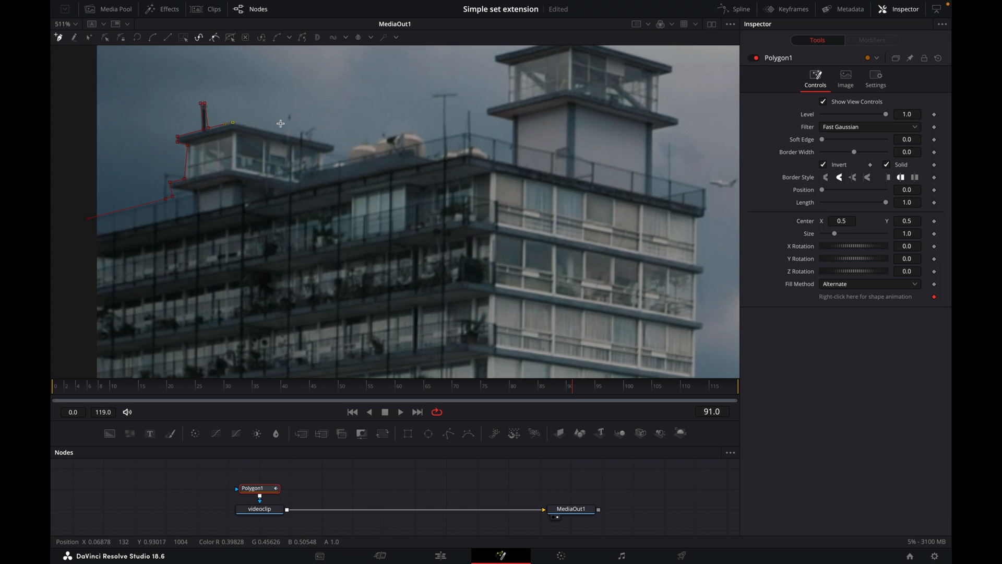
{"action": "left_click_drag", "start_coordinate": [232, 122], "coordinate": [331, 149]}
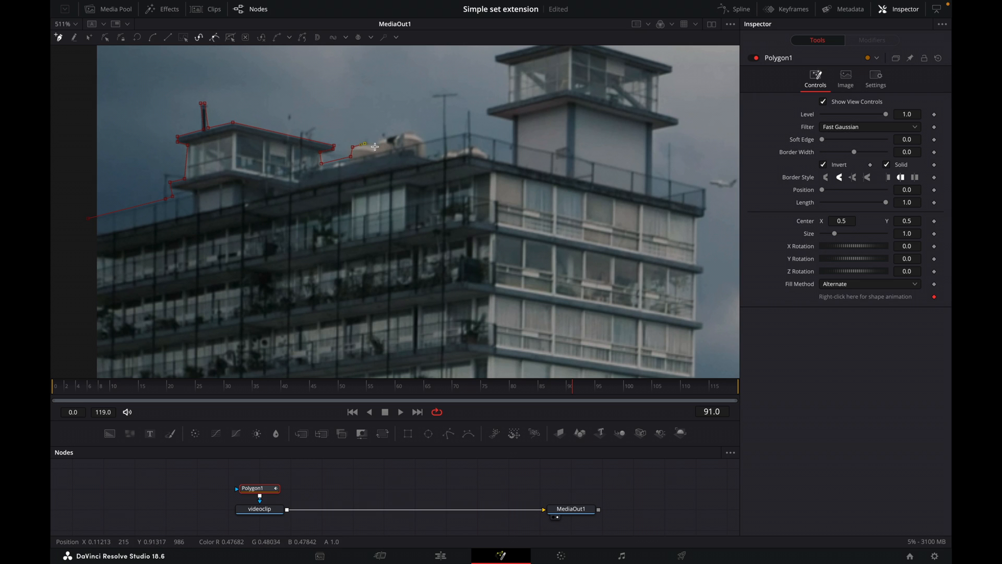
{"action": "left_click_drag", "start_coordinate": [352, 148], "coordinate": [396, 136]}
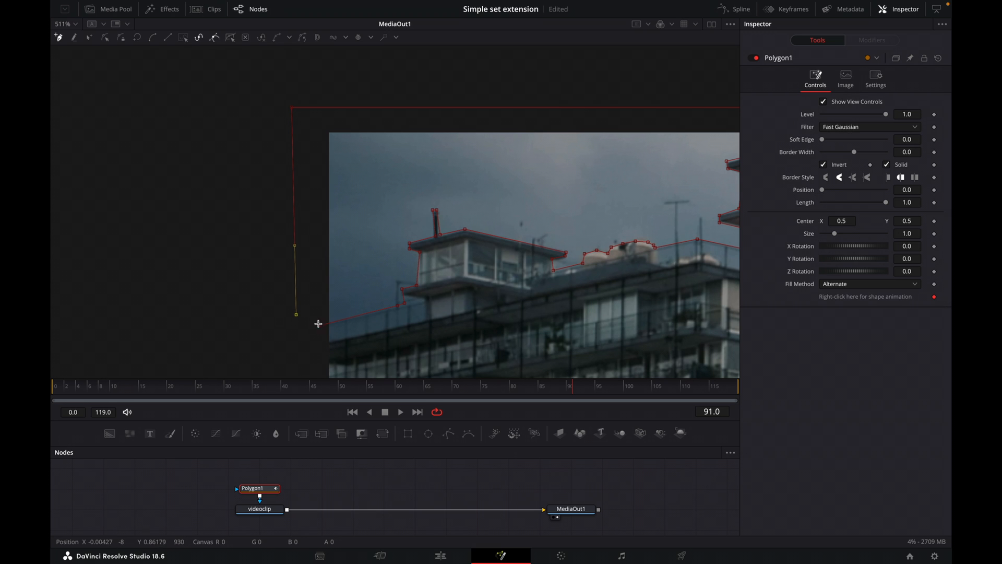
{"action": "mouse_move", "coordinate": [322, 327]}
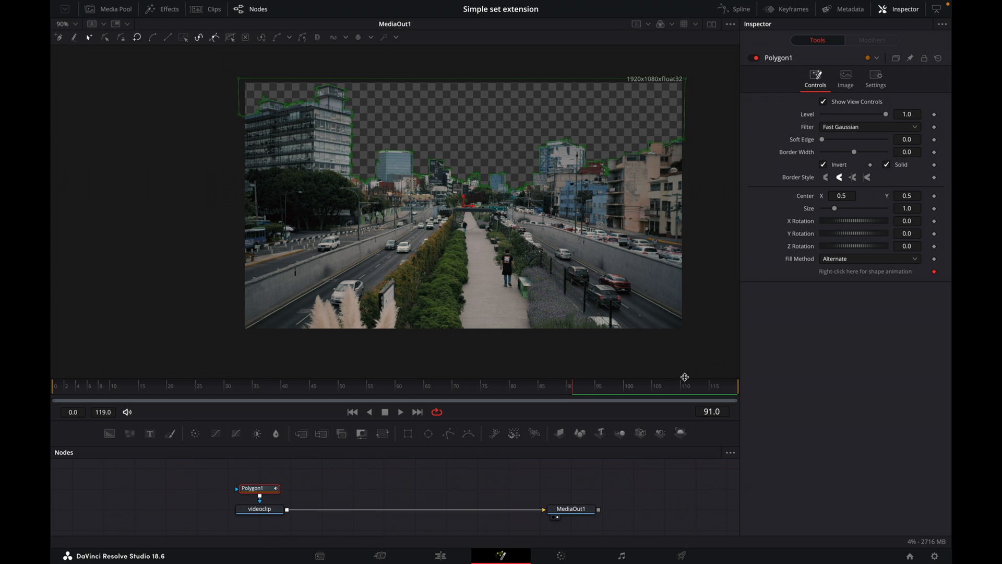
{"action": "mouse_move", "coordinate": [524, 436]}
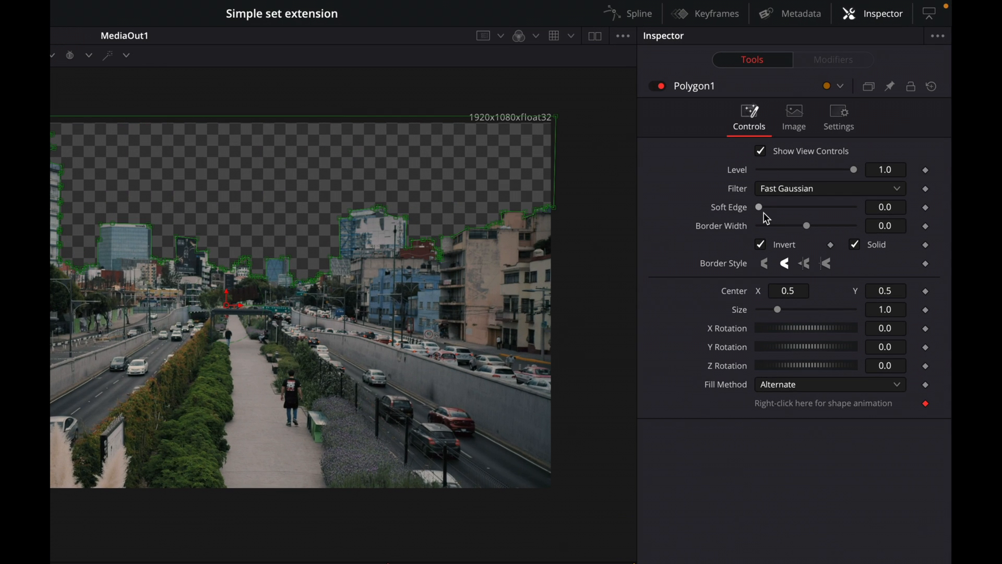
{"action": "mouse_move", "coordinate": [925, 223]}
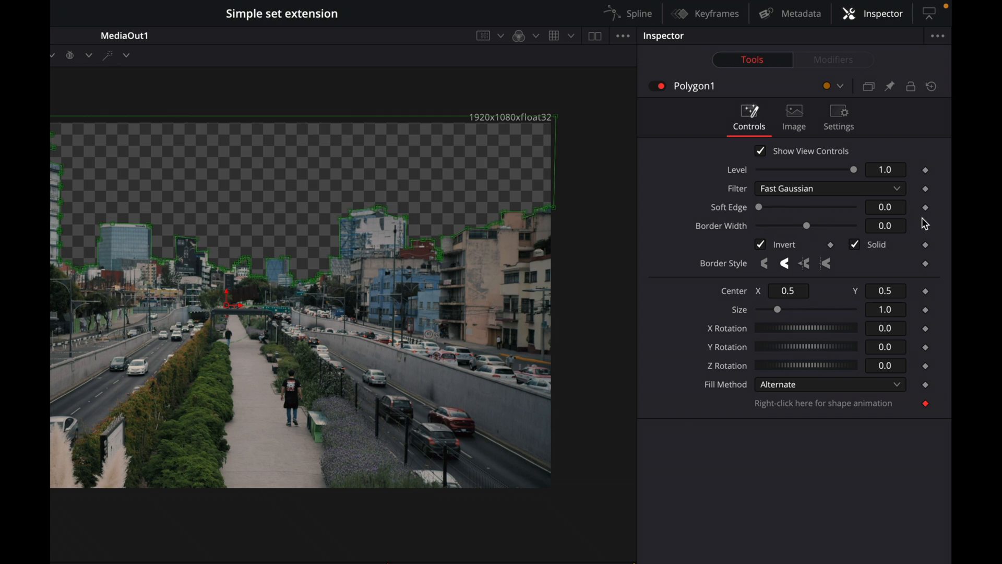
Set the polygon mask's Soft Edge to 0.001
{"action": "left_click", "coordinate": [886, 206]}
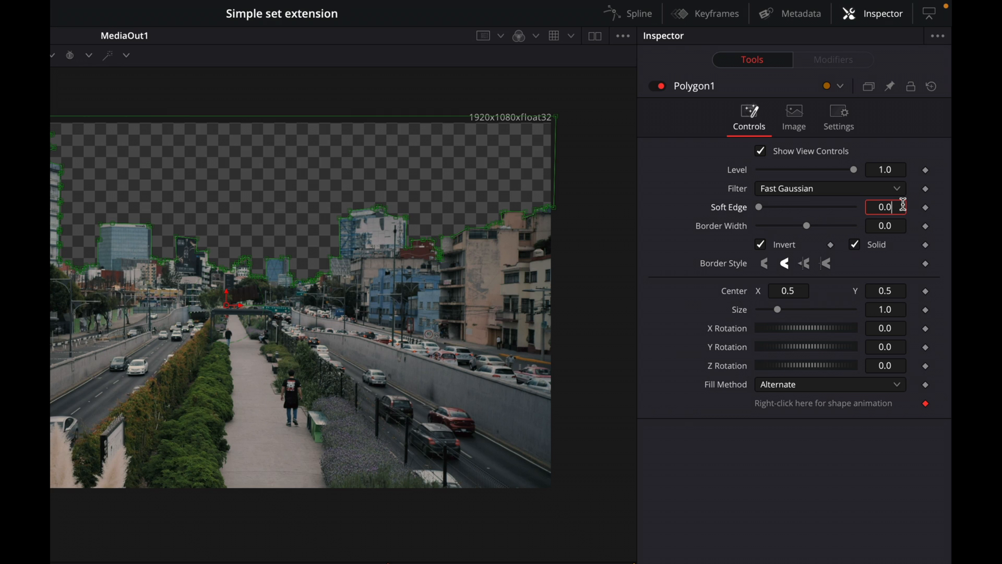
{"action": "type", "text": "0.001"}
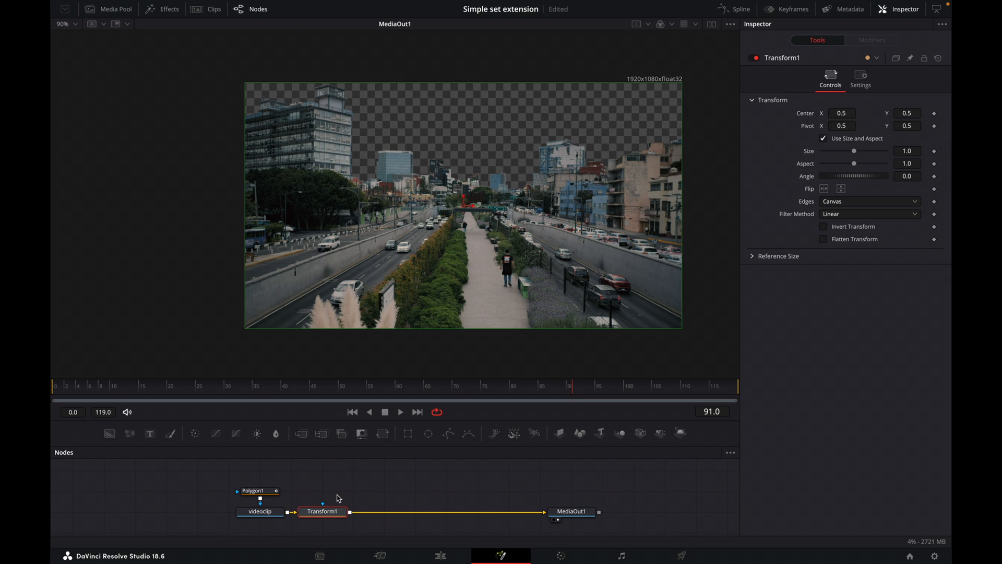
{"action": "mouse_move", "coordinate": [324, 511]}
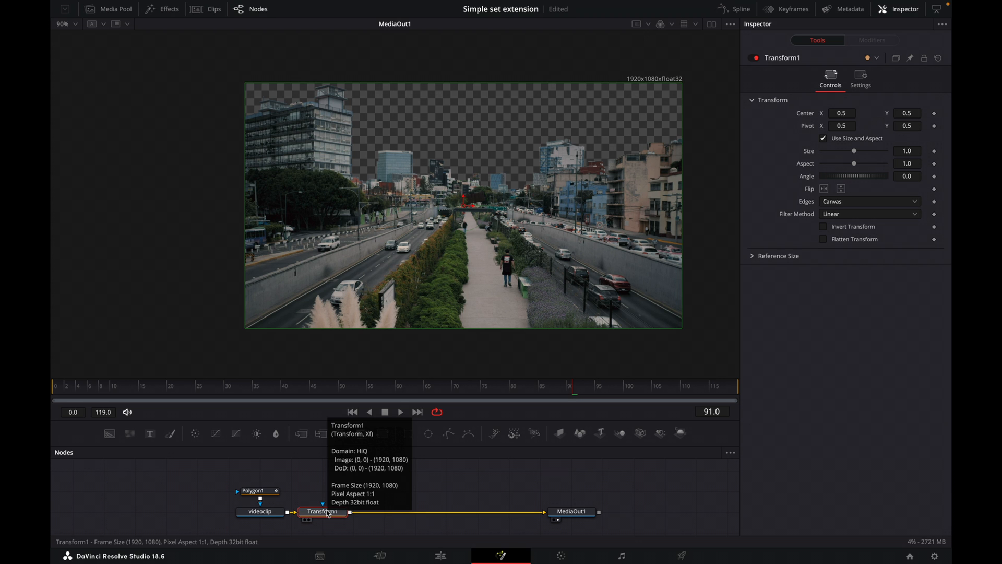
{"action": "mouse_move", "coordinate": [453, 244]}
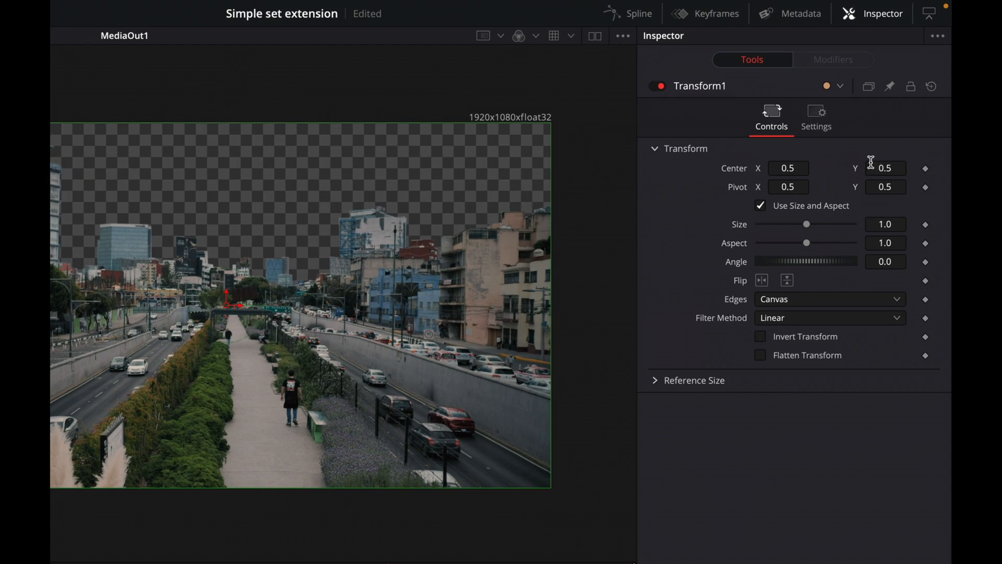
Lower the Transform node's Center Y to about 0.23
{"action": "type", "text": "0.287"}
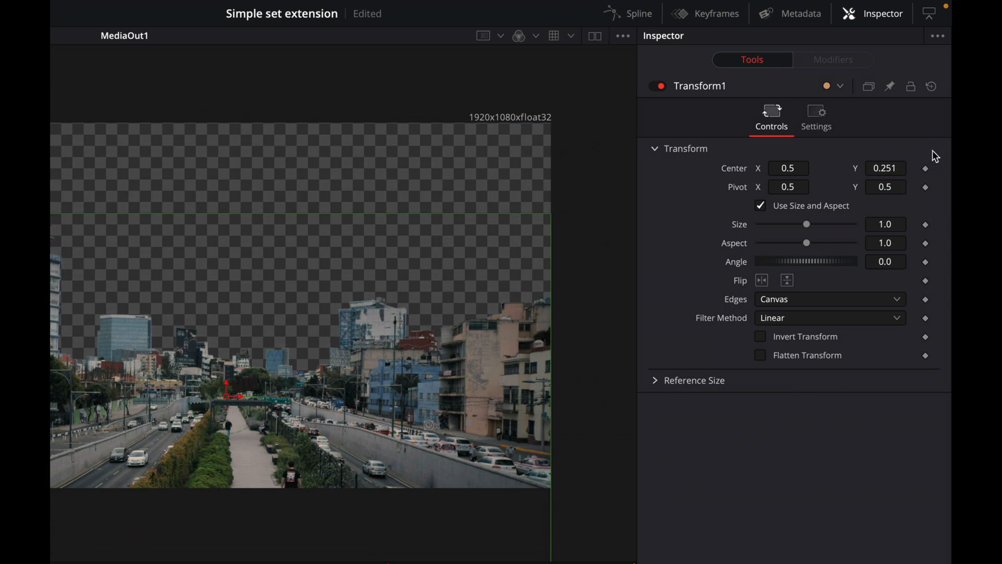
{"action": "type", "text": "0.2"}
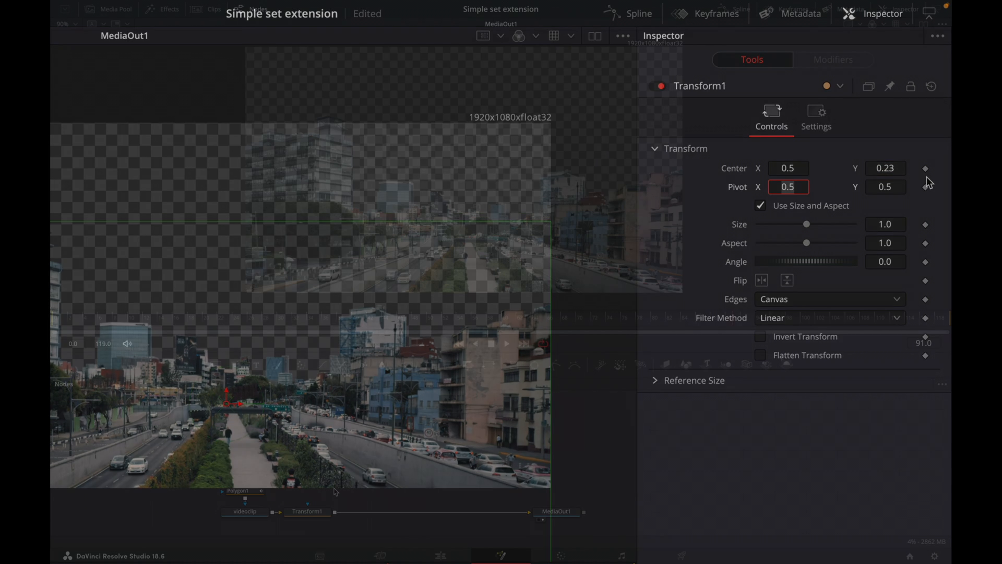
Bring the skyscrapers footage from the Media Pool into the node graph
{"action": "left_click", "coordinate": [895, 14]}
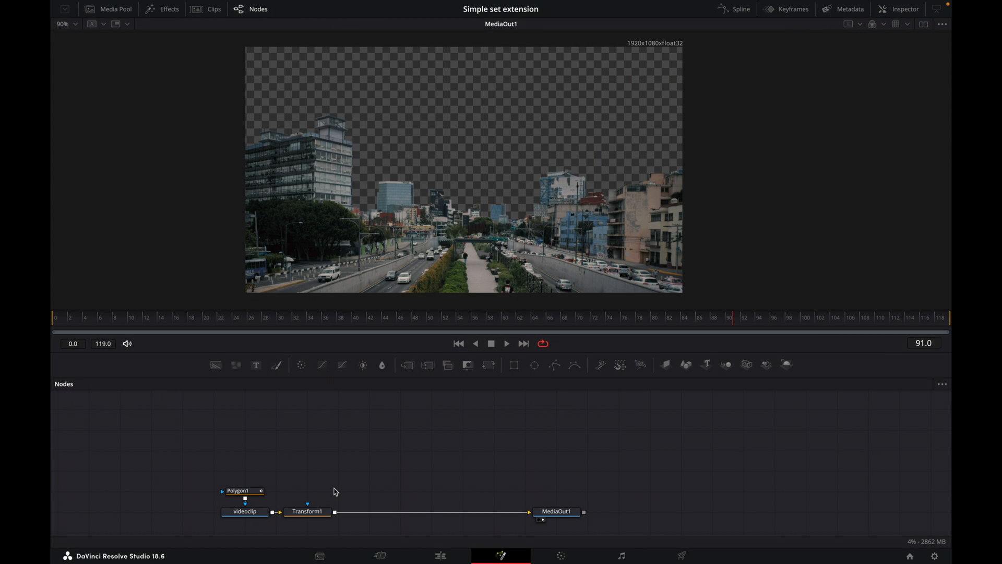
{"action": "mouse_move", "coordinate": [352, 443]}
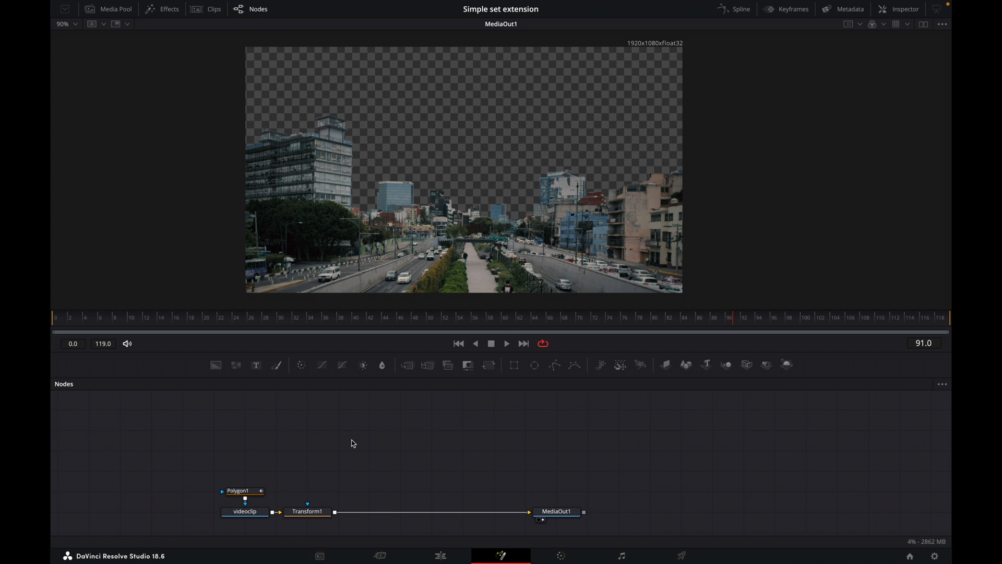
{"action": "mouse_move", "coordinate": [340, 449]}
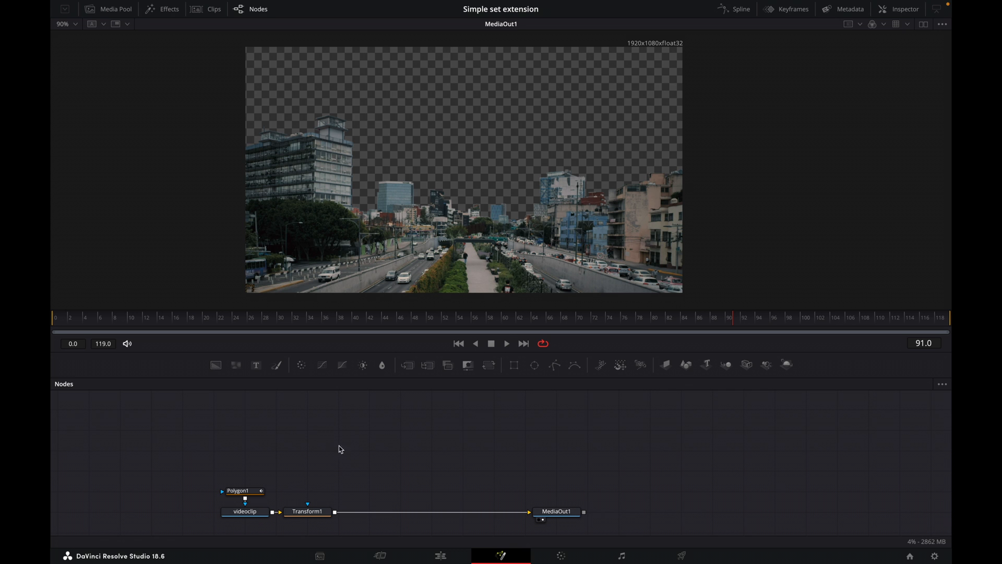
{"action": "left_click", "coordinate": [112, 9]}
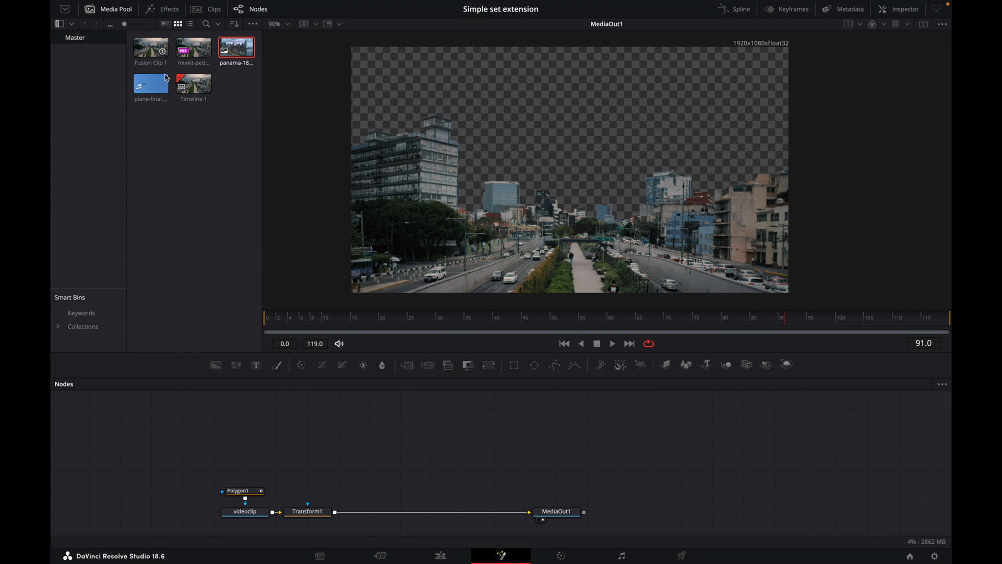
{"action": "mouse_move", "coordinate": [245, 49]}
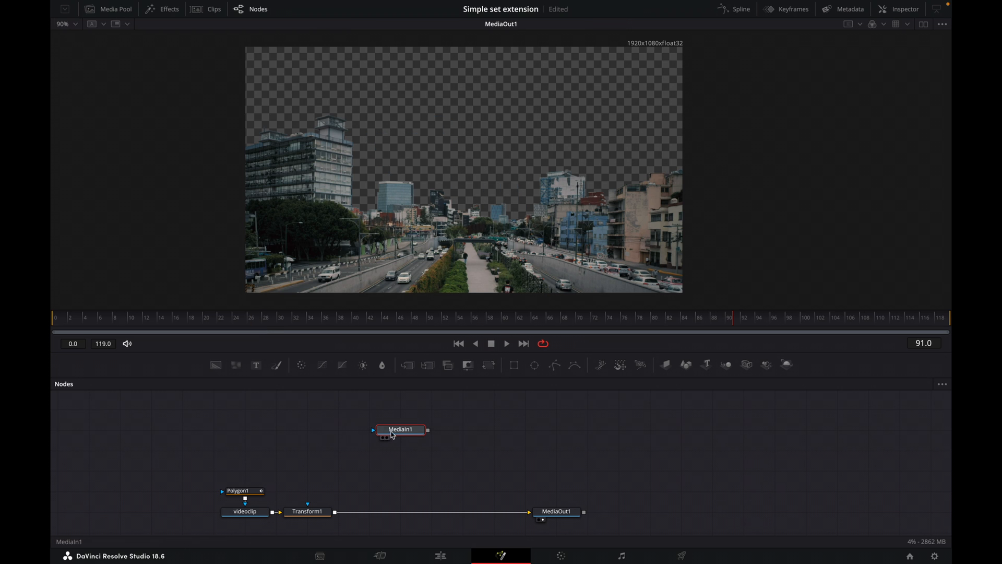
{"action": "double_click", "coordinate": [400, 429]}
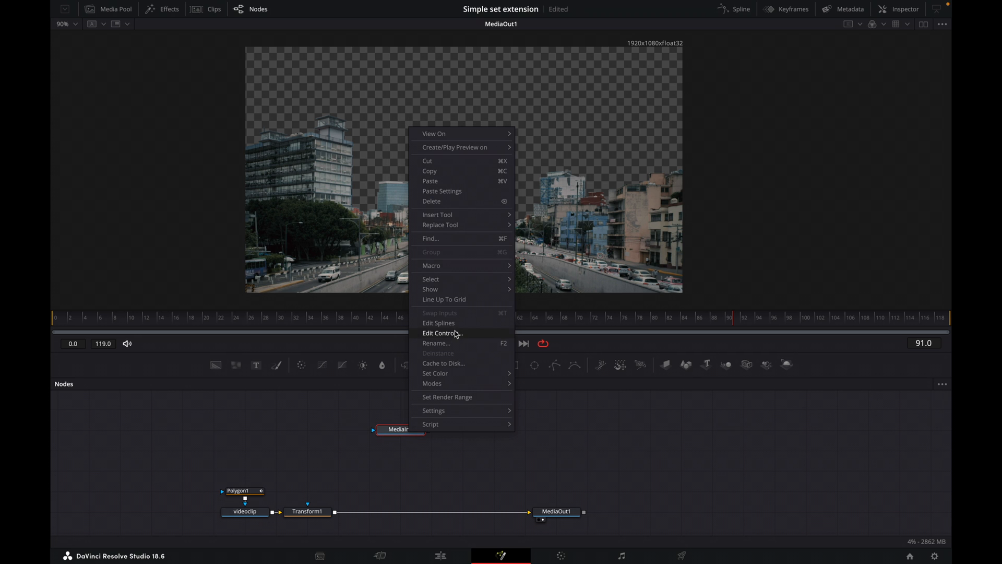
Rename the new media input node to 'skyscrapers' and nudge it left
{"action": "left_click", "coordinate": [436, 343]}
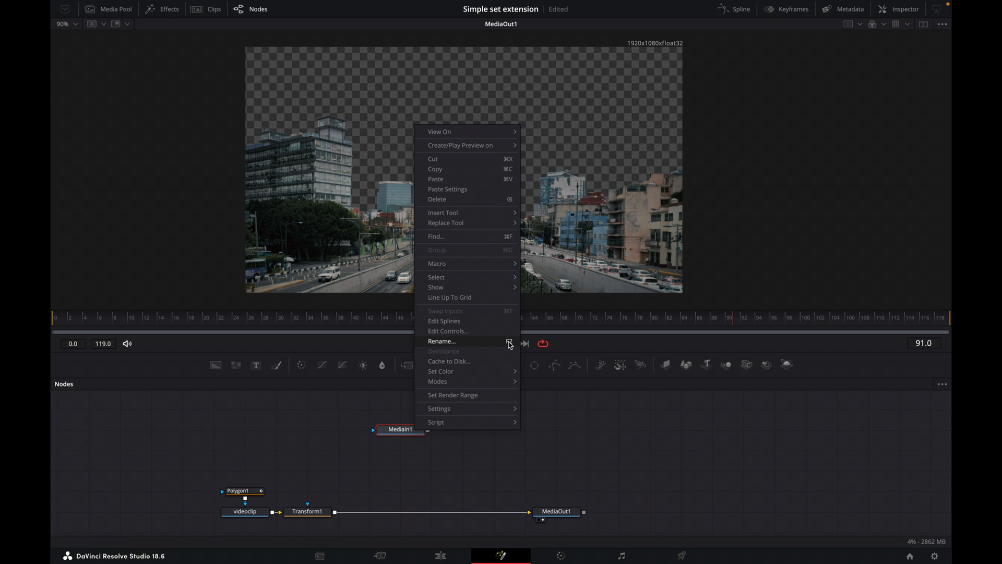
{"action": "left_click", "coordinate": [441, 341]}
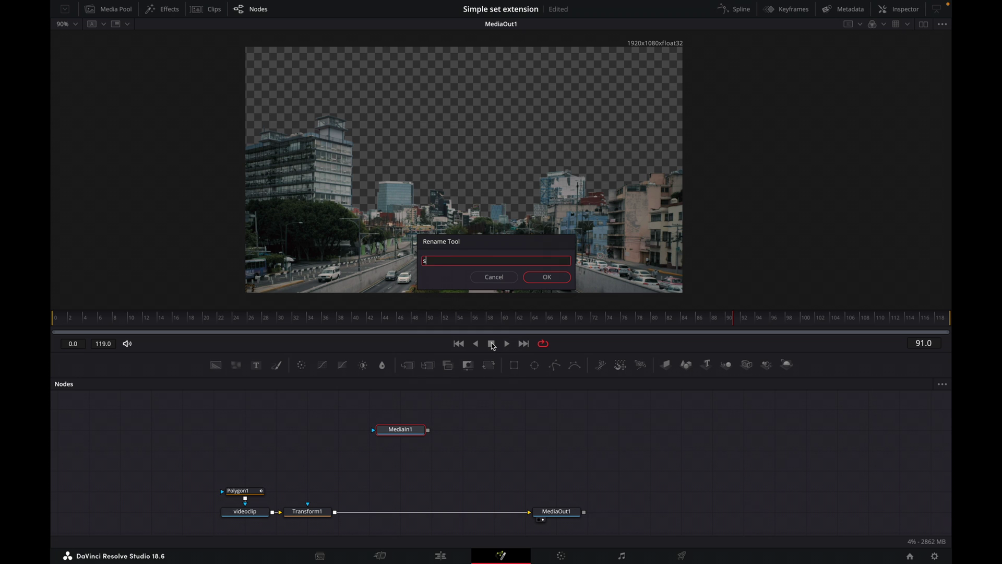
{"action": "type", "text": "kyscrp"}
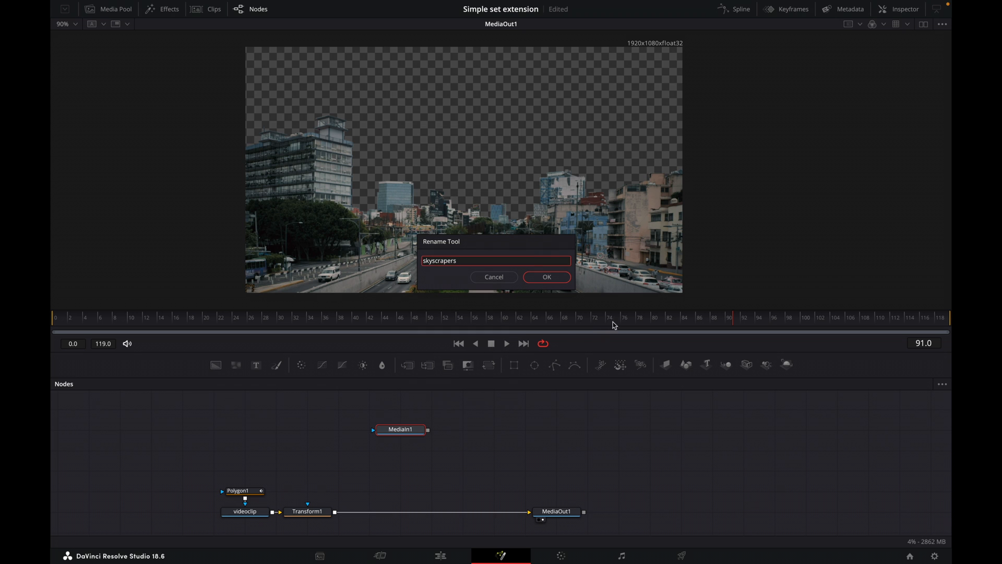
{"action": "left_click", "coordinate": [546, 277]}
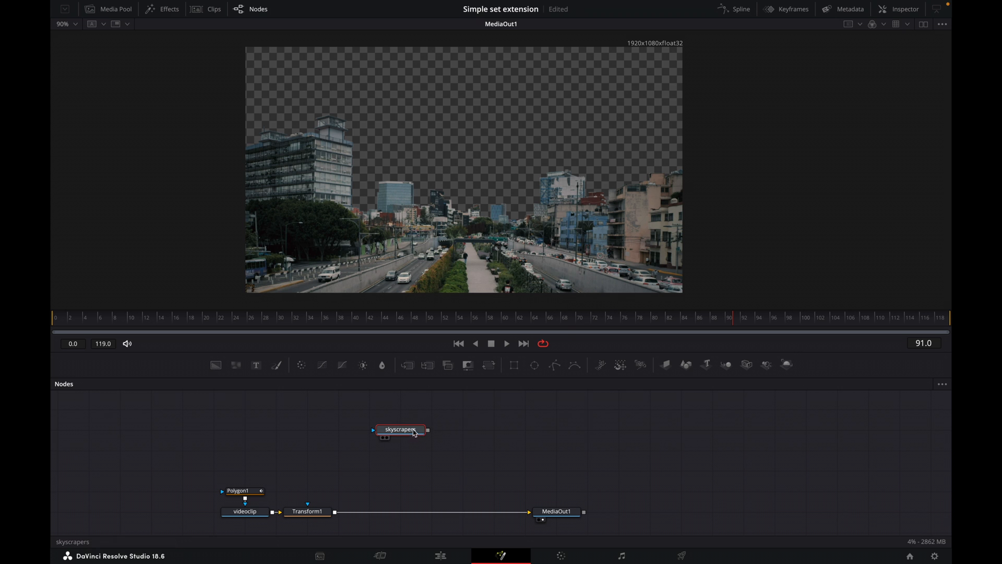
{"action": "left_click", "coordinate": [429, 432]}
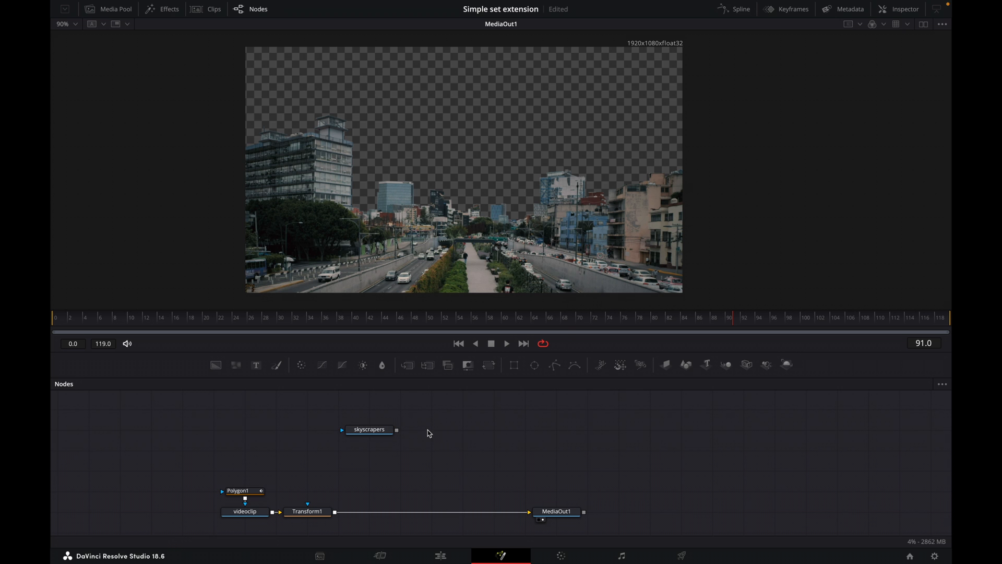
Merge skyscrapers over a Background node, then combine Merge1 with Transform1 into Merge2
{"action": "left_click", "coordinate": [369, 429]}
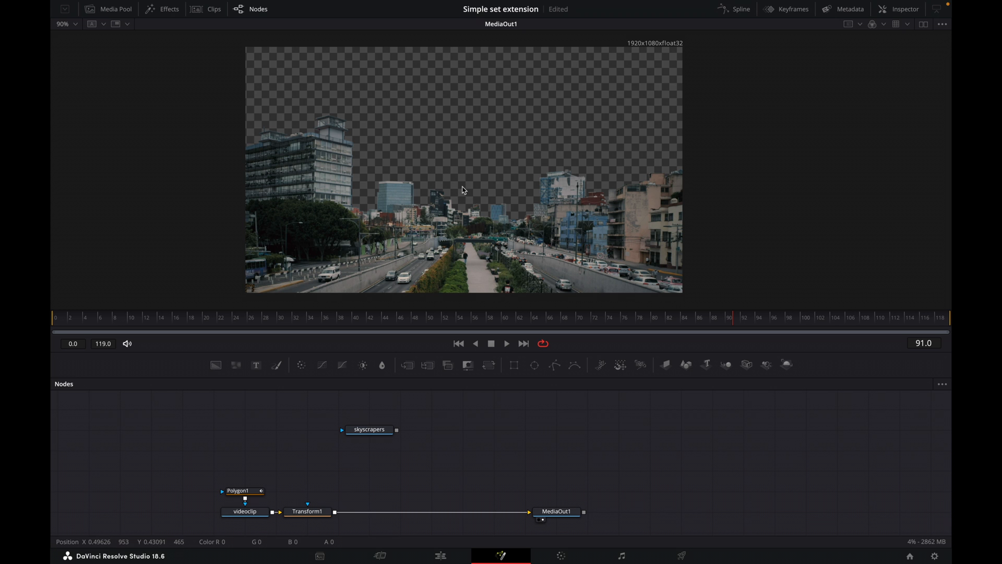
{"action": "mouse_move", "coordinate": [632, 53]}
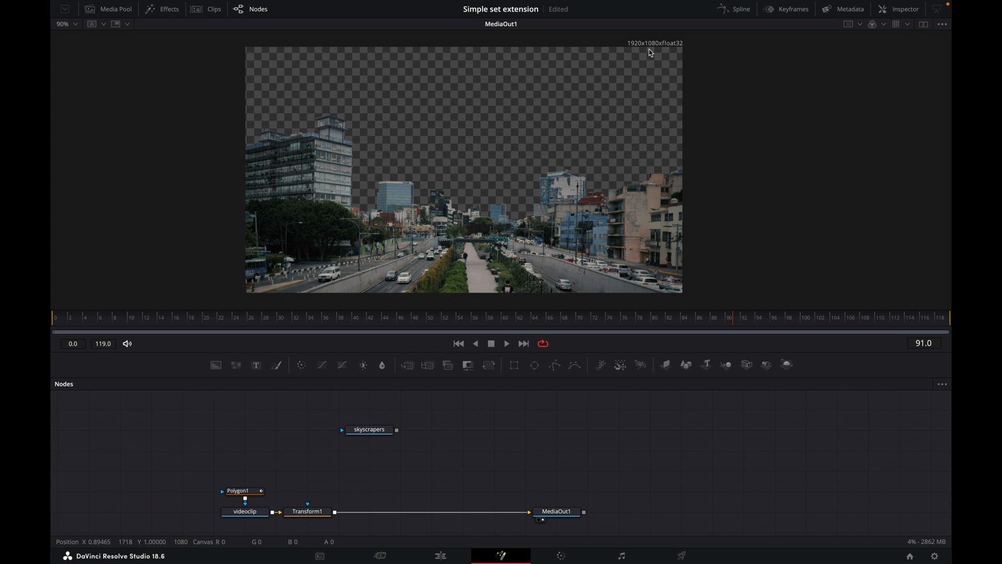
{"action": "mouse_move", "coordinate": [368, 430]}
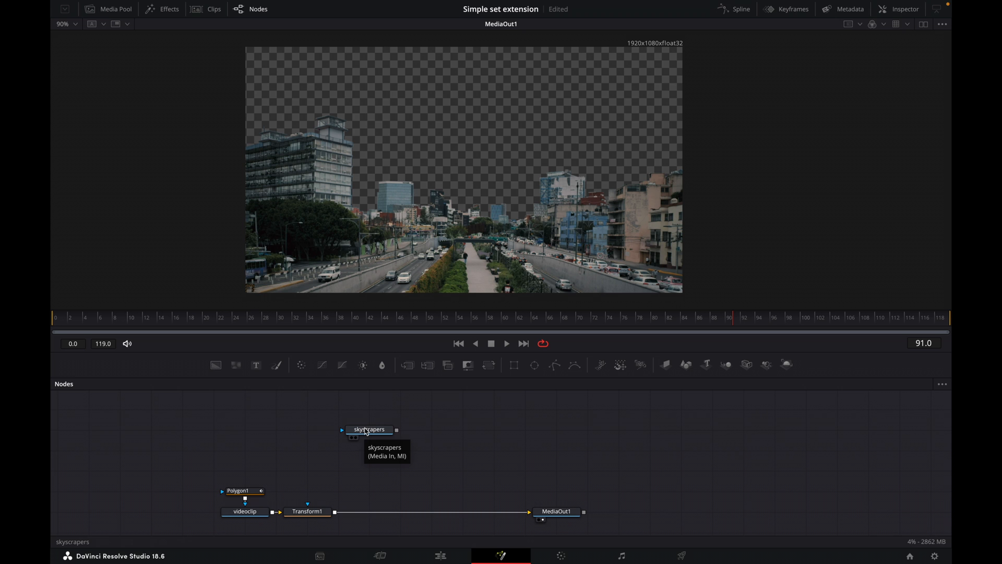
{"action": "mouse_move", "coordinate": [505, 115]}
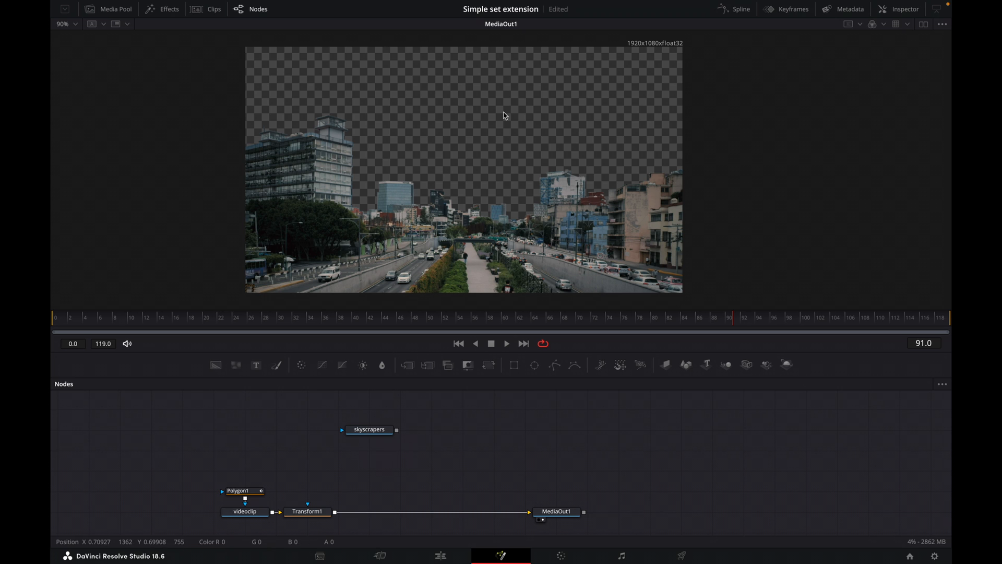
{"action": "left_click", "coordinate": [370, 429]}
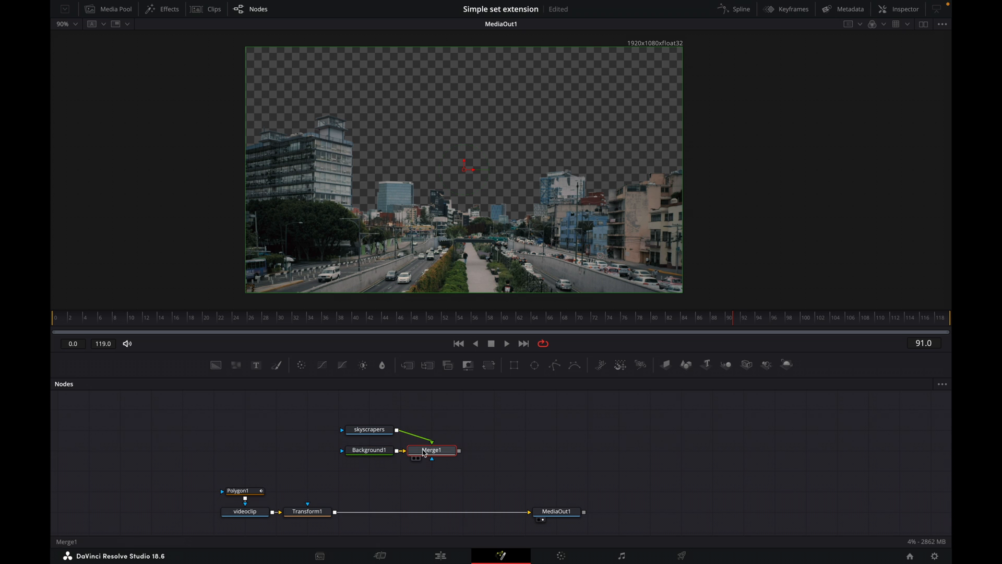
{"action": "mouse_move", "coordinate": [384, 289]}
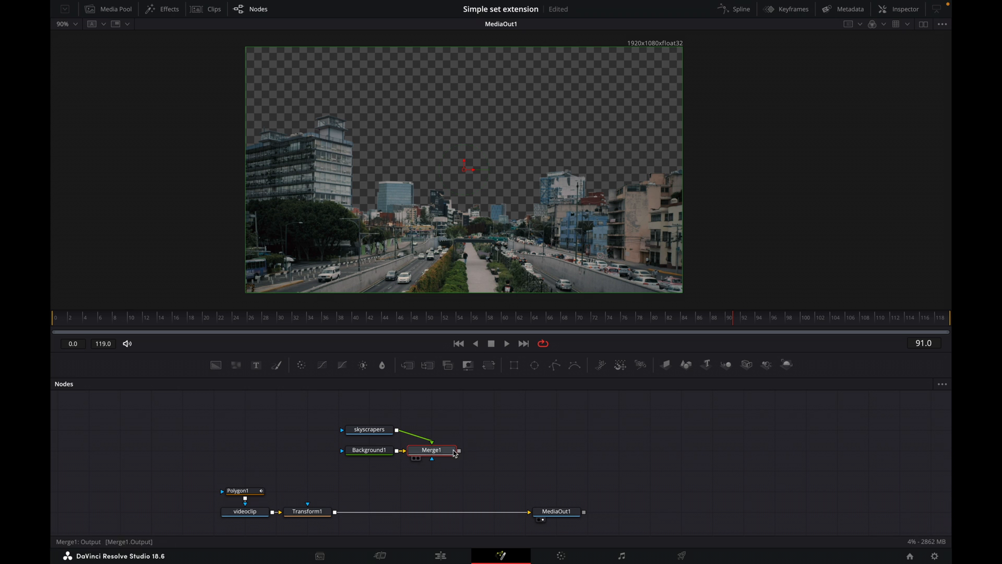
{"action": "left_click_drag", "start_coordinate": [459, 450], "coordinate": [347, 504]}
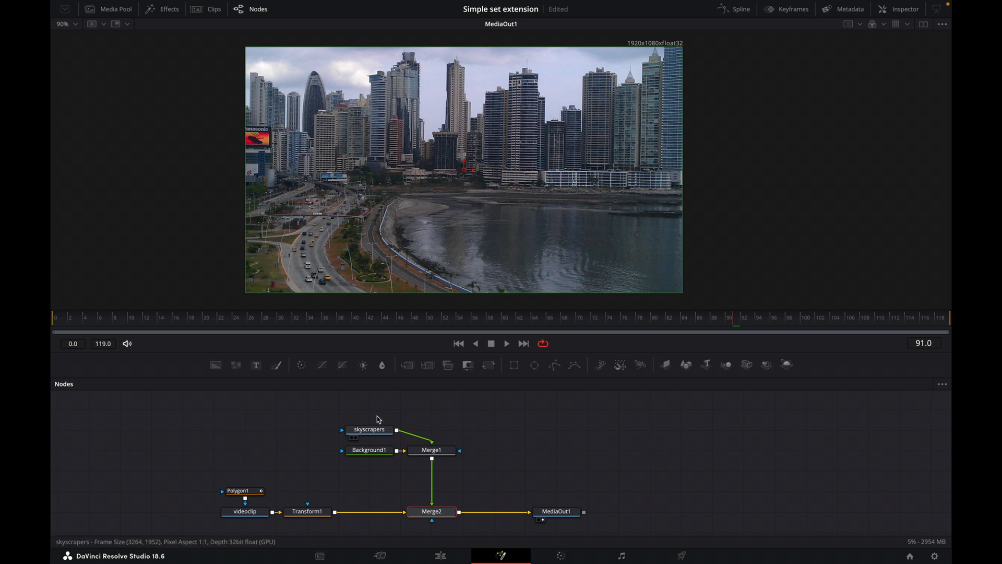
{"action": "left_click", "coordinate": [306, 511]}
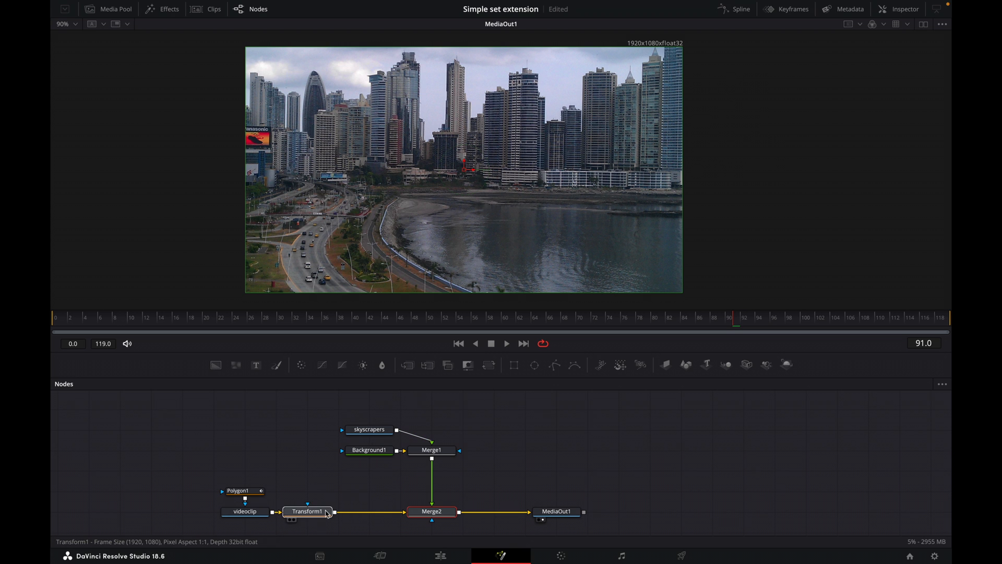
{"action": "left_click", "coordinate": [370, 430]}
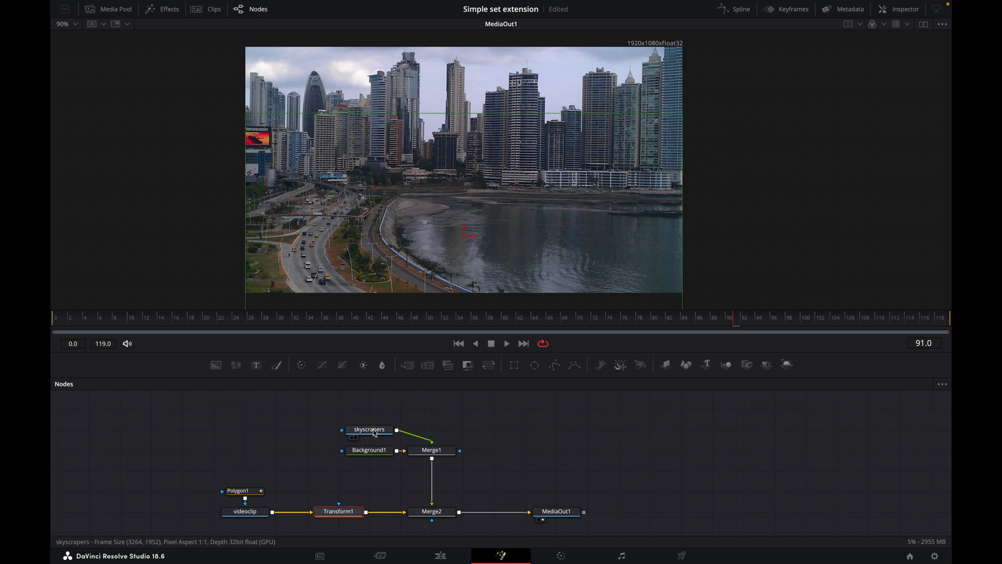
{"action": "left_click", "coordinate": [370, 450]}
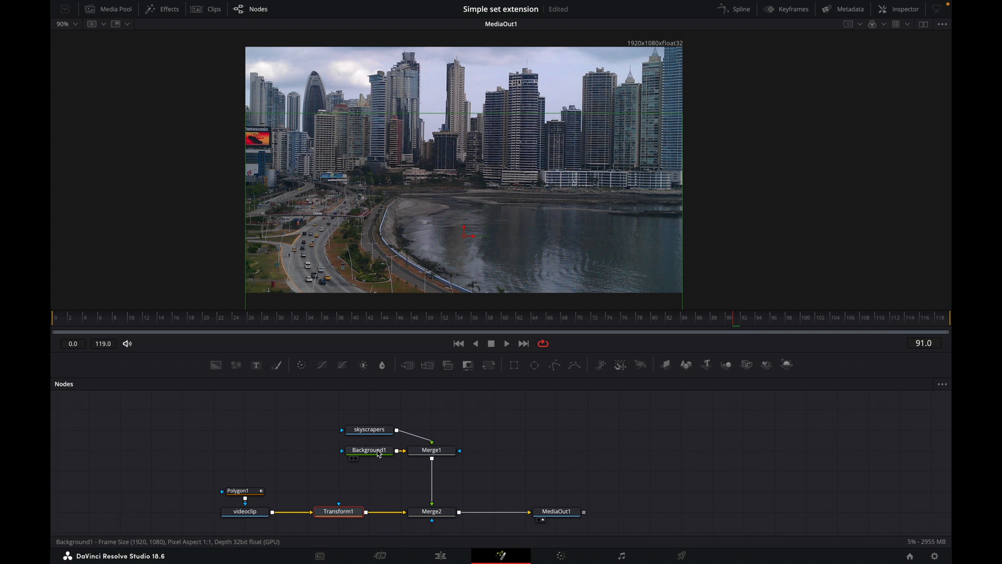
{"action": "mouse_move", "coordinate": [430, 494]}
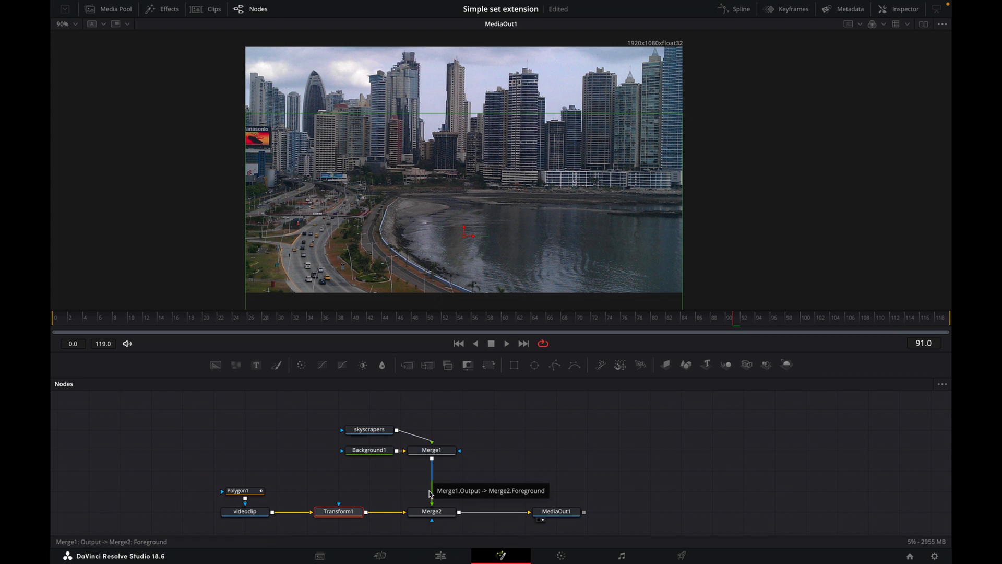
{"action": "mouse_move", "coordinate": [467, 527]}
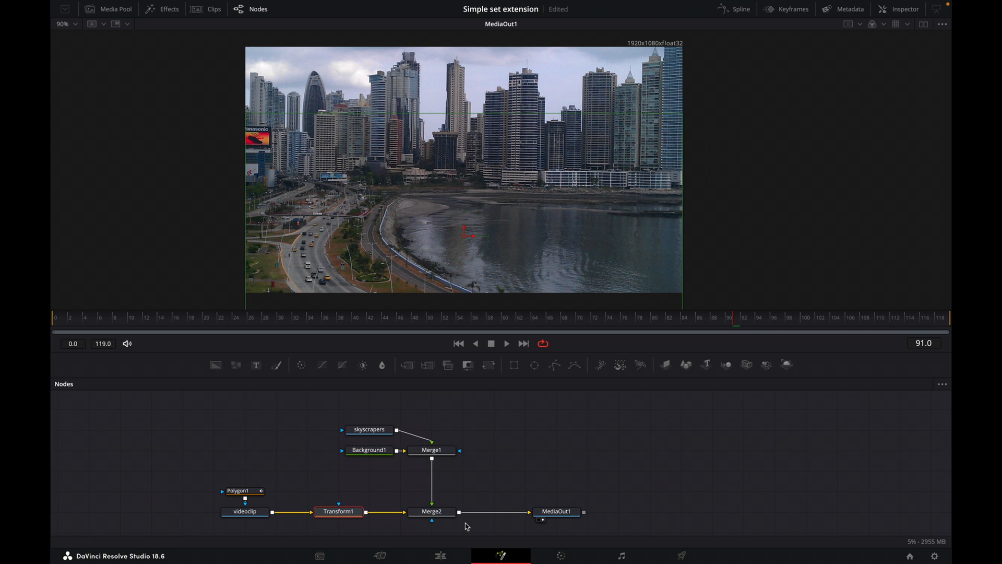
{"action": "left_click", "coordinate": [432, 512]}
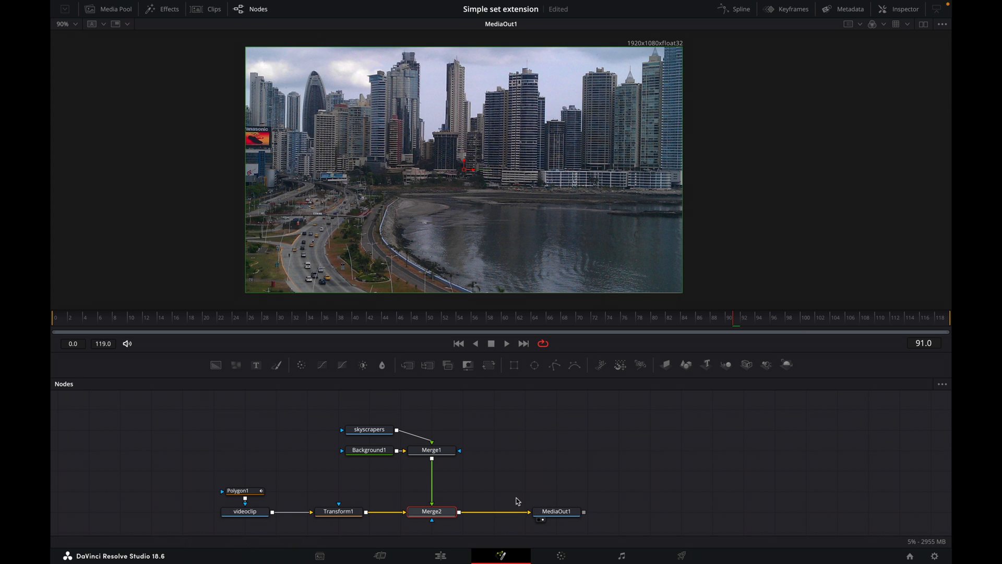
Swap Merge2's inputs so Transform1 is foreground over the Merge1 skyline
{"action": "left_click", "coordinate": [432, 511]}
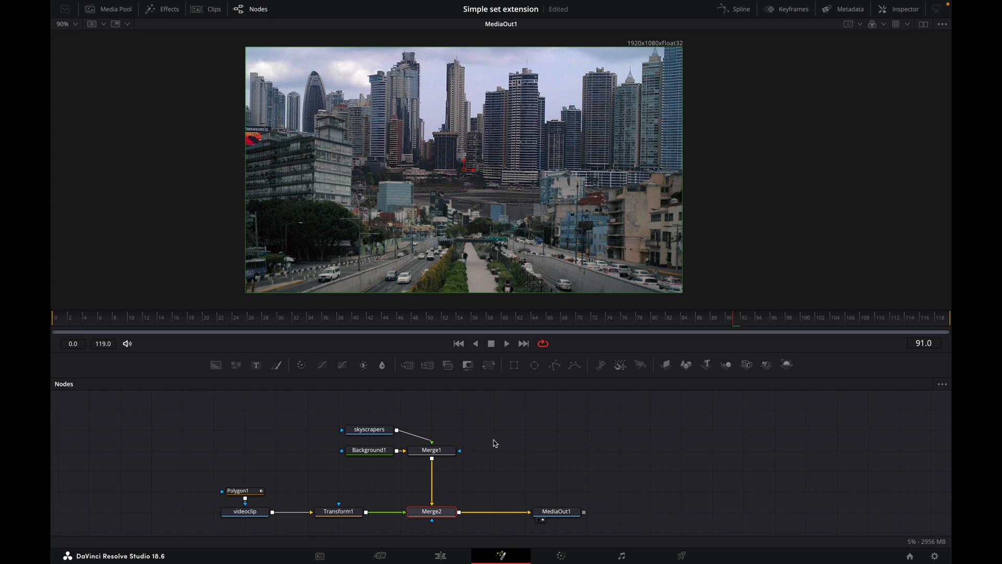
{"action": "mouse_move", "coordinate": [490, 442]}
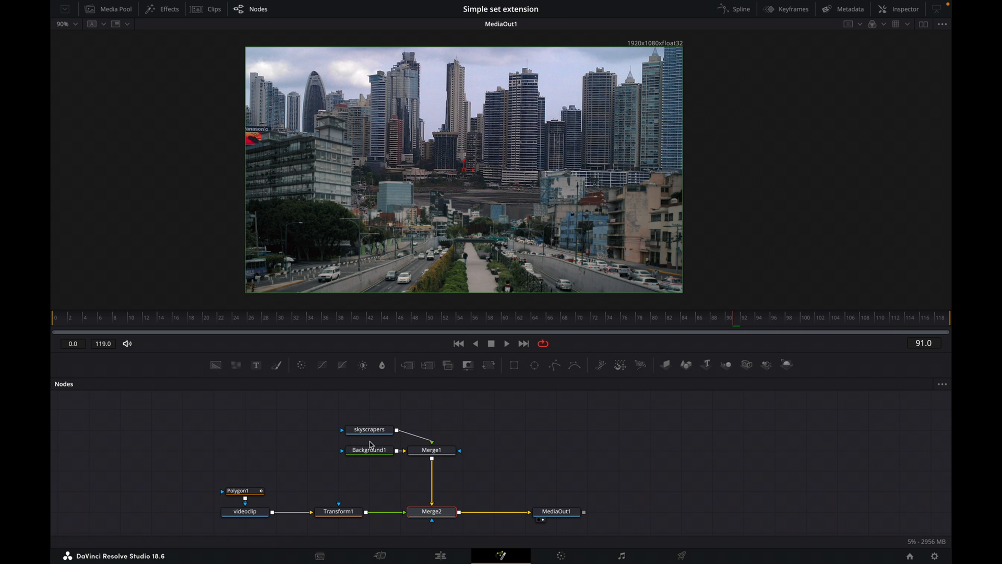
{"action": "mouse_move", "coordinate": [375, 442]}
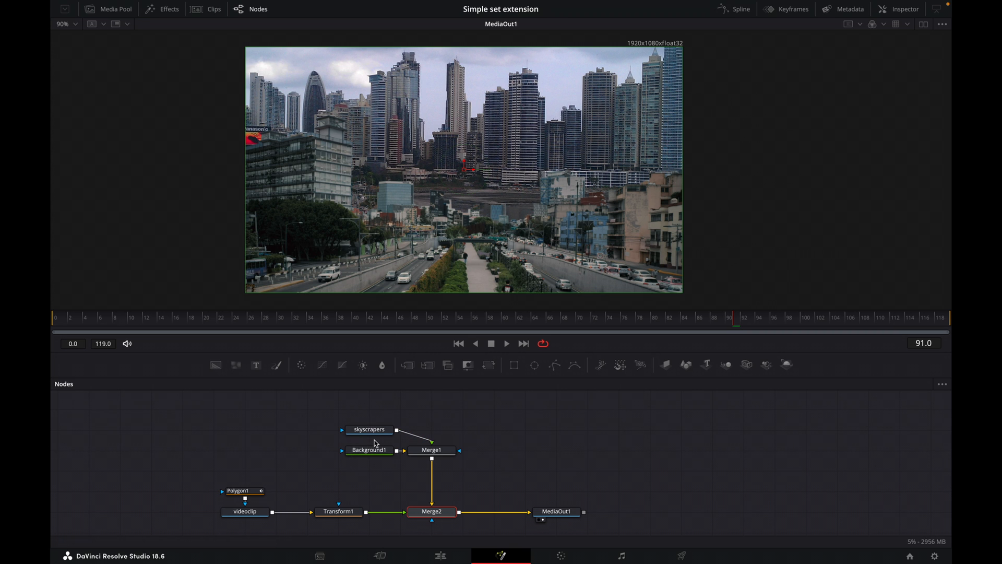
Insert a Transform2 node after the skyscrapers merge and show its settings
{"action": "left_click", "coordinate": [431, 451]}
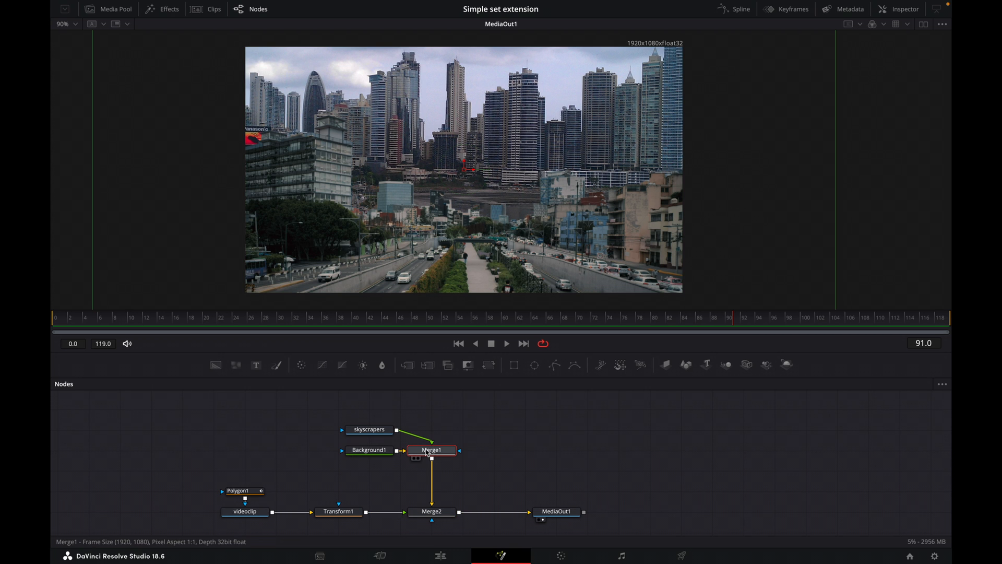
{"action": "mouse_move", "coordinate": [490, 365]}
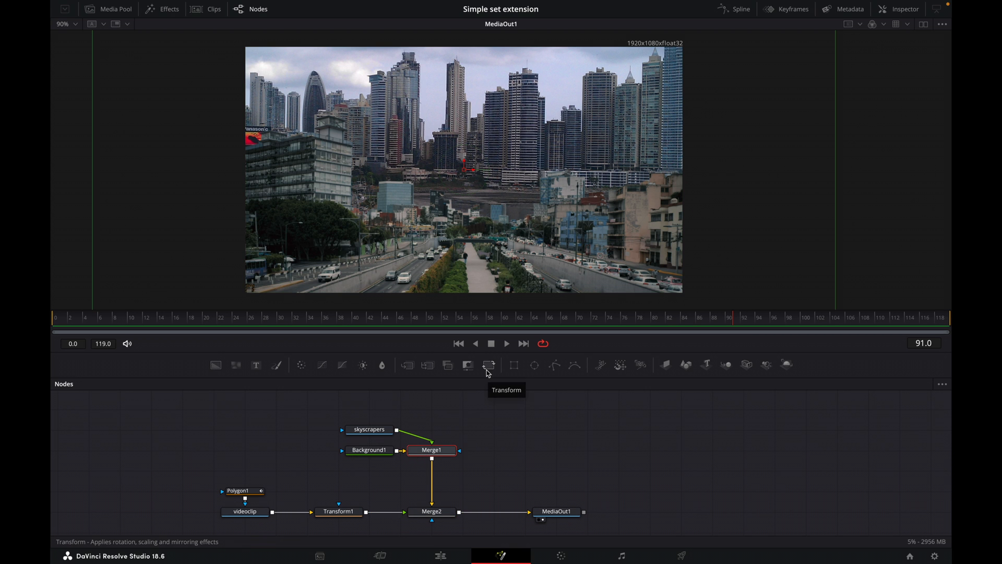
{"action": "left_click", "coordinate": [489, 365]}
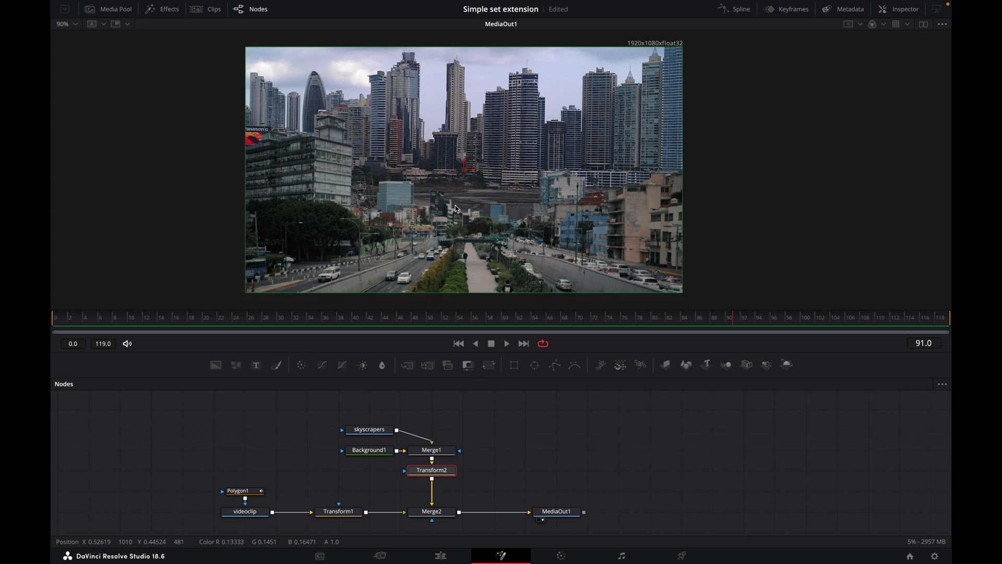
{"action": "mouse_move", "coordinate": [460, 165]}
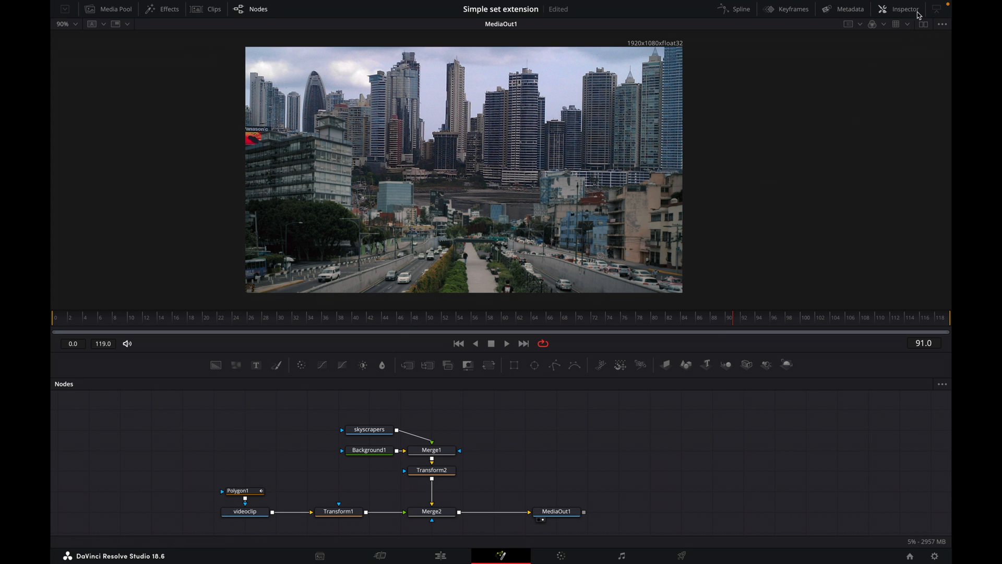
{"action": "left_click", "coordinate": [904, 9]}
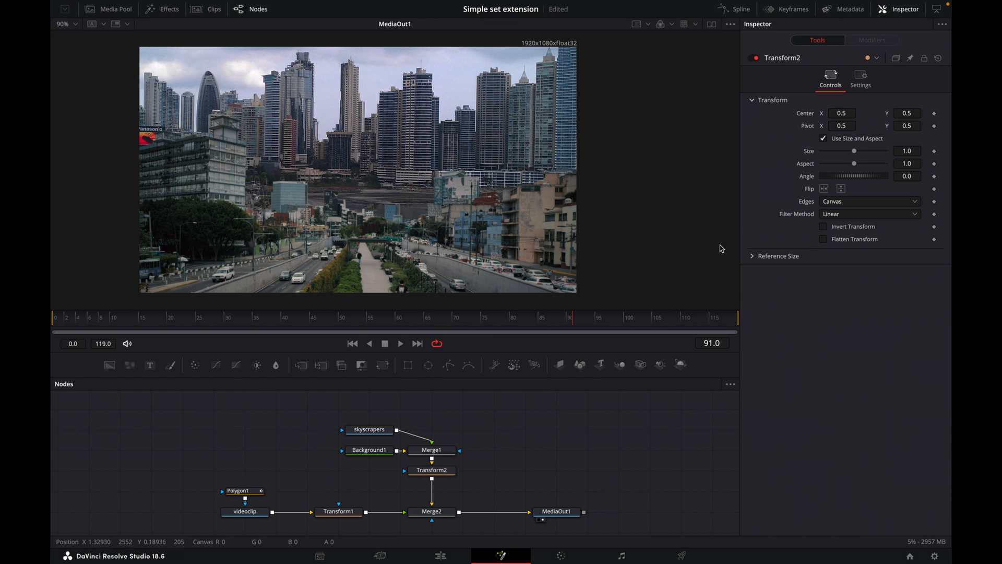
{"action": "left_click", "coordinate": [432, 470]}
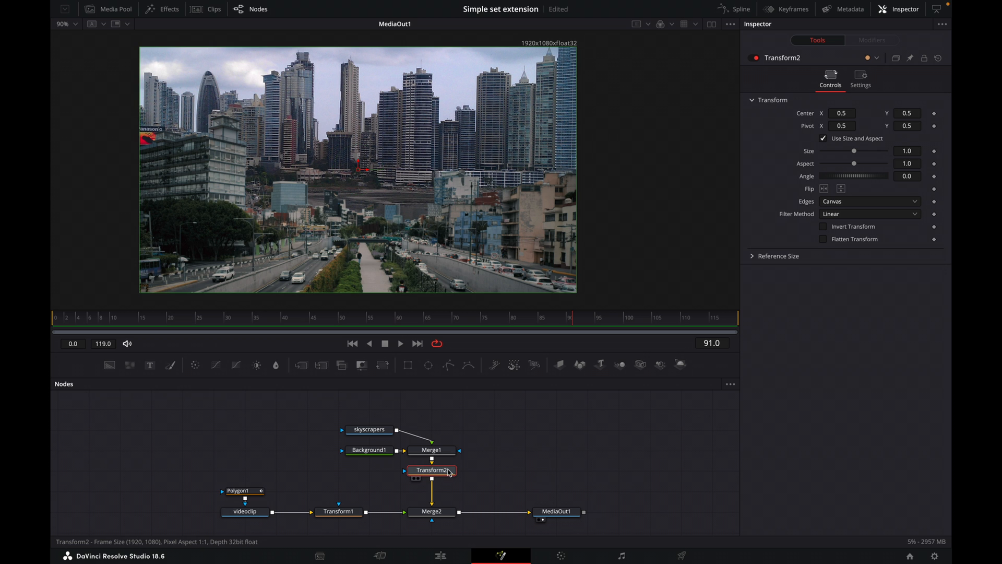
{"action": "mouse_move", "coordinate": [446, 469]}
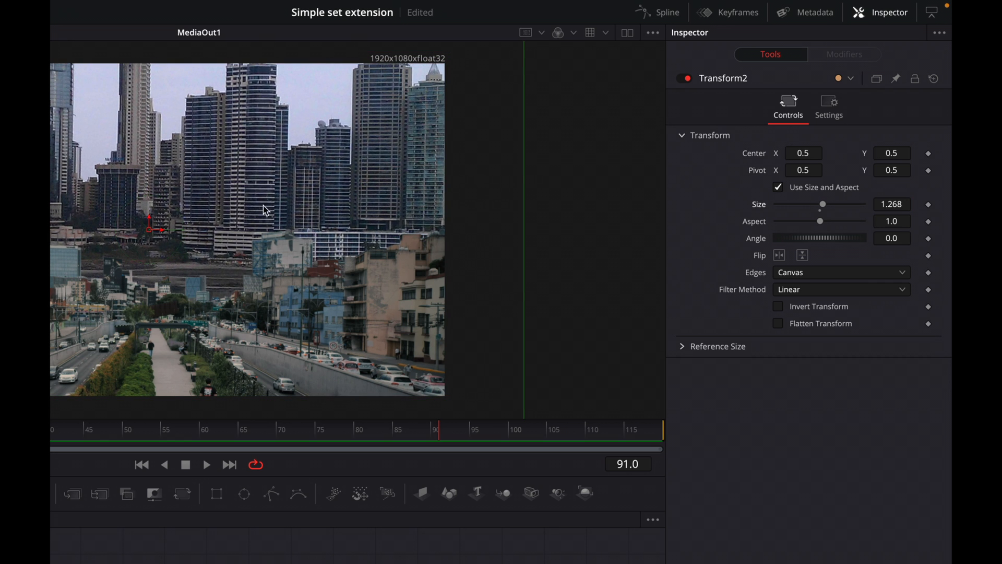
Move the skyline lower, scale it up, and set Center X to 0.8
{"action": "left_click_drag", "start_coordinate": [154, 224], "coordinate": [160, 274]}
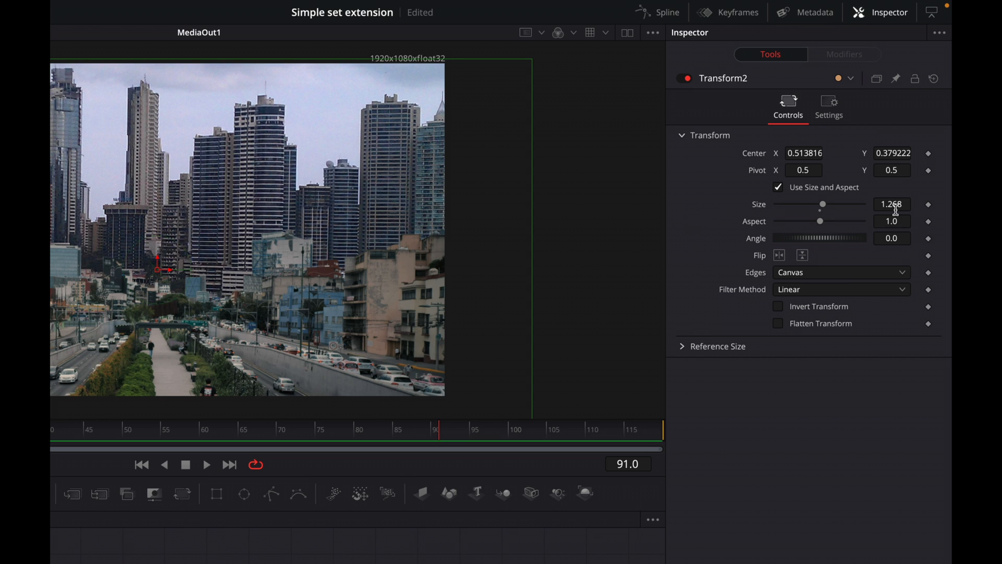
{"action": "left_click_drag", "start_coordinate": [823, 204], "coordinate": [825, 204]}
{"action": "type", "text": "1.36"}
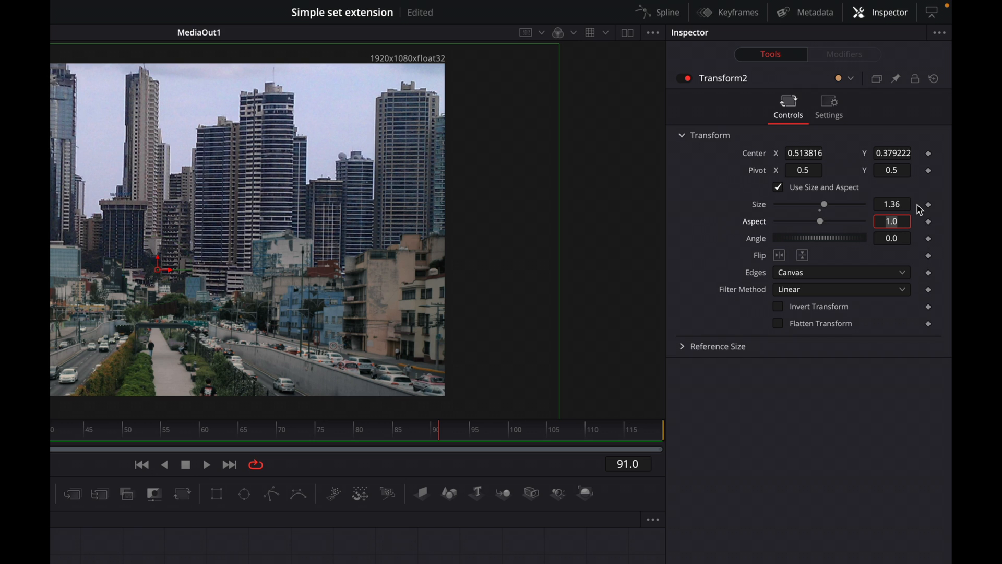
{"action": "left_click", "coordinate": [804, 152]}
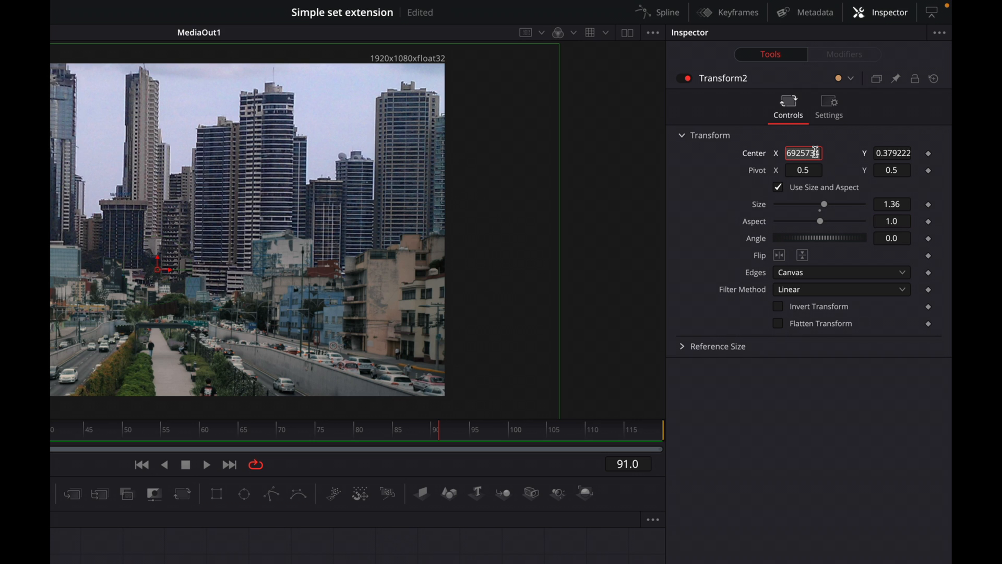
{"action": "type", "text": "0.833"}
{"action": "left_click", "coordinate": [892, 152]}
{"action": "type", "text": "0.288"}
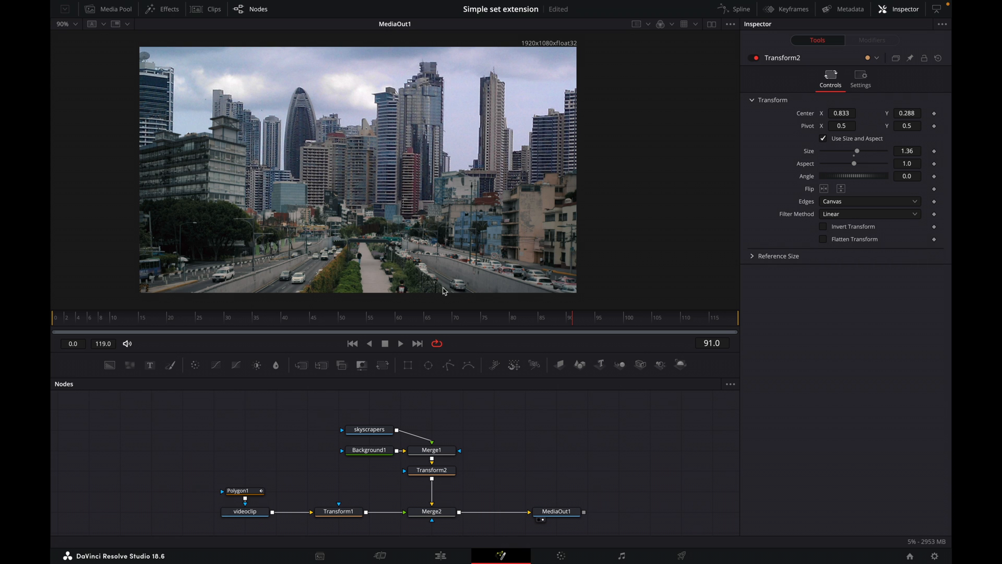
{"action": "mouse_move", "coordinate": [339, 92]}
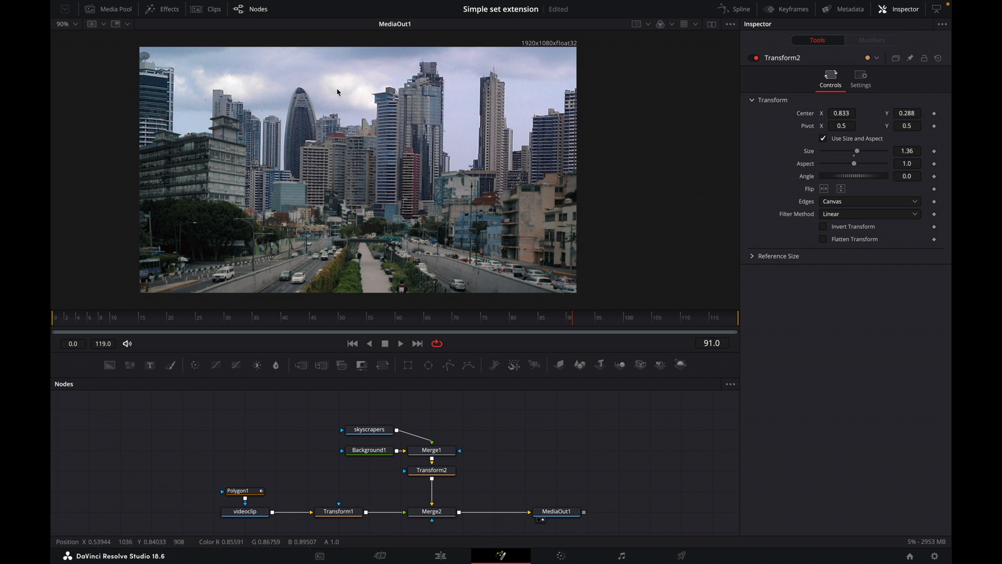
{"action": "mouse_move", "coordinate": [388, 147]}
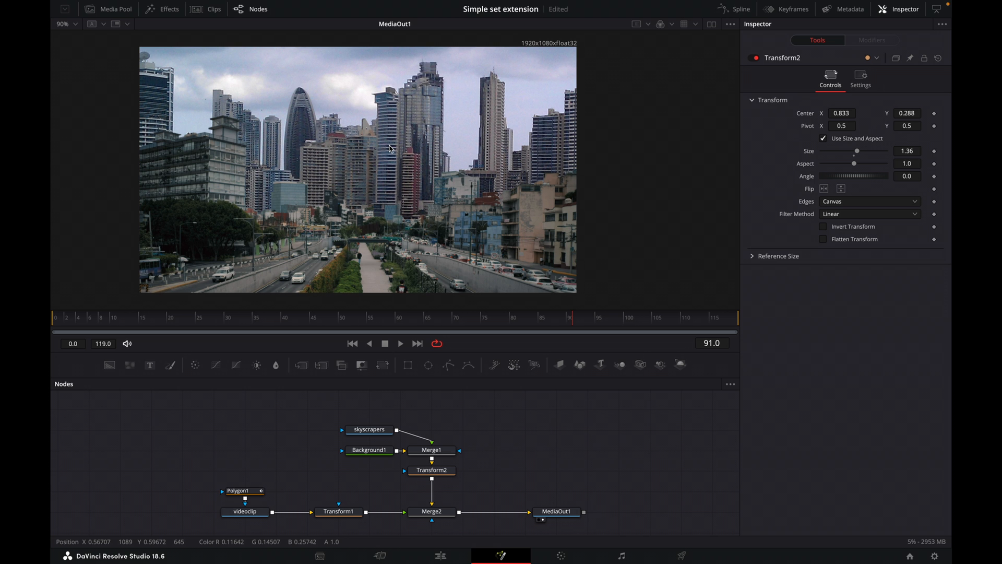
{"action": "mouse_move", "coordinate": [209, 126]}
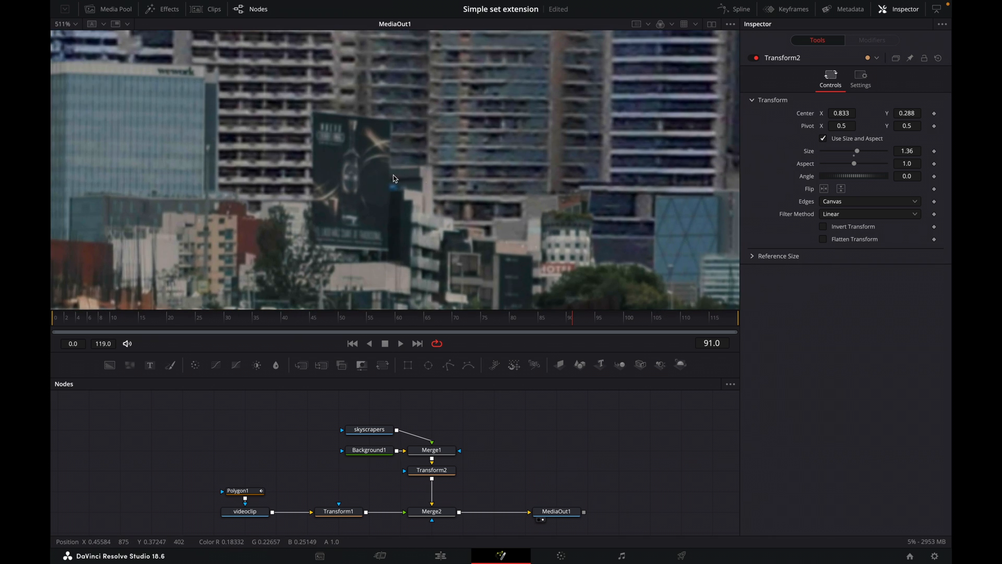
{"action": "mouse_move", "coordinate": [314, 113]}
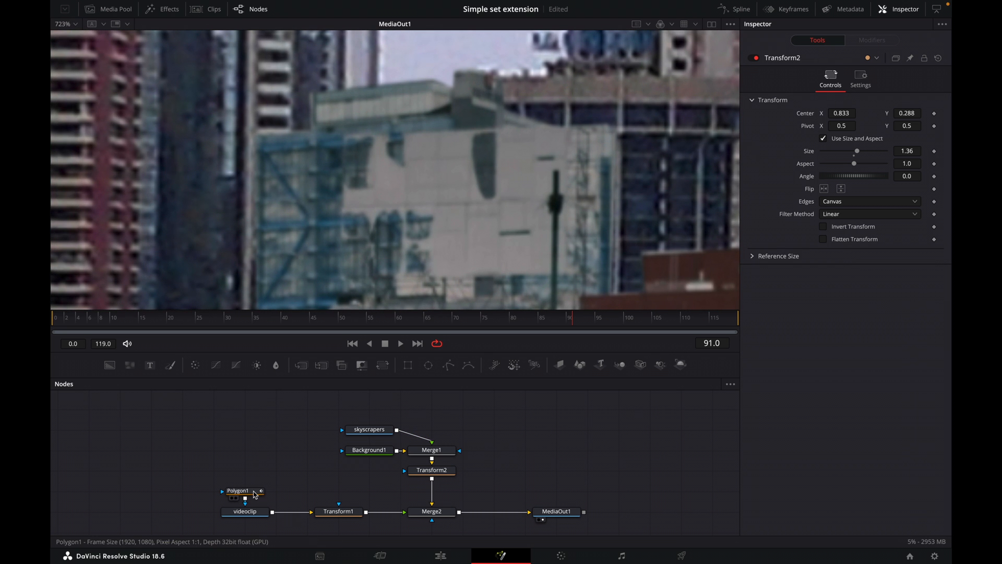
Drag a Polygon1 mask point along the midground building edge, then deselect the mask
{"action": "left_click", "coordinate": [238, 491]}
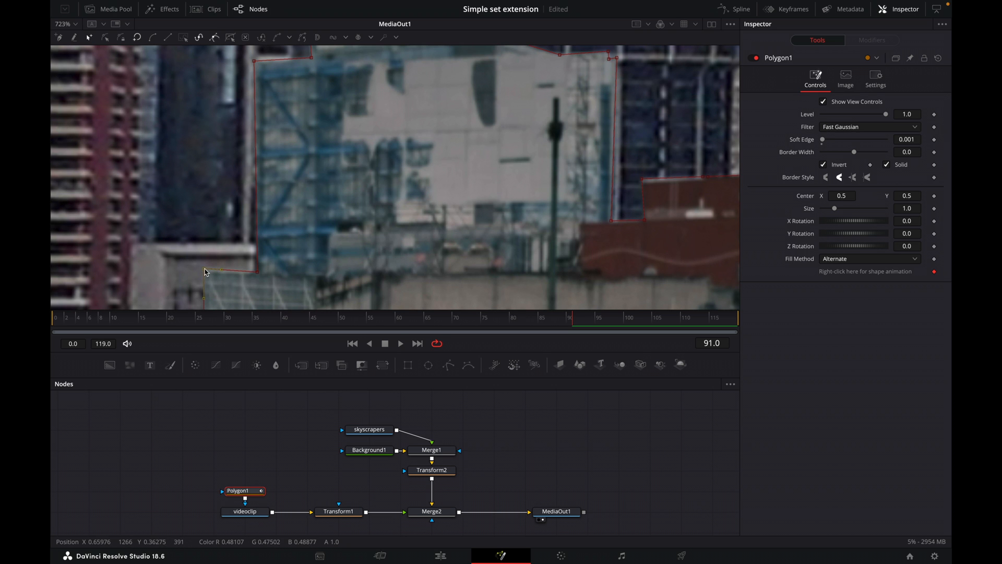
{"action": "left_click_drag", "start_coordinate": [205, 271], "coordinate": [254, 274]}
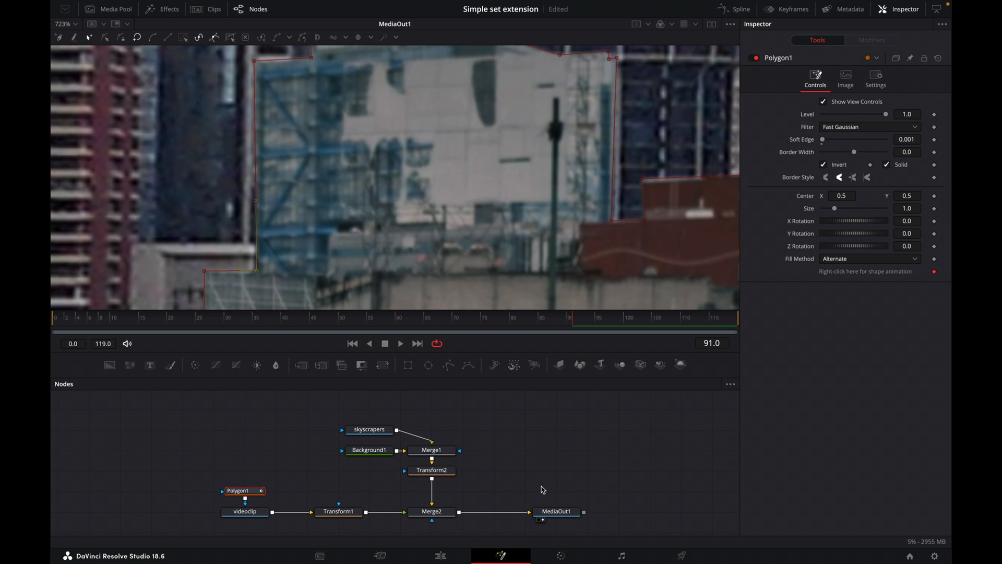
{"action": "left_click", "coordinate": [556, 511]}
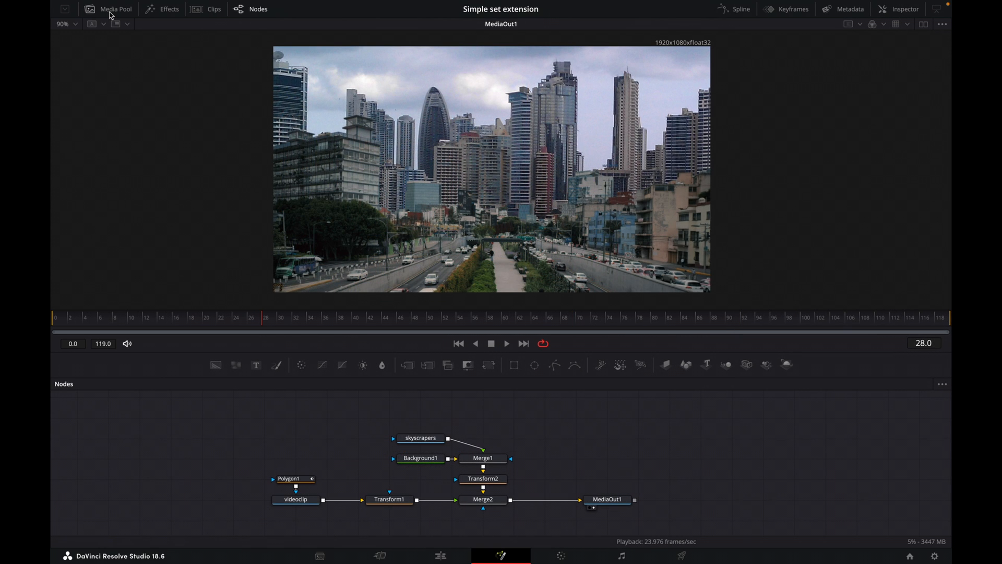
Add plane-final as a MediaIn renamed 'plane' and merge it after Merge2 as Merge3
{"action": "left_click", "coordinate": [112, 9]}
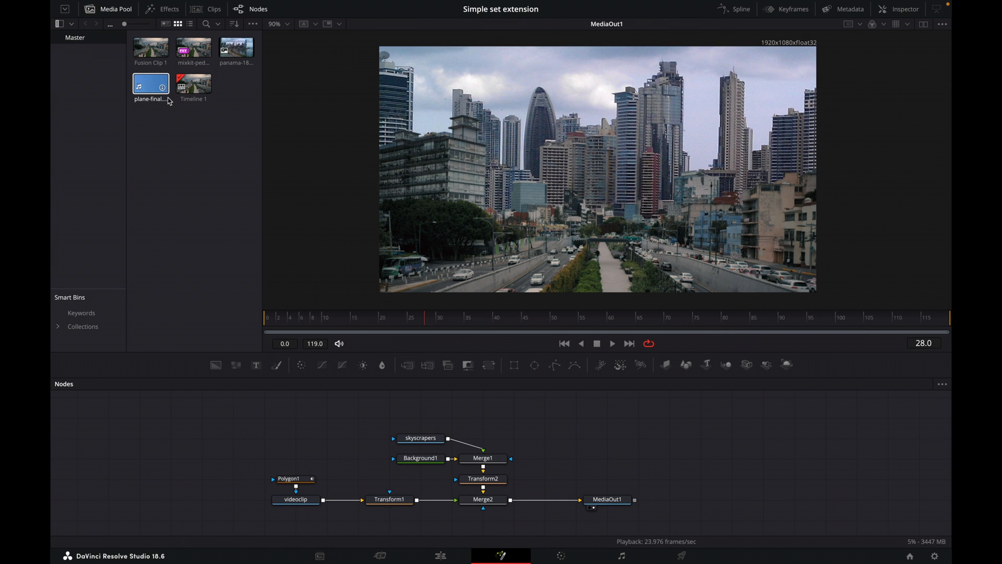
{"action": "left_click_drag", "start_coordinate": [150, 84], "coordinate": [538, 415]}
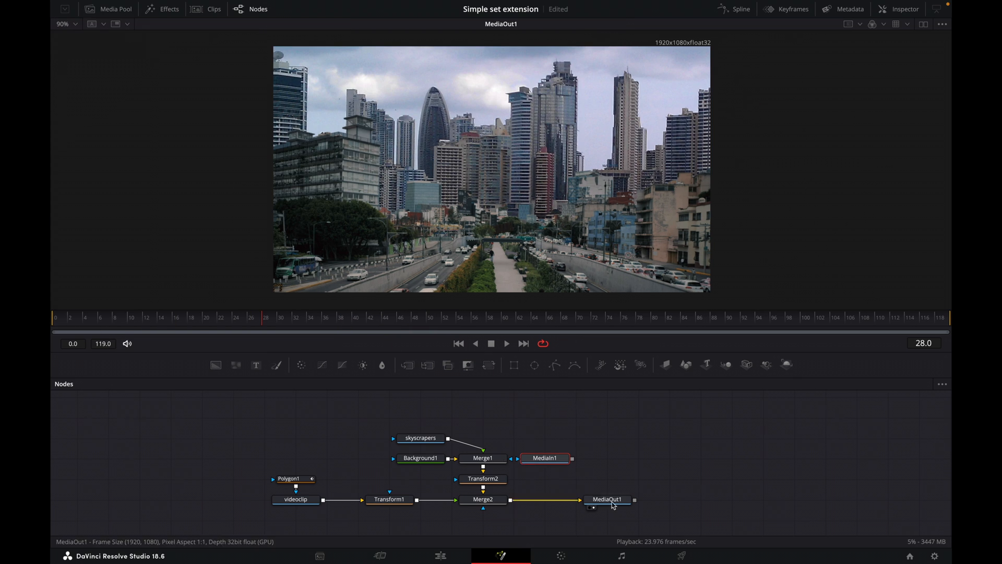
{"action": "left_click_drag", "start_coordinate": [608, 499], "coordinate": [764, 500]}
{"action": "type", "text": "plane"}
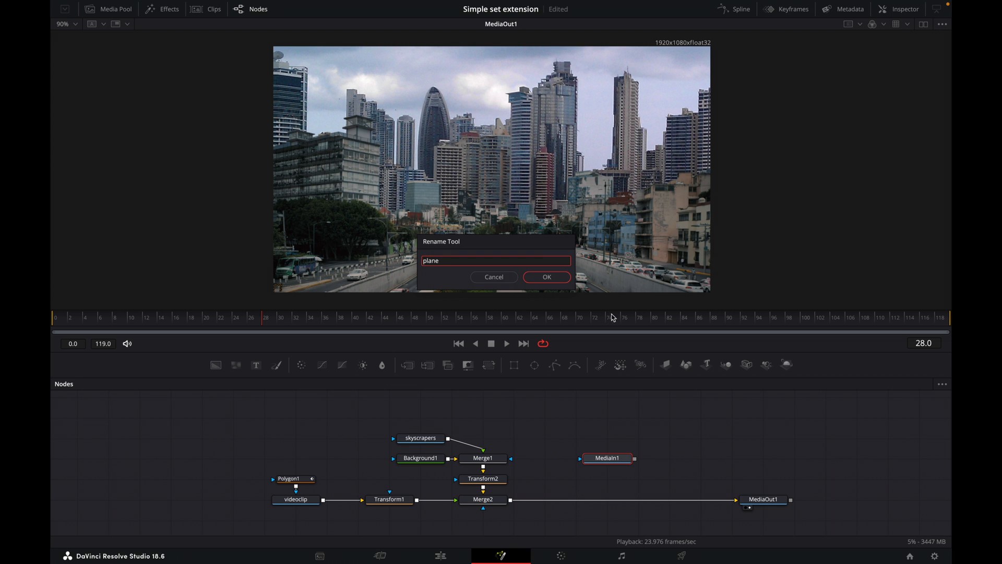
{"action": "left_click", "coordinate": [546, 277]}
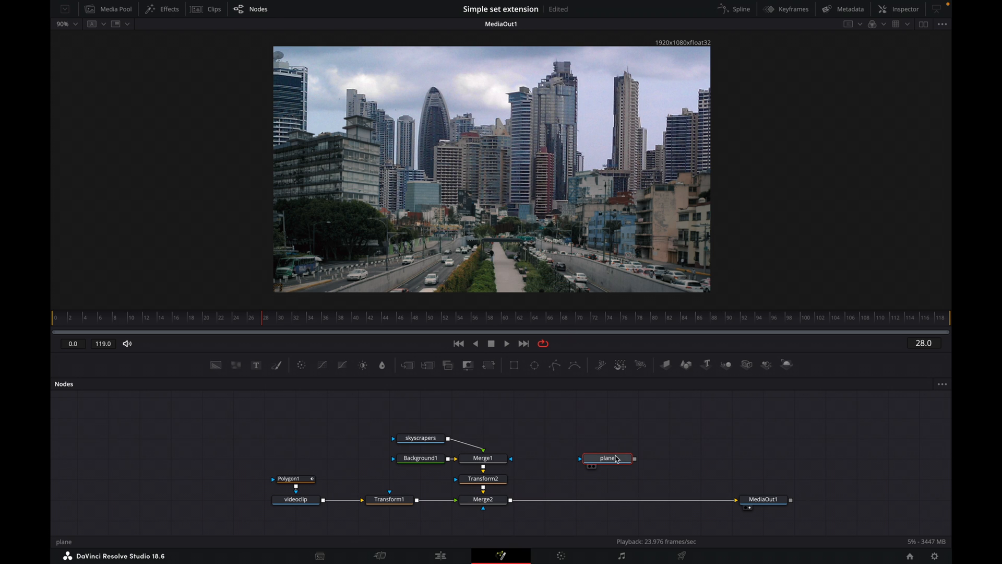
{"action": "left_click_drag", "start_coordinate": [607, 458], "coordinate": [575, 458]}
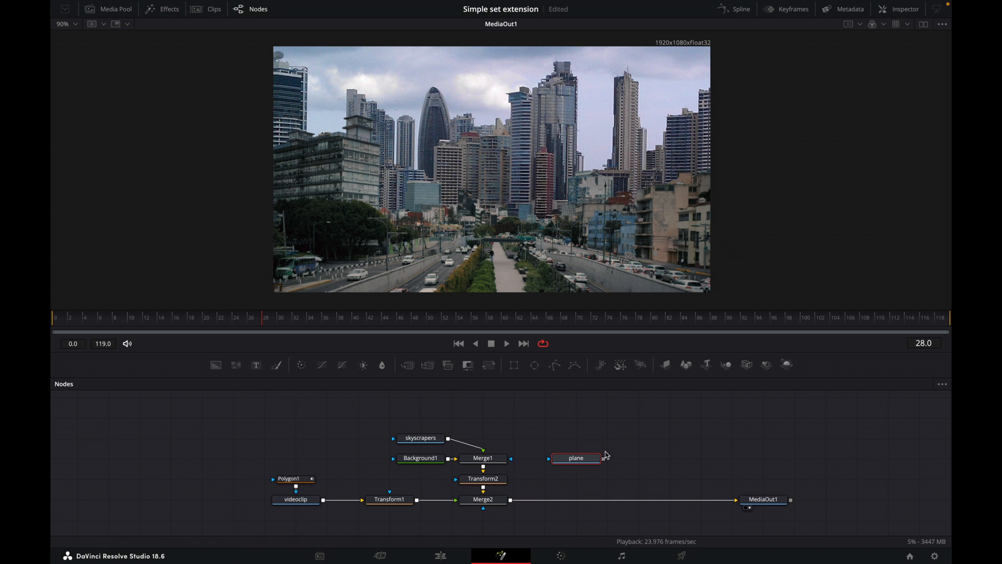
{"action": "left_click_drag", "start_coordinate": [601, 457], "coordinate": [511, 500]}
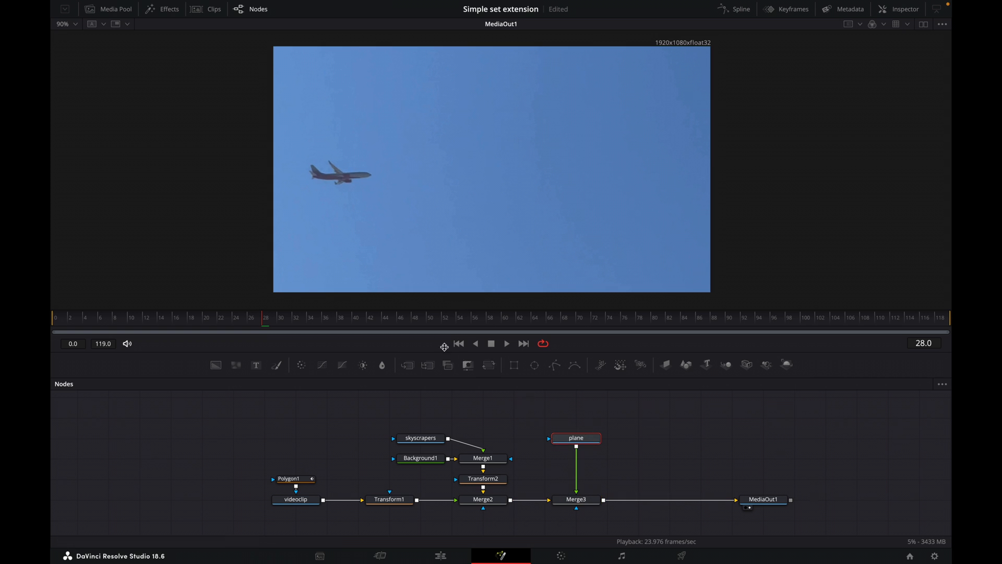
{"action": "mouse_move", "coordinate": [488, 365]}
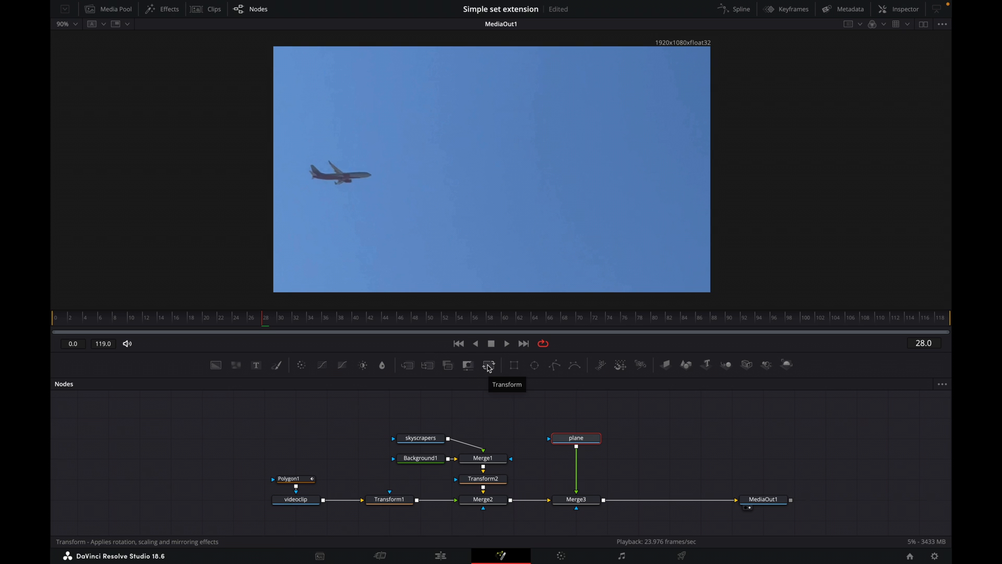
Add Transform3 after the plane node and shrink the footage to about 0.294 size
{"action": "left_click", "coordinate": [488, 365]}
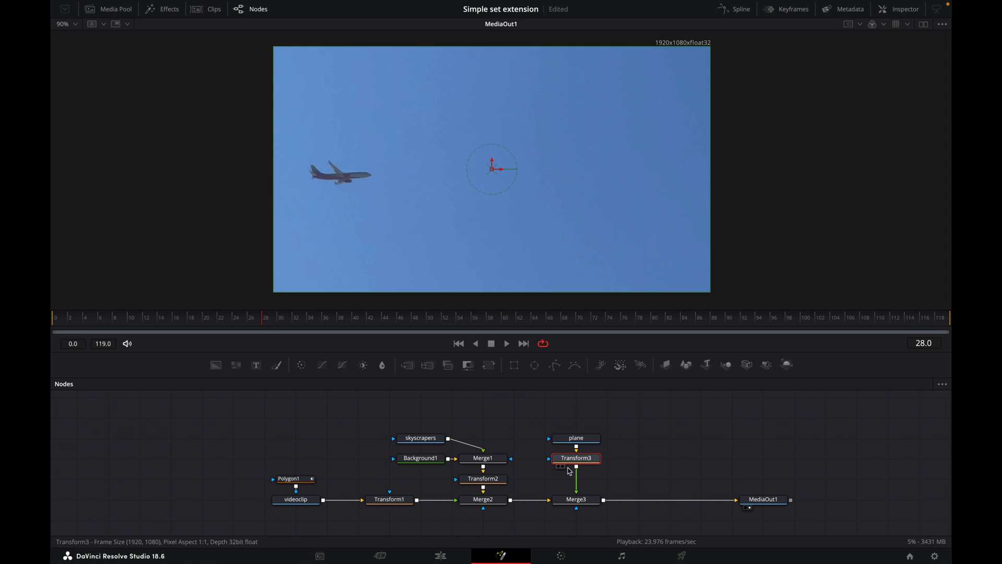
{"action": "left_click", "coordinate": [909, 8]}
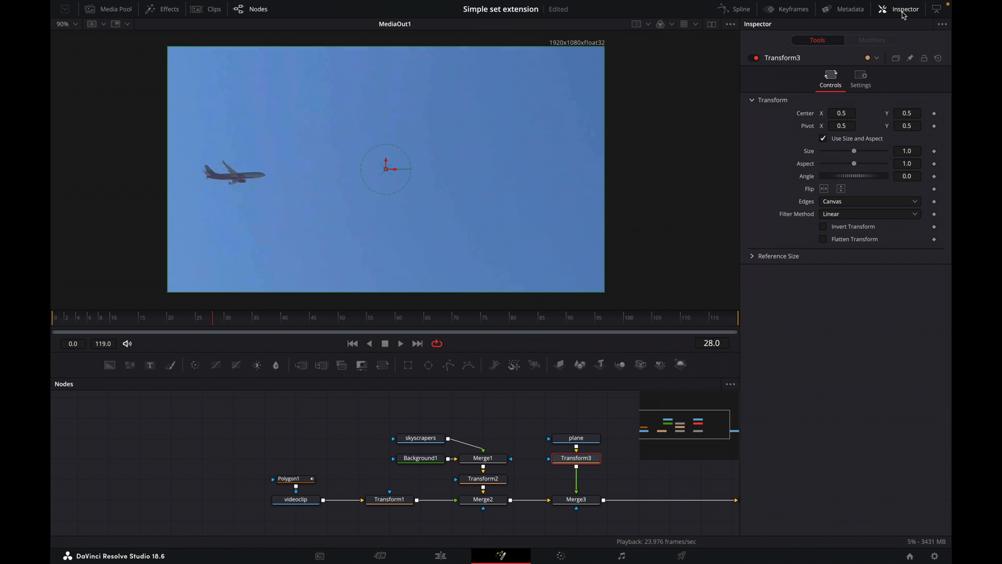
{"action": "left_click", "coordinate": [908, 151]}
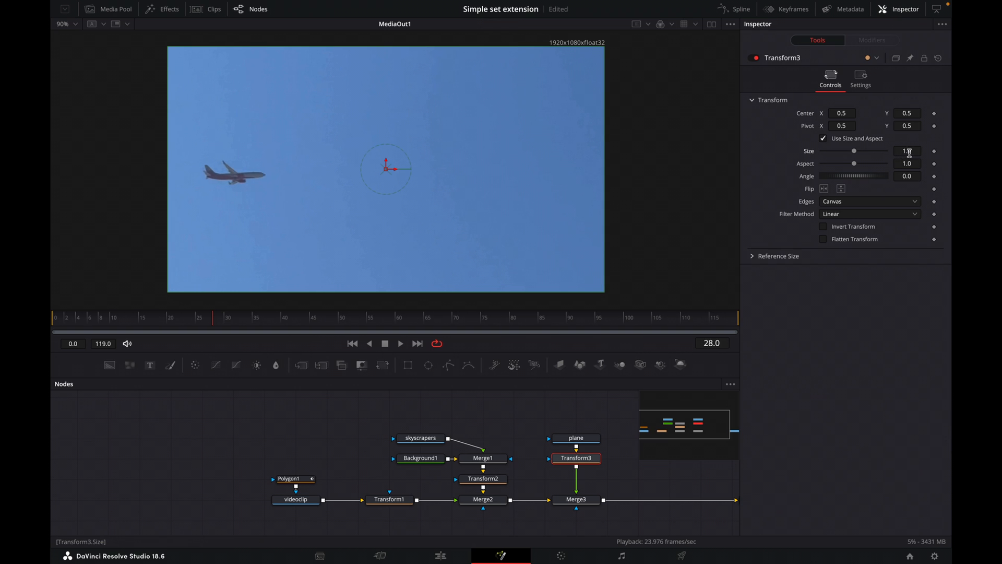
{"action": "type", "text": "0.385"}
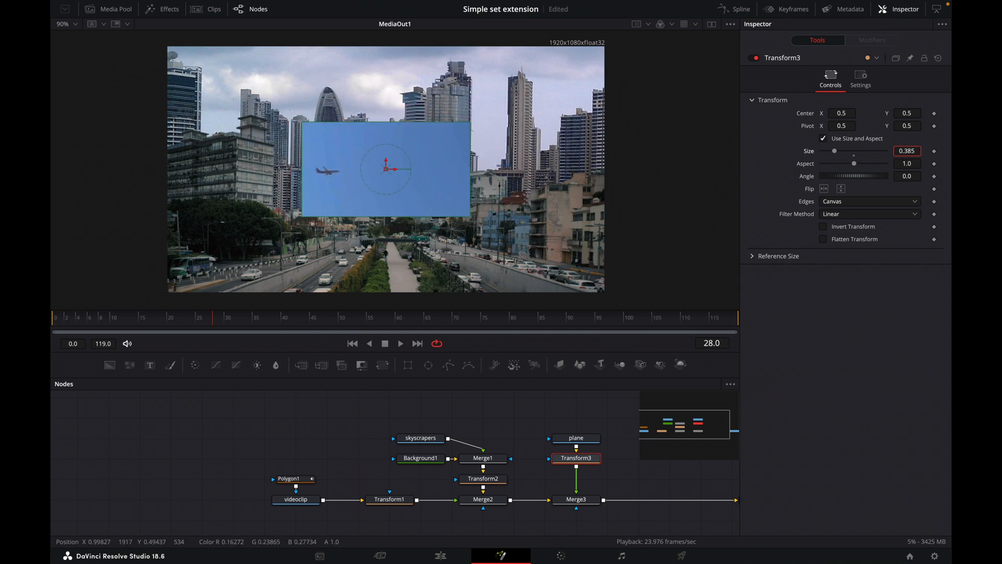
{"action": "left_click_drag", "start_coordinate": [835, 150], "coordinate": [831, 150]}
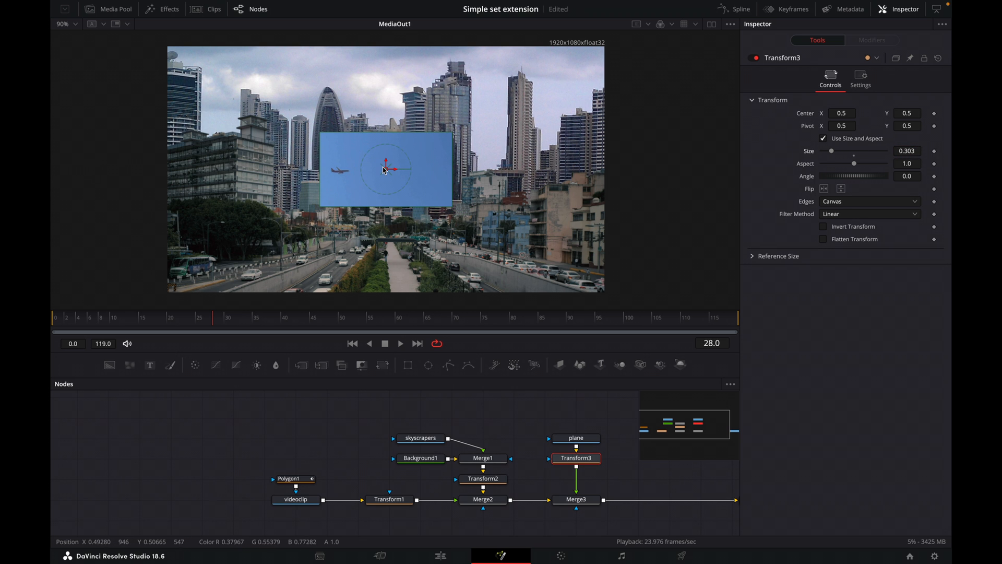
Place the plane in the upper-left sky and tilt it 13 degrees
{"action": "left_click_drag", "start_coordinate": [386, 168], "coordinate": [274, 77]}
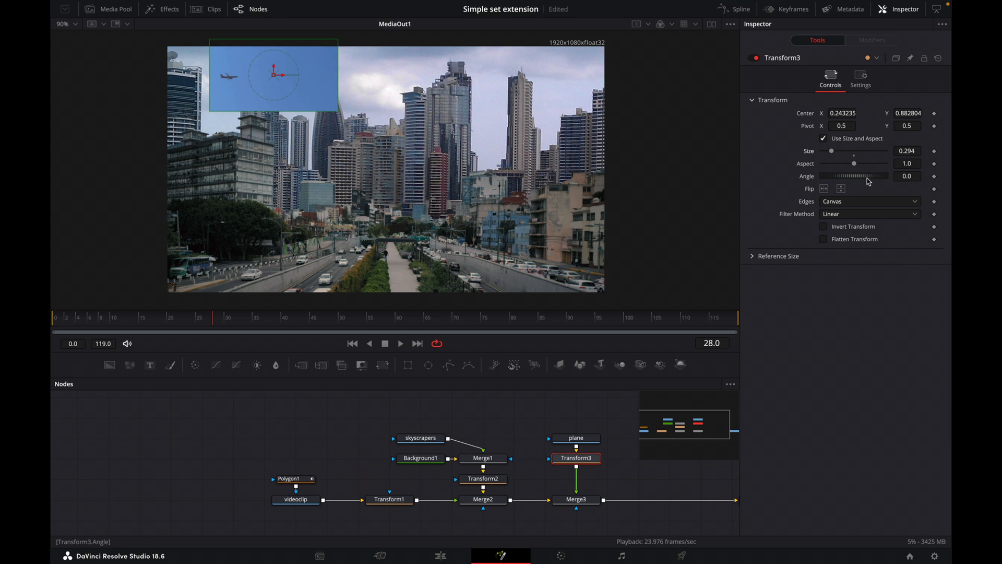
{"action": "left_click_drag", "start_coordinate": [824, 175], "coordinate": [856, 176]}
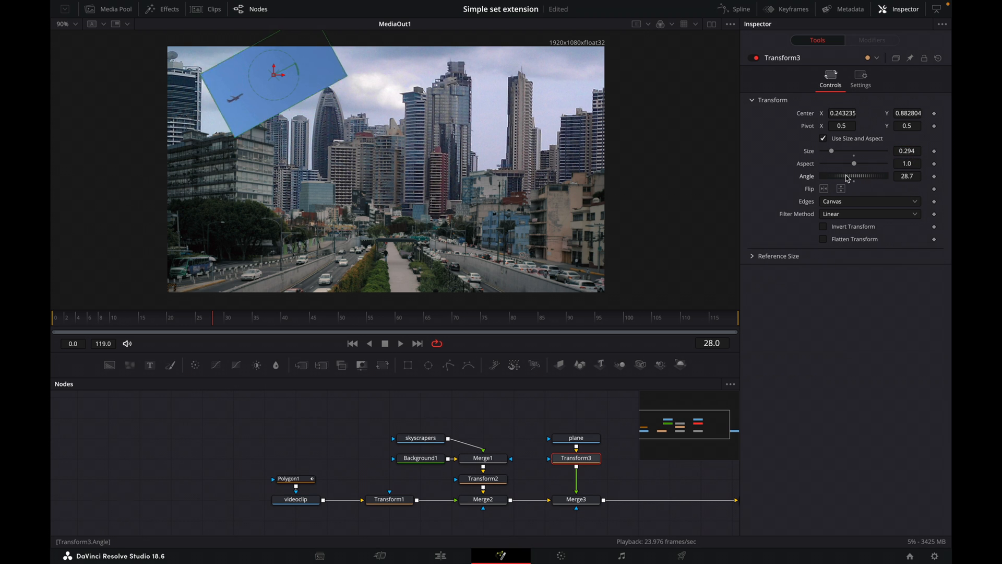
{"action": "left_click_drag", "start_coordinate": [851, 175], "coordinate": [841, 176]}
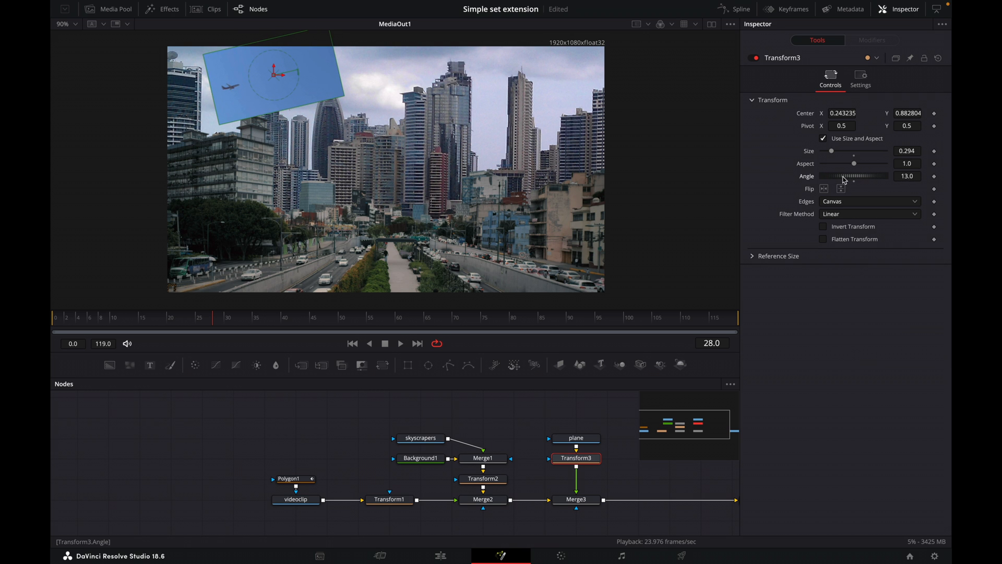
{"action": "left_click_drag", "start_coordinate": [291, 75], "coordinate": [275, 70]}
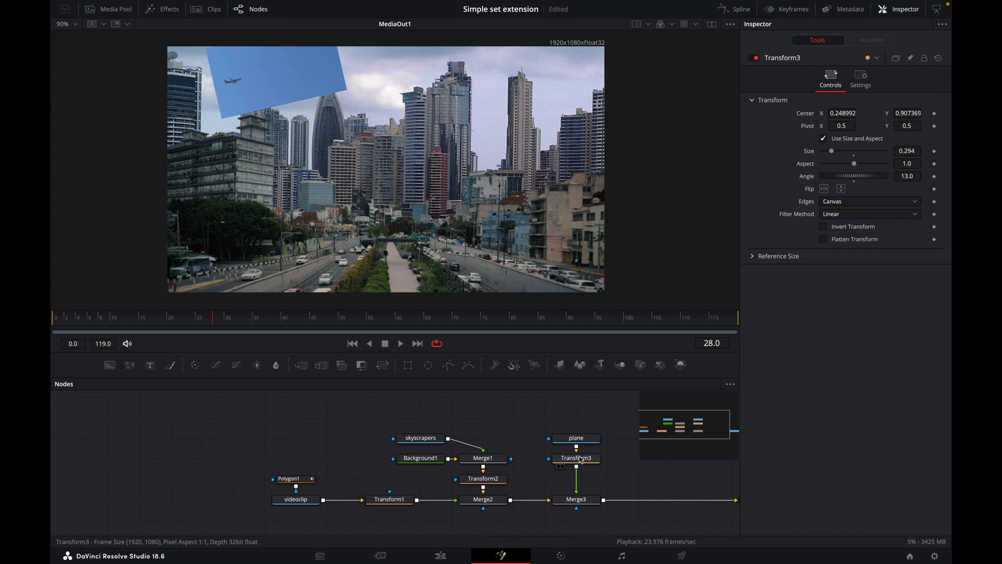
{"action": "left_click", "coordinate": [576, 438]}
{"action": "type", "text": "del"}
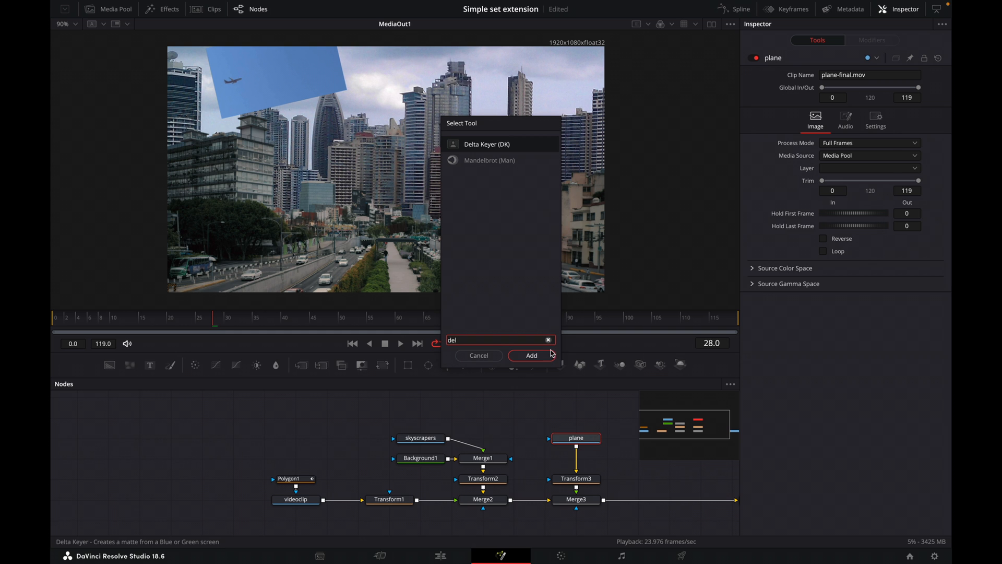
Key out the plane's blue sky with DeltaKeyer1, matte thresholds 0.106 low and 0.978 high
{"action": "left_click", "coordinate": [531, 356]}
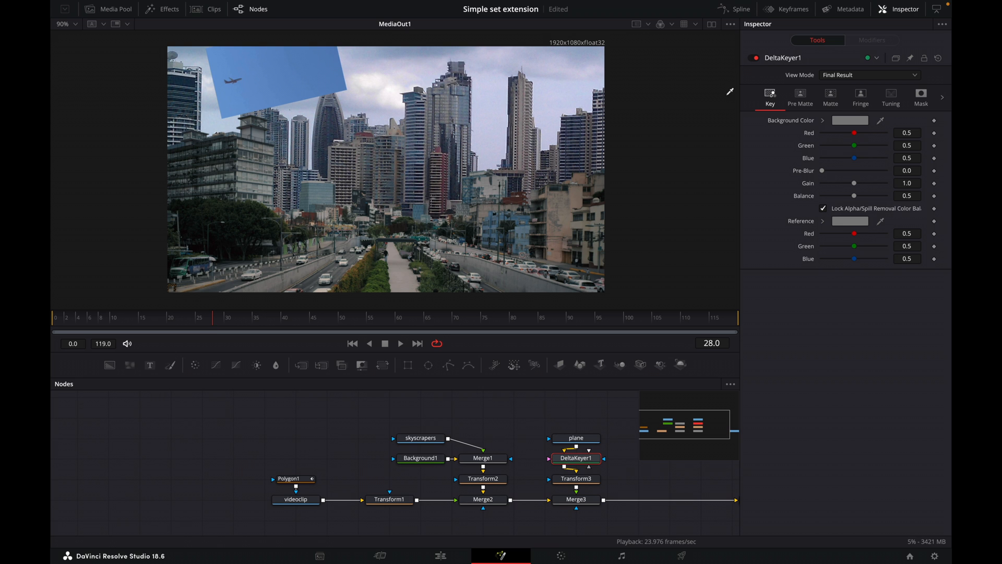
{"action": "left_click", "coordinate": [254, 81]}
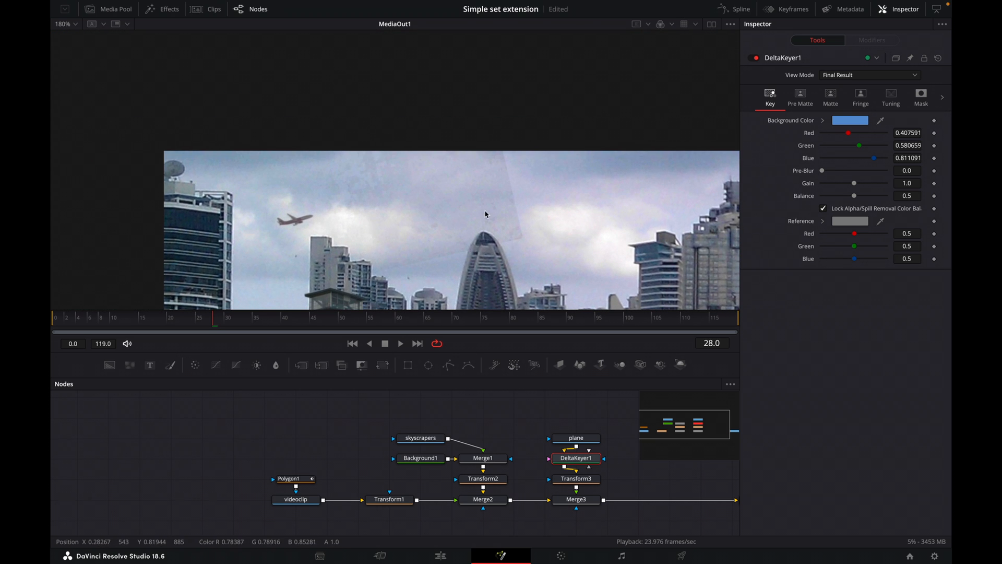
{"action": "mouse_move", "coordinate": [429, 268]}
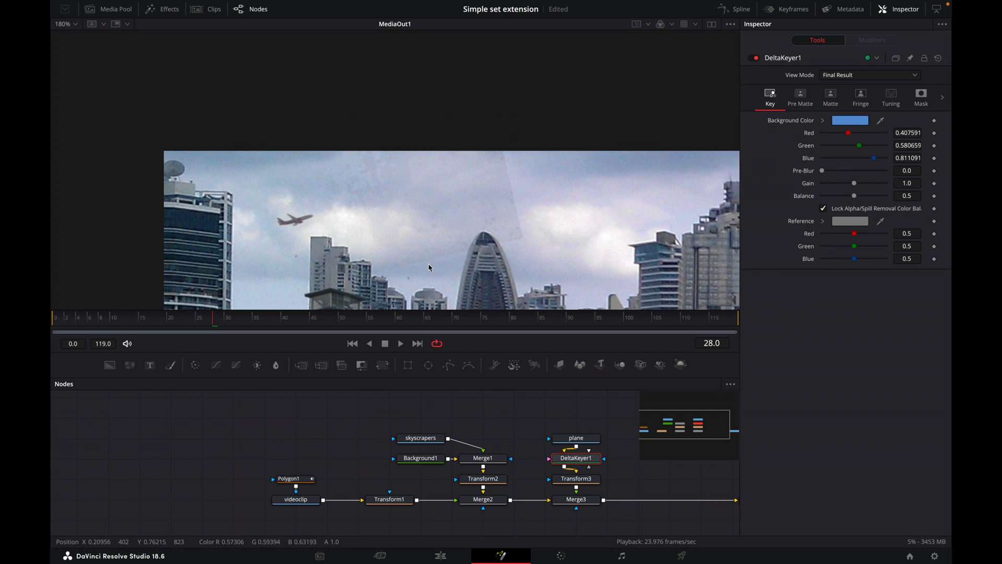
{"action": "mouse_move", "coordinate": [349, 246]}
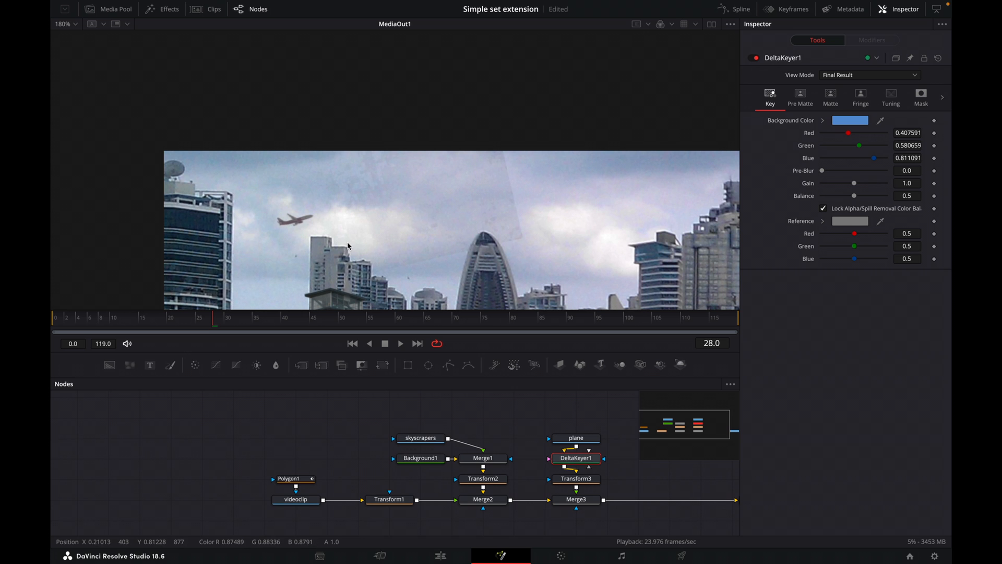
{"action": "mouse_move", "coordinate": [702, 93]}
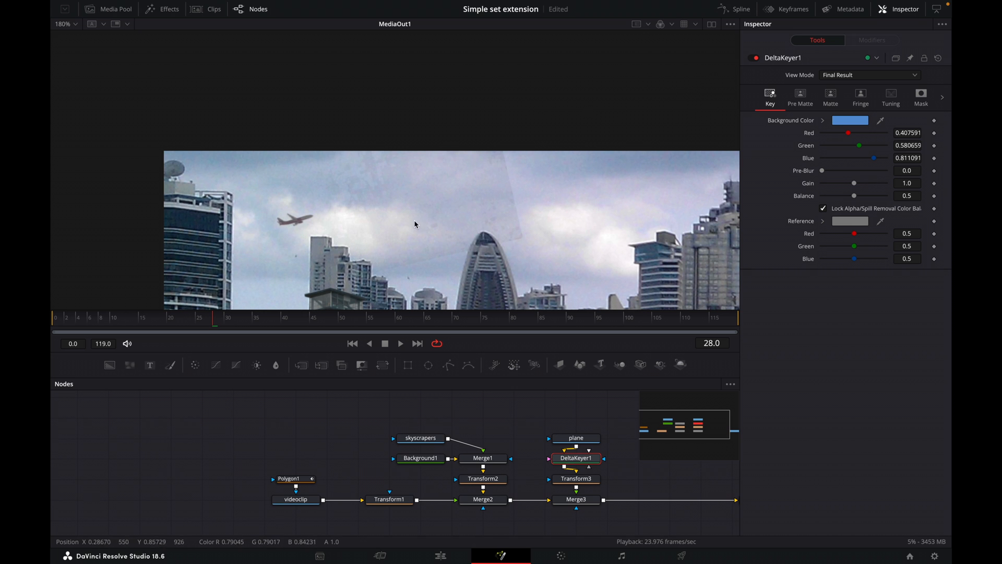
{"action": "left_click", "coordinate": [830, 95]}
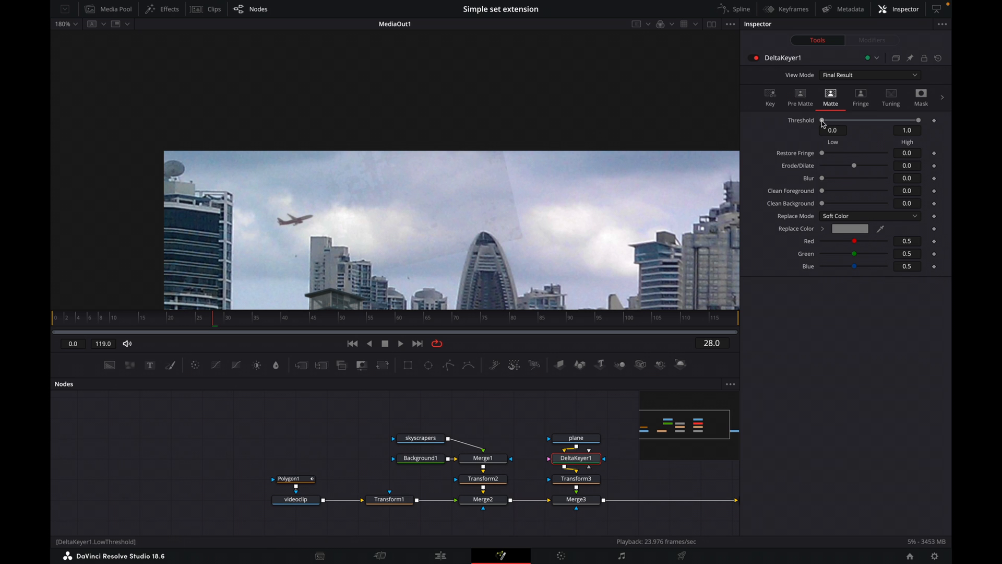
{"action": "left_click_drag", "start_coordinate": [823, 120], "coordinate": [832, 120]}
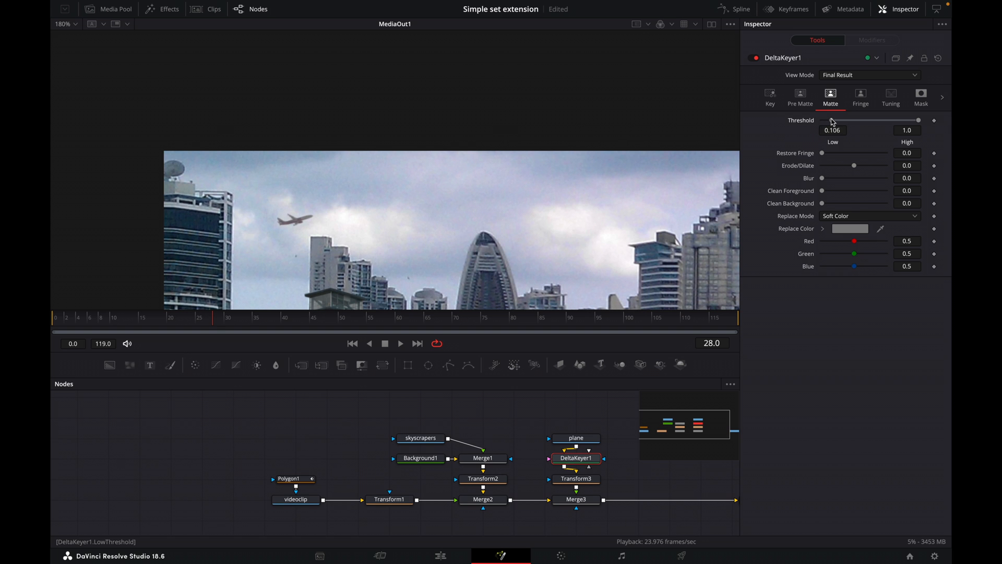
{"action": "left_click_drag", "start_coordinate": [920, 120], "coordinate": [913, 120]}
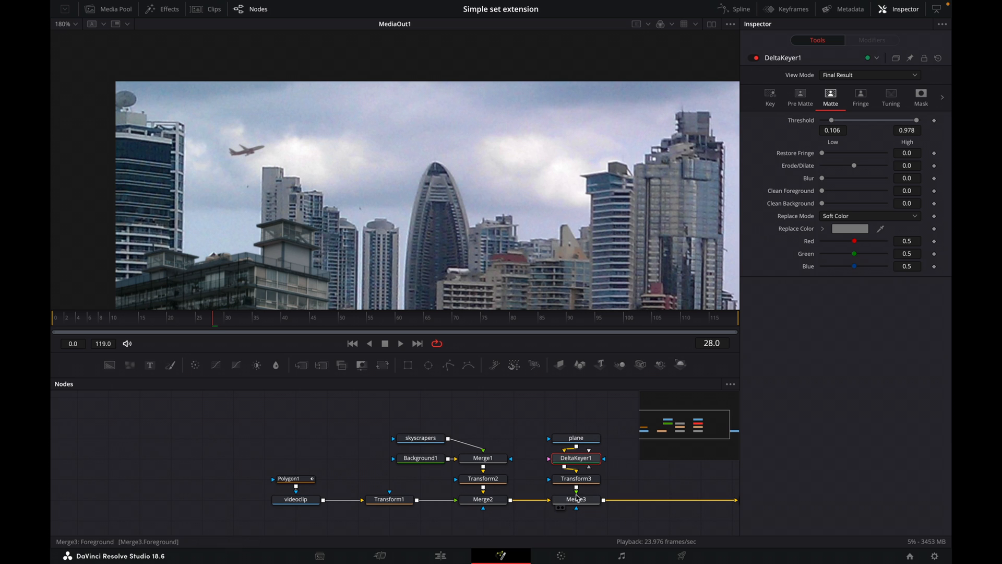
Set Merge3 to Multiply apply mode with gain 0.78 and blend 0.614
{"action": "left_click", "coordinate": [577, 500]}
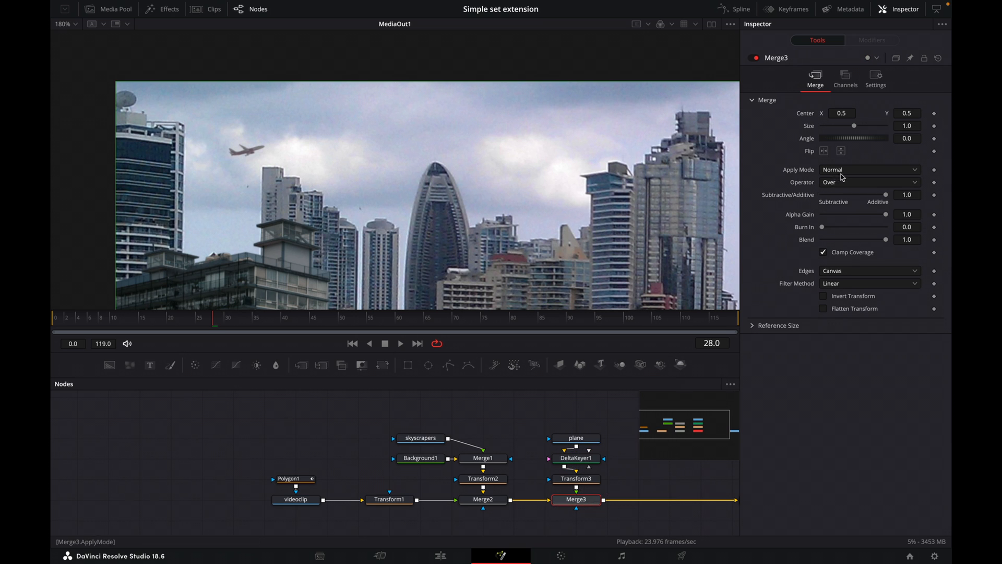
{"action": "left_click", "coordinate": [869, 169]}
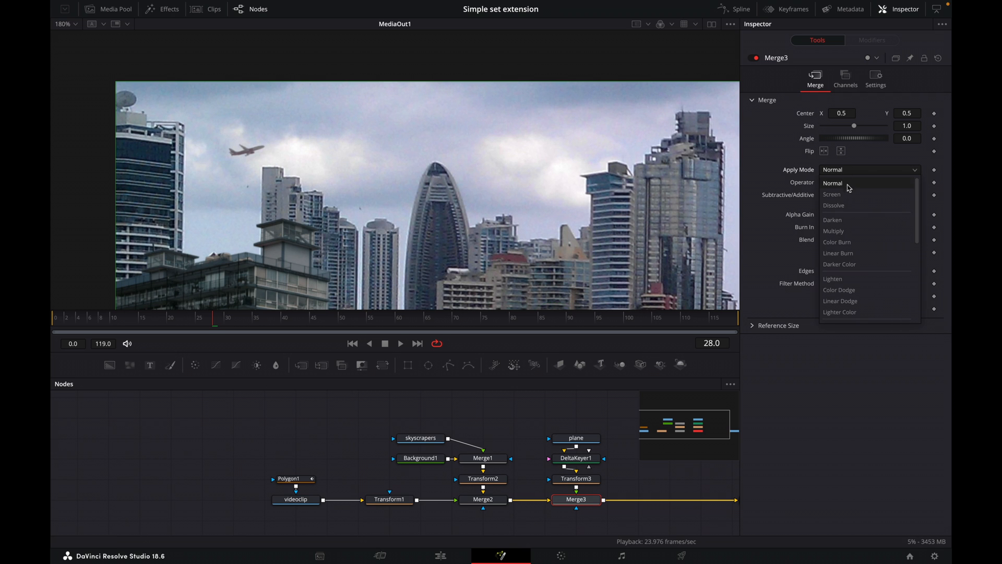
{"action": "left_click", "coordinate": [833, 230]}
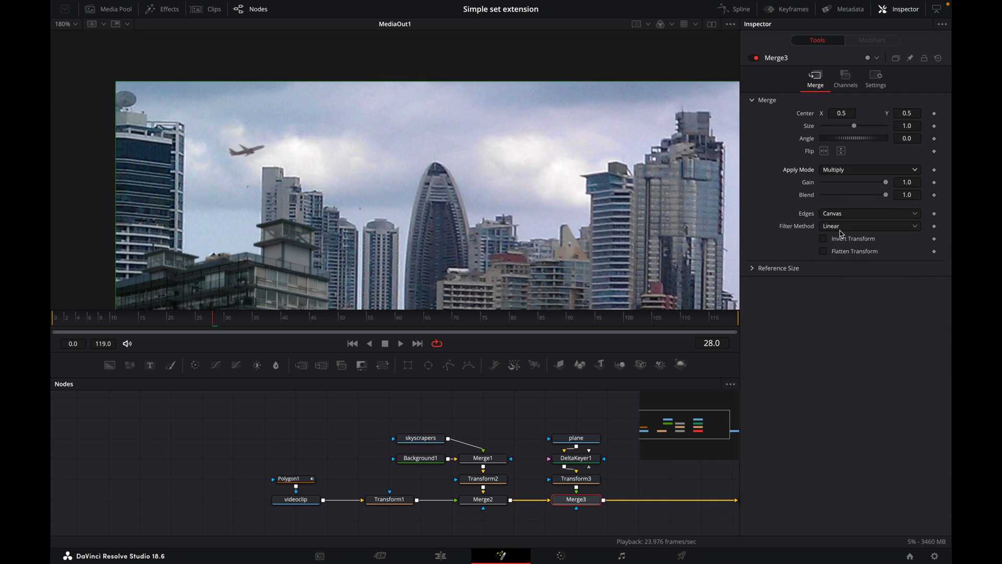
{"action": "left_click_drag", "start_coordinate": [885, 182], "coordinate": [877, 182]}
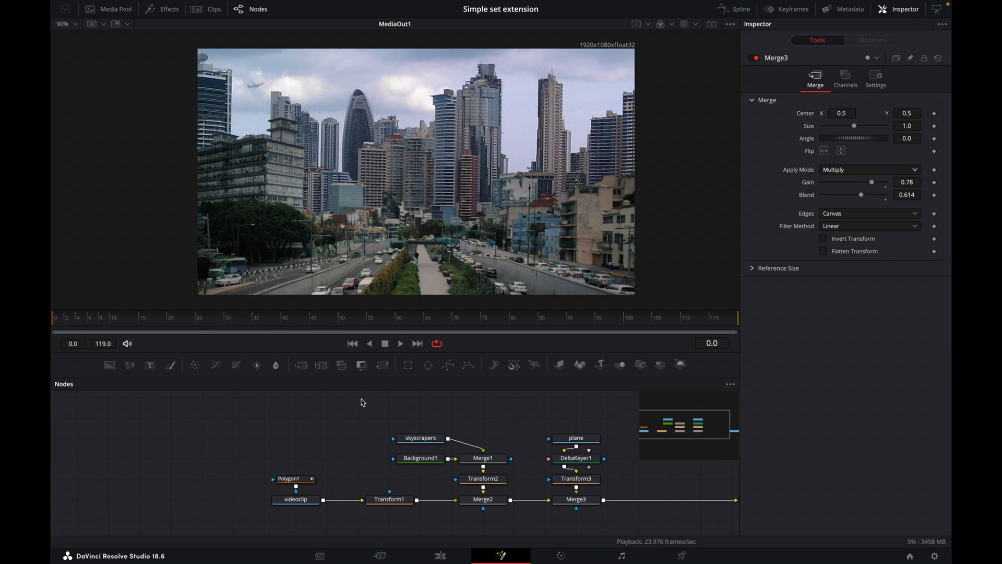
Nudge Transform3's center up-left to about 0.234, 0.920, then play back the composite
{"action": "left_click", "coordinate": [228, 317]}
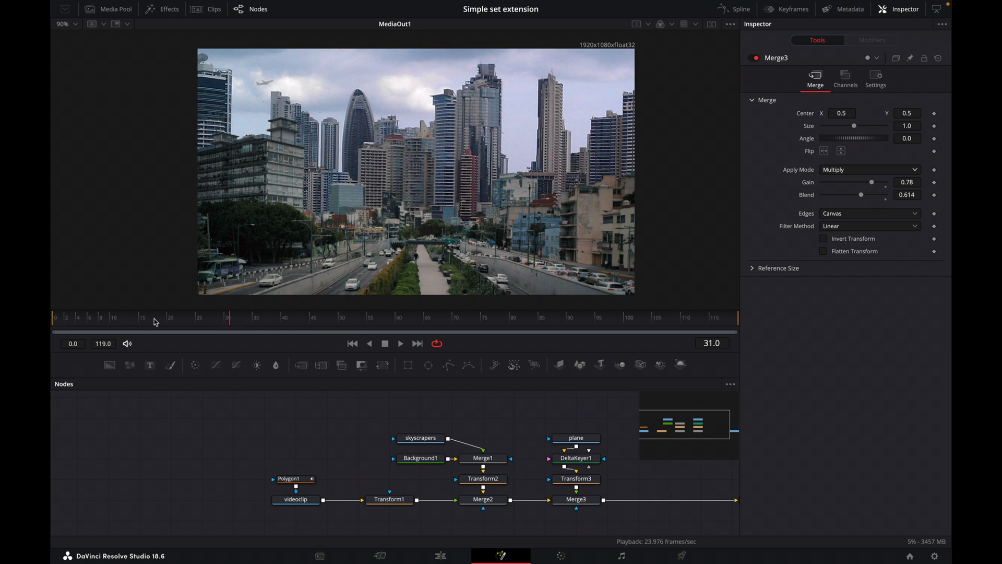
{"action": "left_click", "coordinate": [401, 343]}
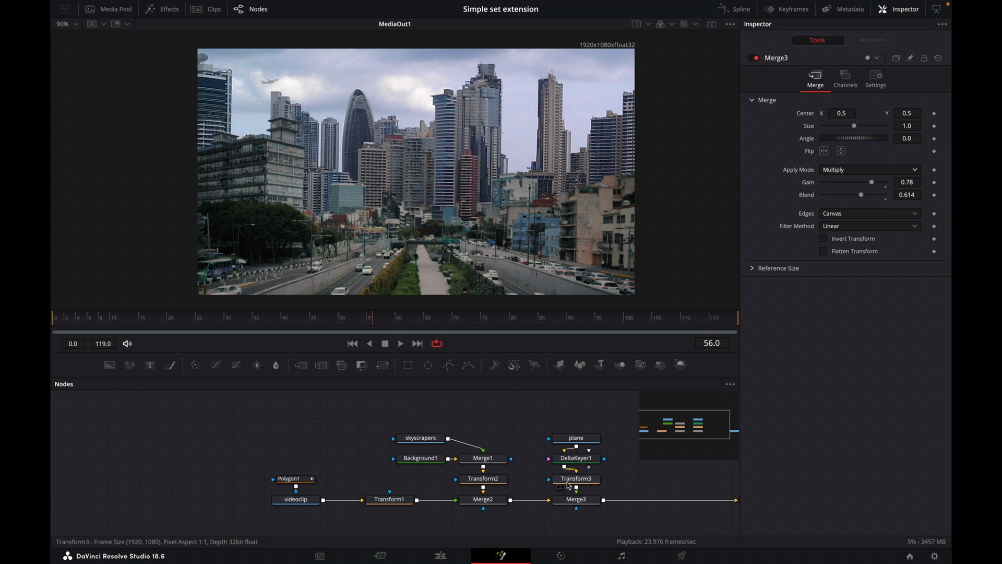
{"action": "left_click", "coordinate": [576, 478]}
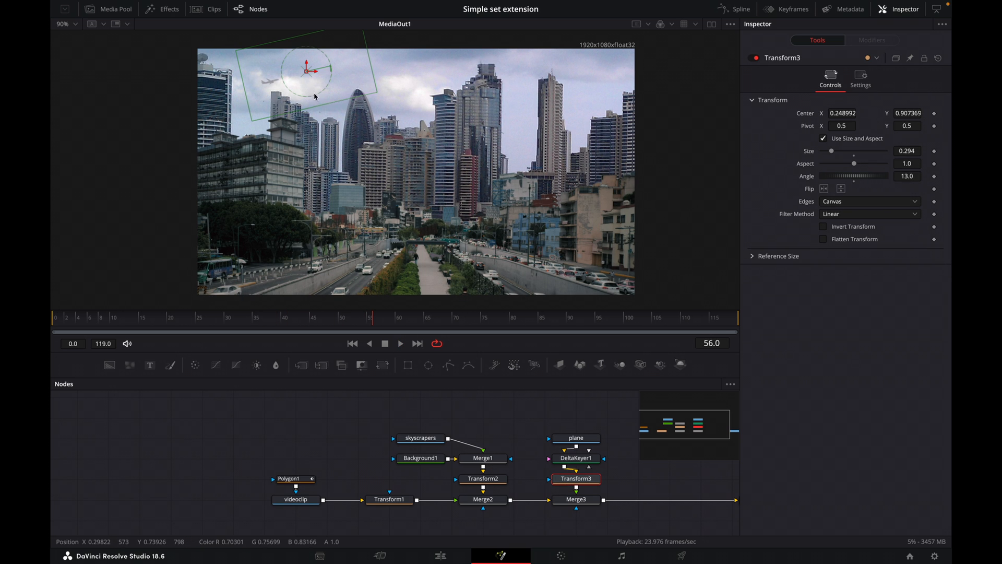
{"action": "left_click_drag", "start_coordinate": [313, 77], "coordinate": [301, 69]}
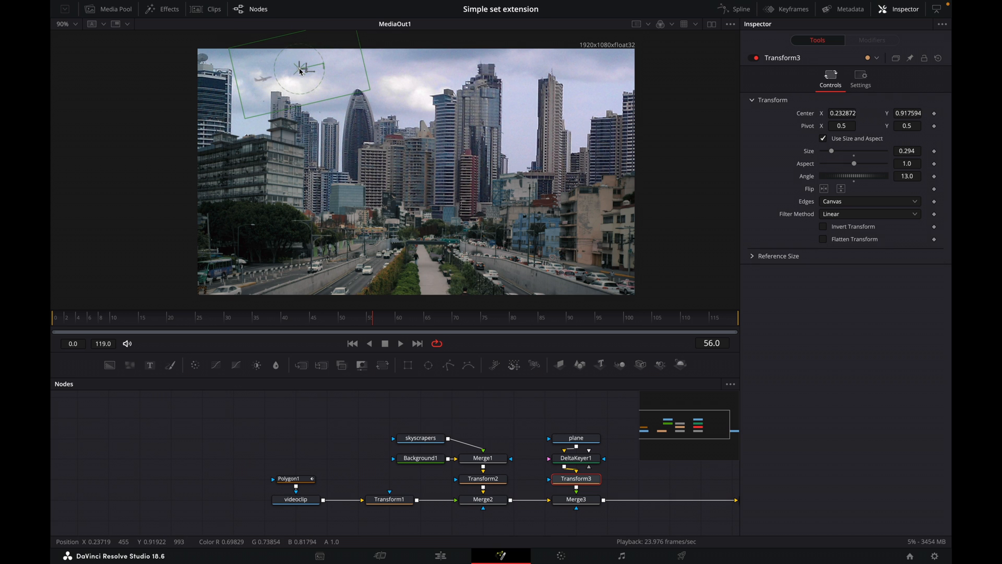
{"action": "left_click_drag", "start_coordinate": [299, 69], "coordinate": [301, 65]}
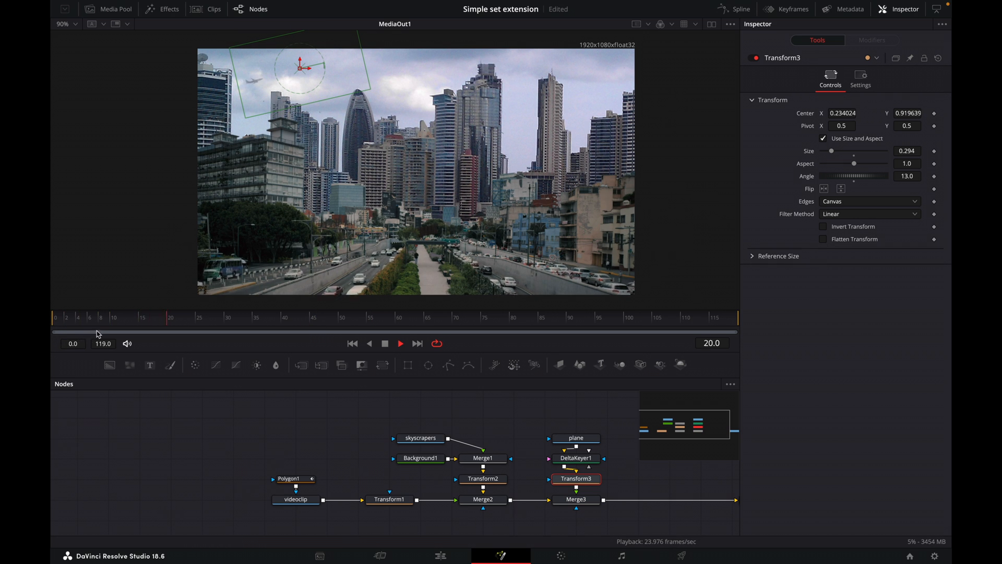
{"action": "left_click", "coordinate": [415, 317]}
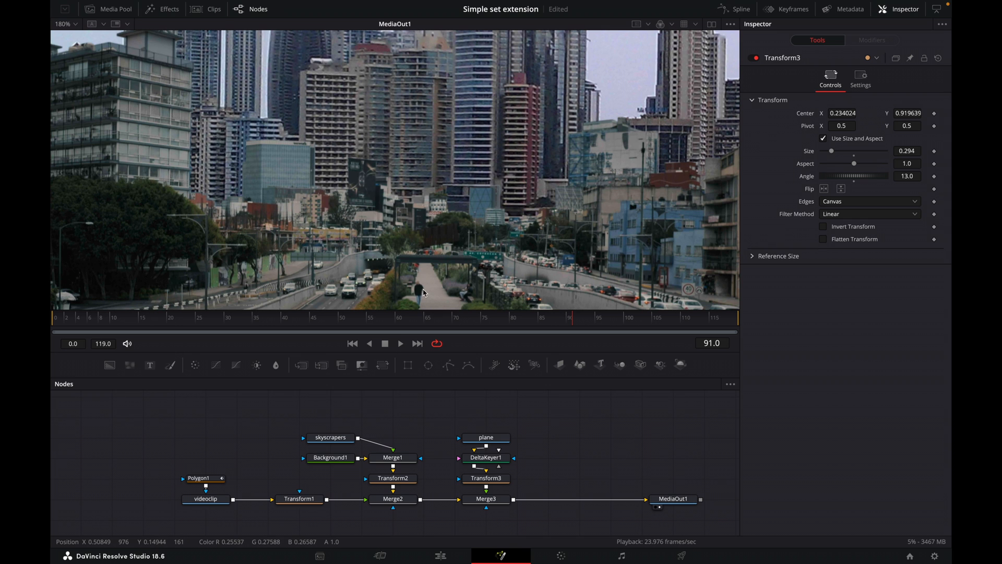
{"action": "mouse_move", "coordinate": [410, 141]}
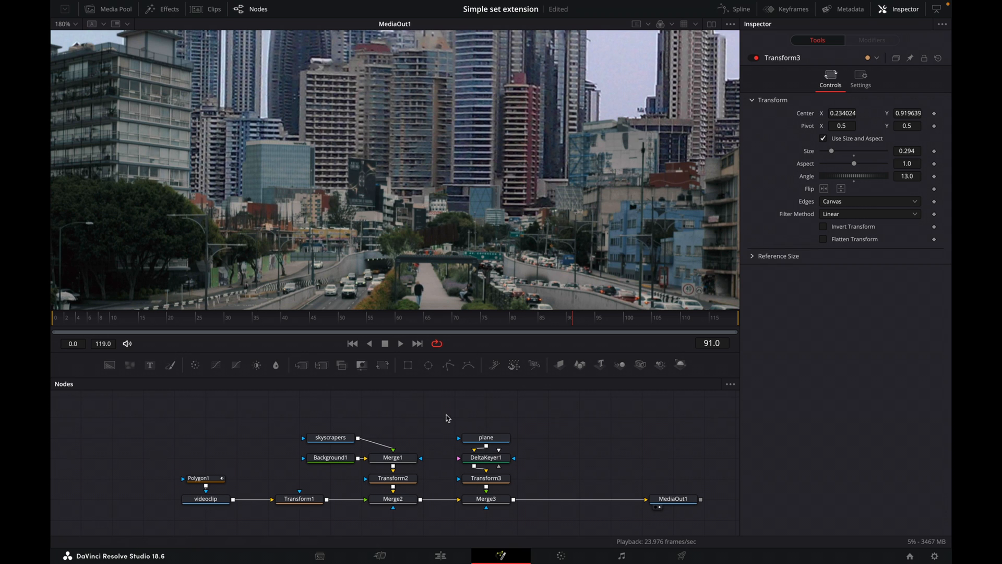
{"action": "mouse_move", "coordinate": [306, 427]}
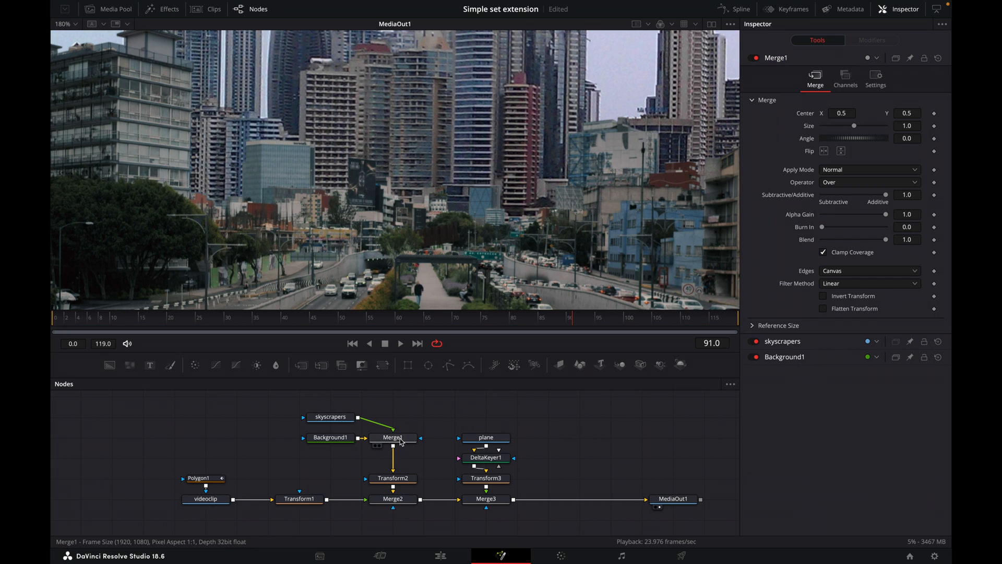
Insert a White Balance node after the skyline Merge1
{"action": "left_click", "coordinate": [392, 437]}
{"action": "type", "text": "del"}
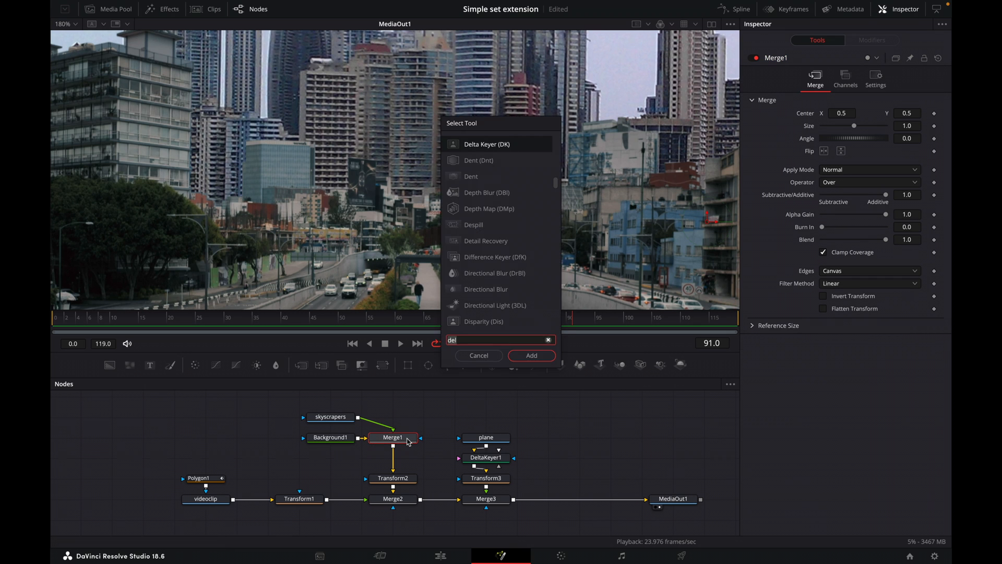
{"action": "type", "text": "whit"}
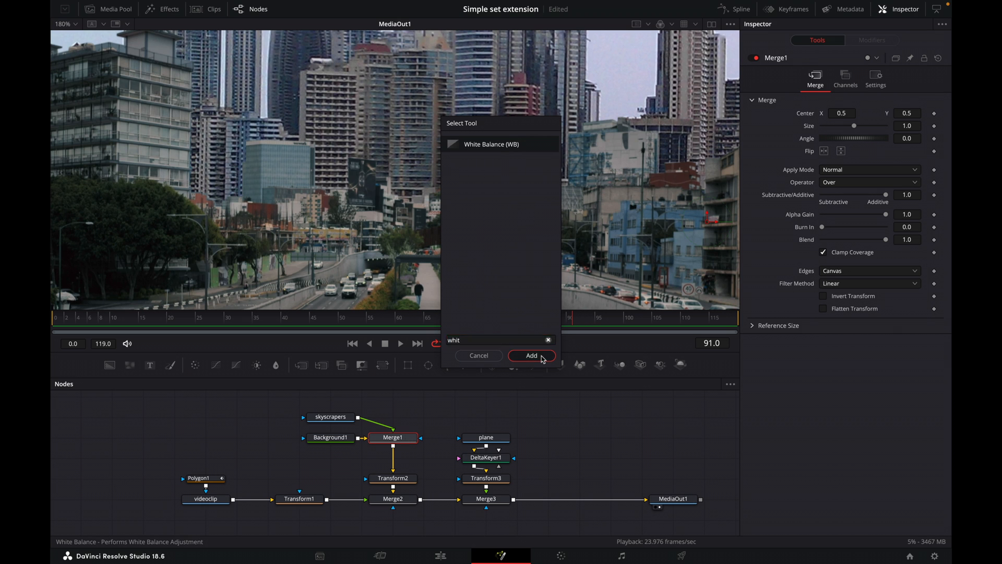
{"action": "left_click", "coordinate": [531, 355]}
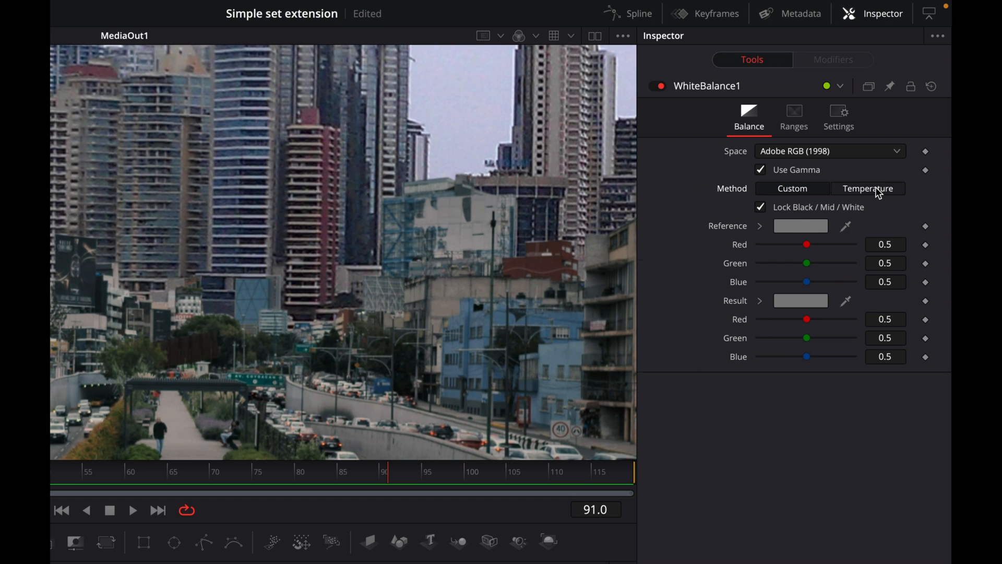
Balance by temperature with a 7890 mid reference, toggling the node to compare
{"action": "left_click", "coordinate": [868, 189]}
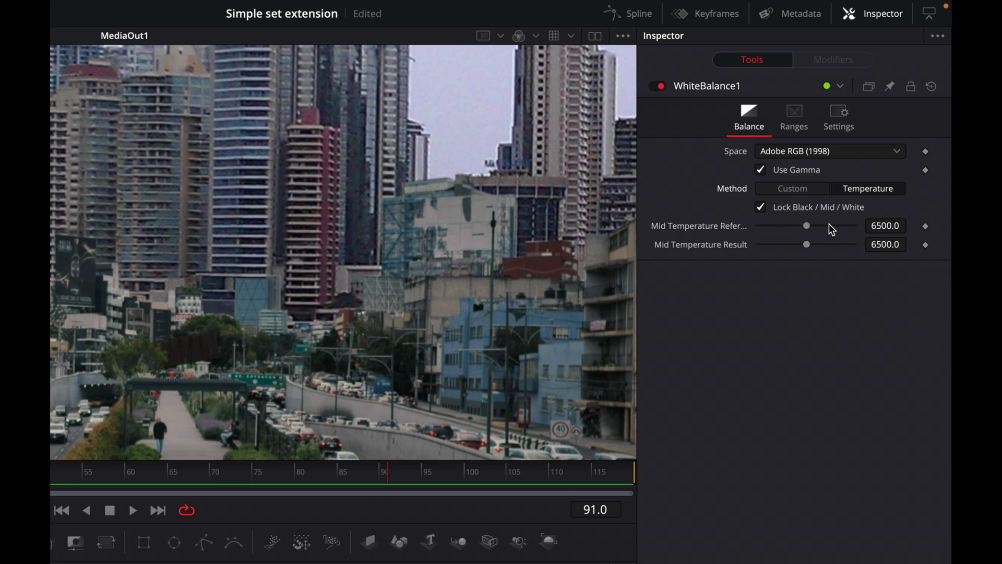
{"action": "left_click_drag", "start_coordinate": [806, 225], "coordinate": [811, 225]}
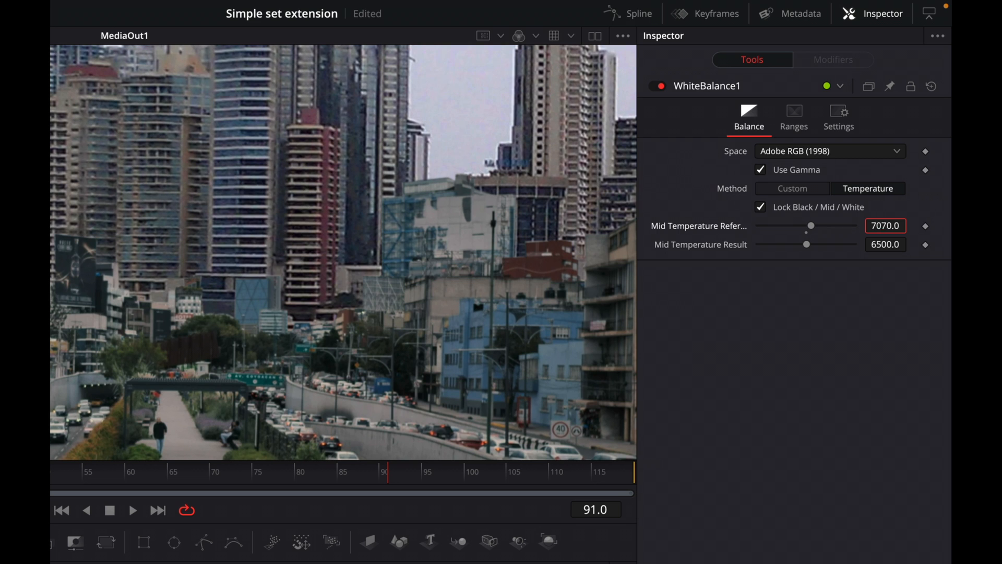
{"action": "left_click_drag", "start_coordinate": [811, 225], "coordinate": [816, 225]}
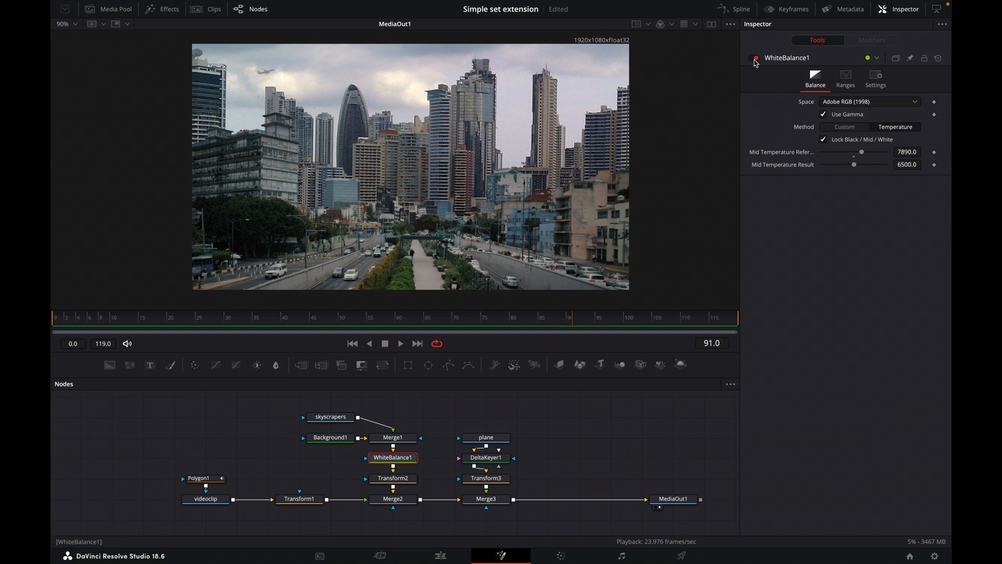
{"action": "left_click", "coordinate": [752, 58]}
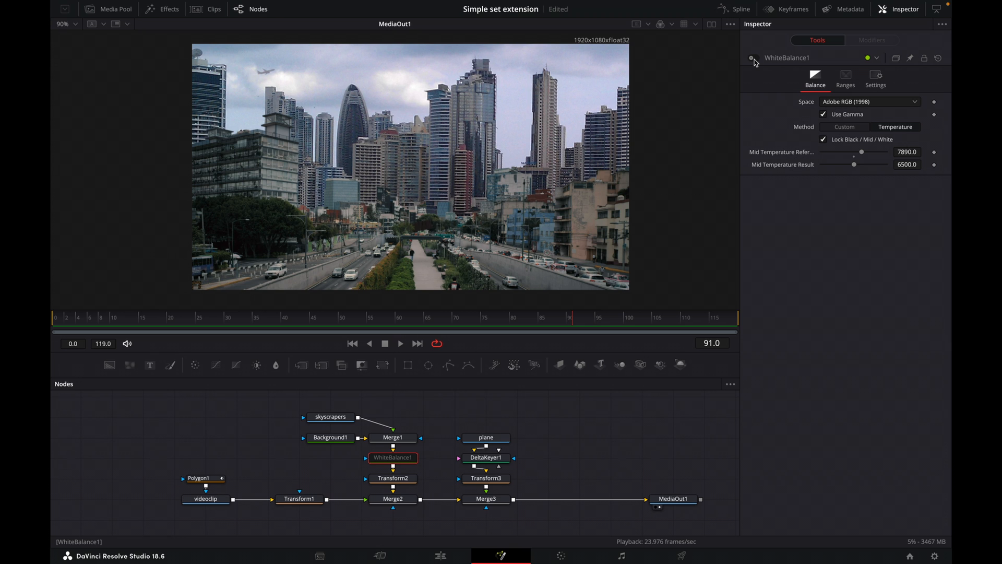
{"action": "left_click", "coordinate": [752, 58]}
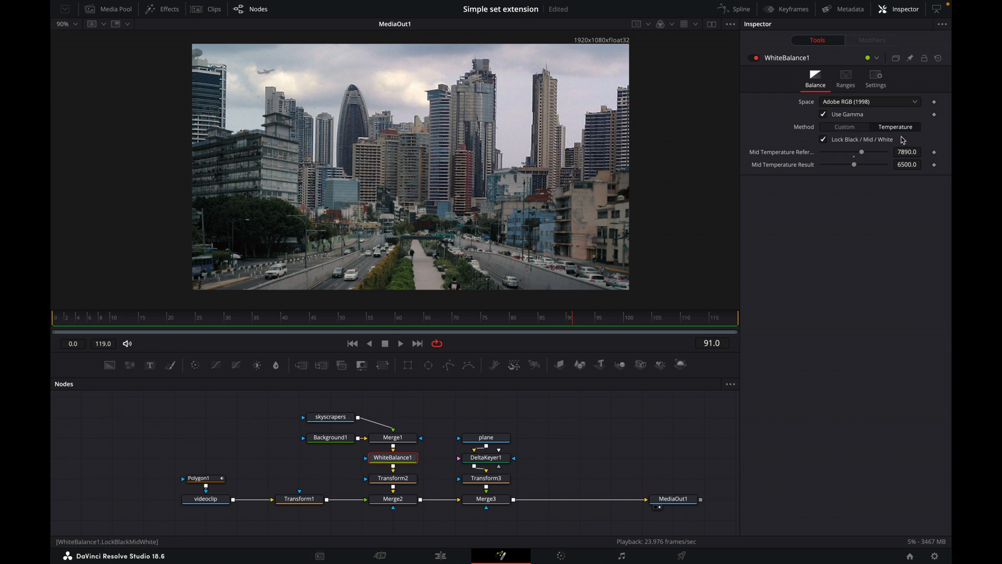
{"action": "left_click_drag", "start_coordinate": [860, 151], "coordinate": [858, 151]}
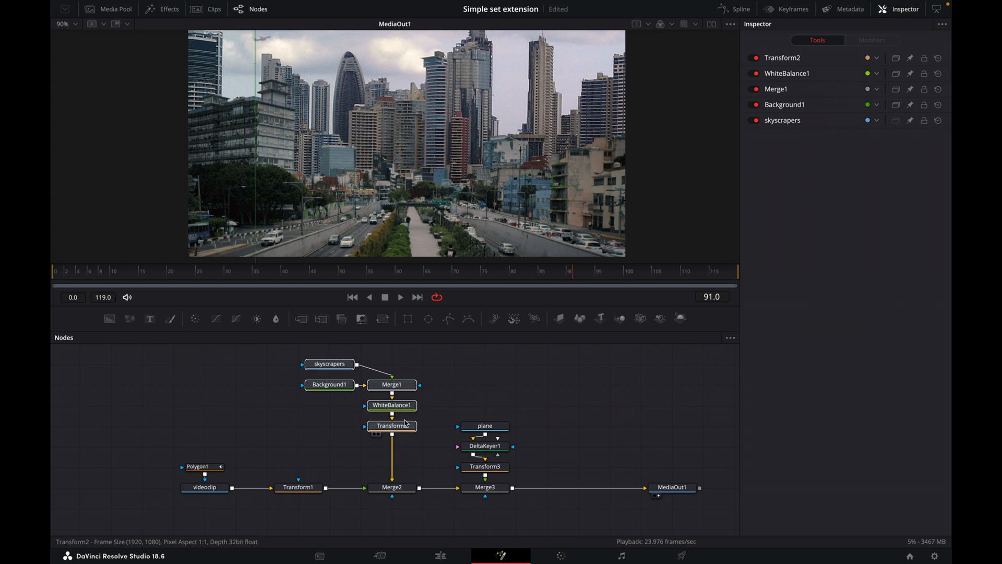
Add Blur1 after the skyline's Transform2 with blur size 0.2
{"action": "left_click", "coordinate": [391, 426]}
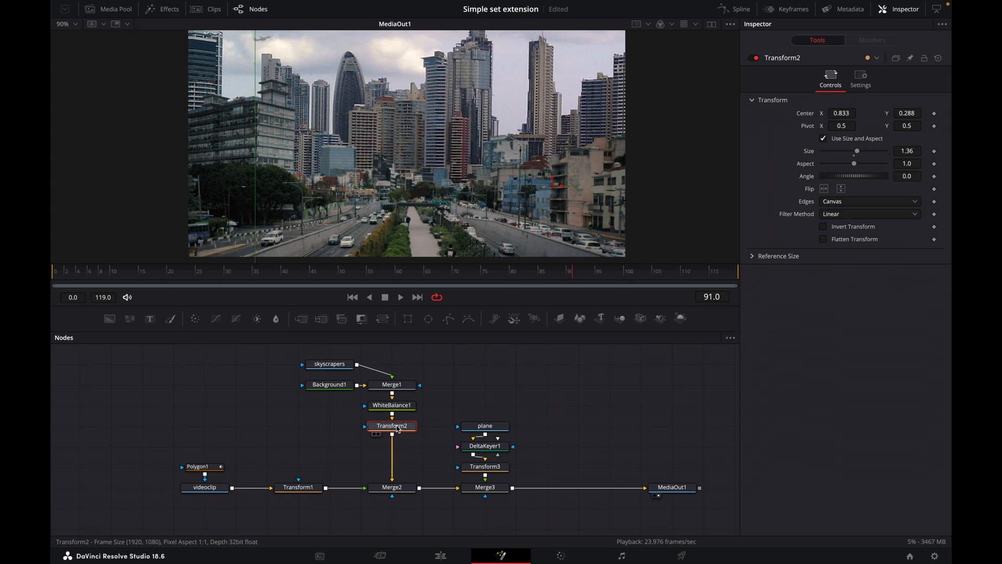
{"action": "mouse_move", "coordinate": [276, 319]}
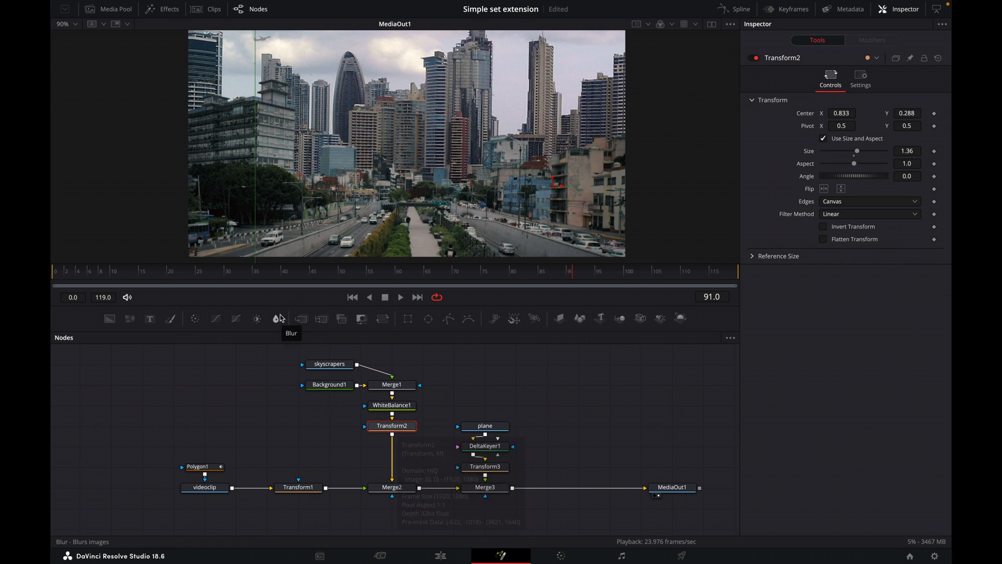
{"action": "left_click", "coordinate": [276, 319]}
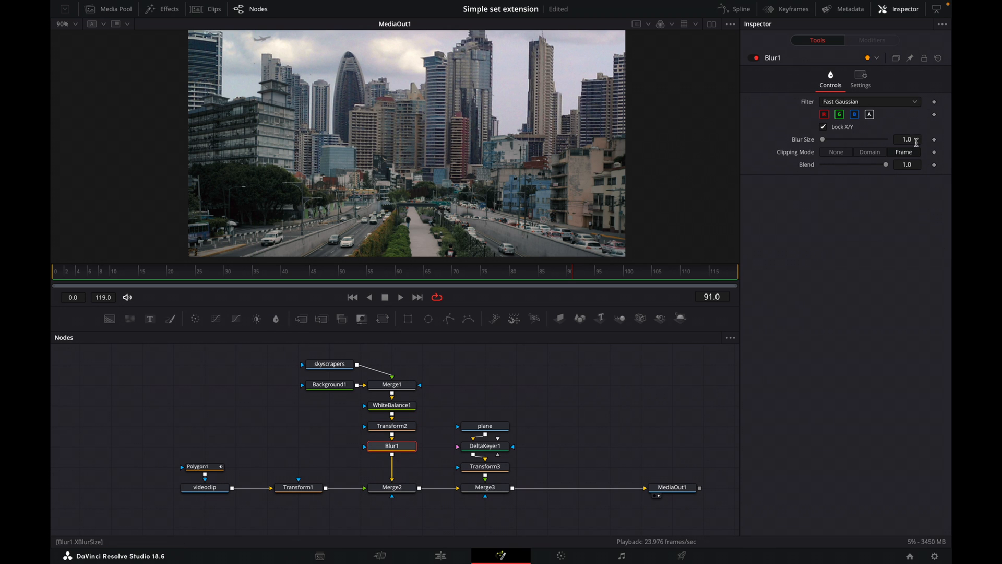
{"action": "type", "text": "0.0"}
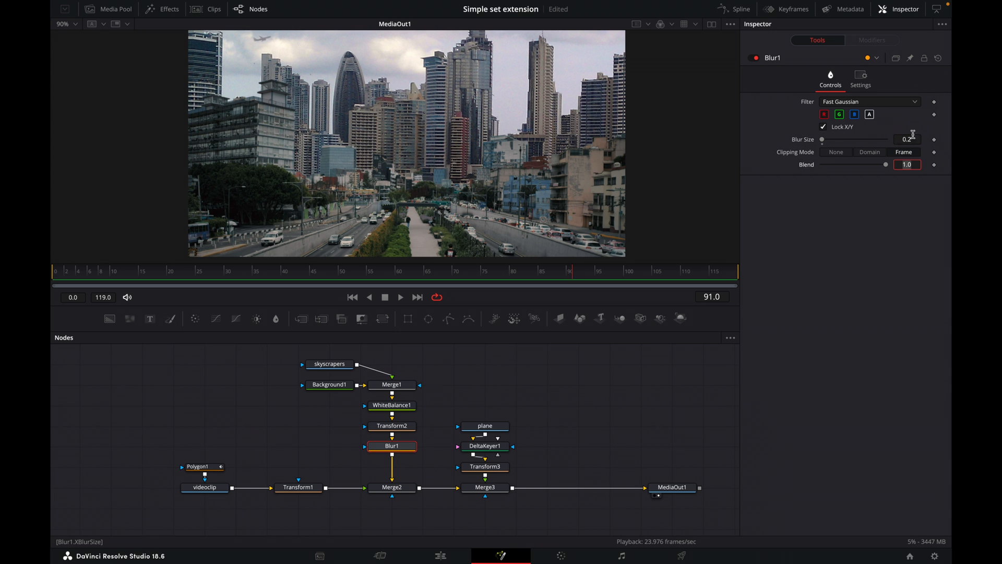
{"action": "mouse_move", "coordinate": [525, 193]}
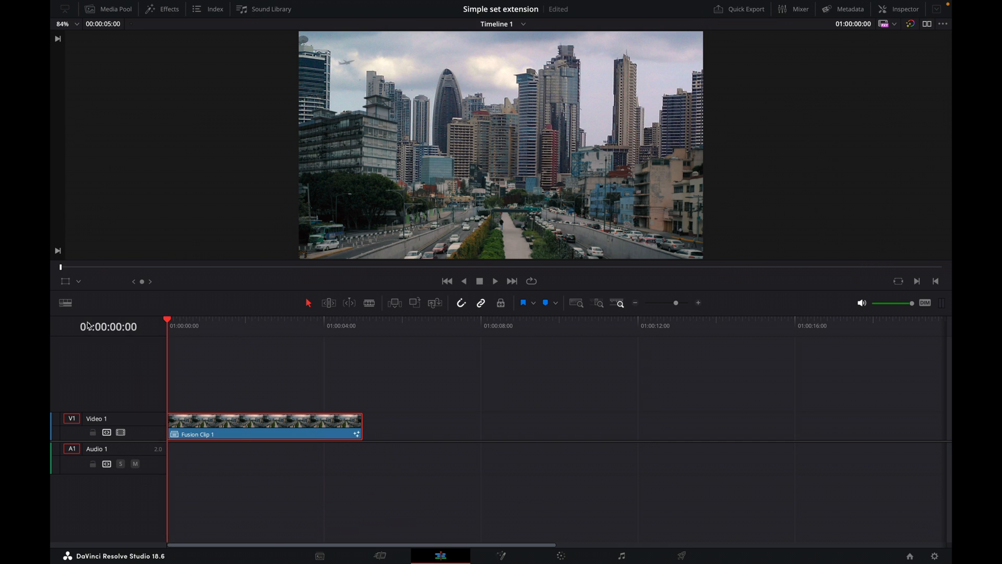
{"action": "left_click", "coordinate": [495, 281]}
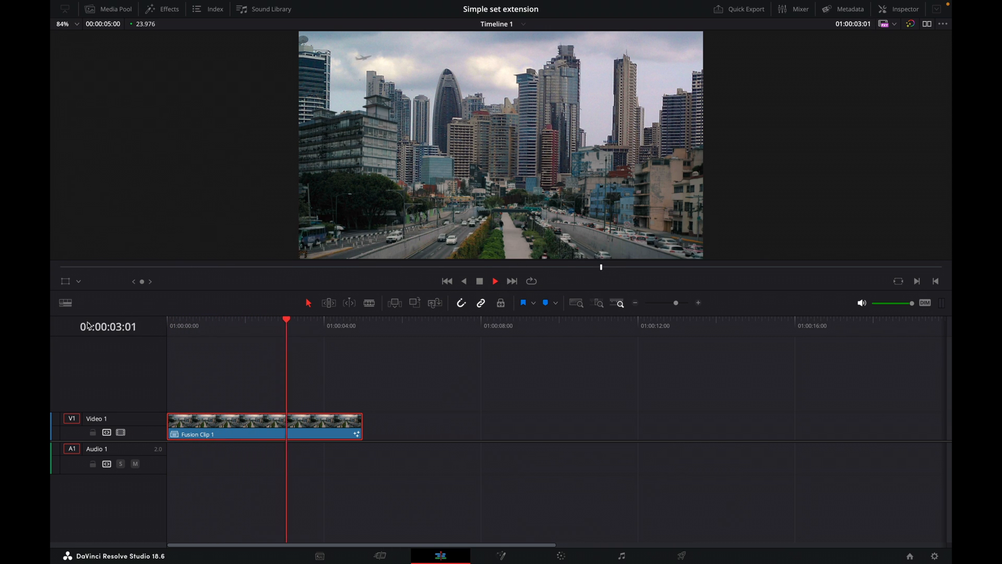
{"action": "left_click", "coordinate": [495, 281]}
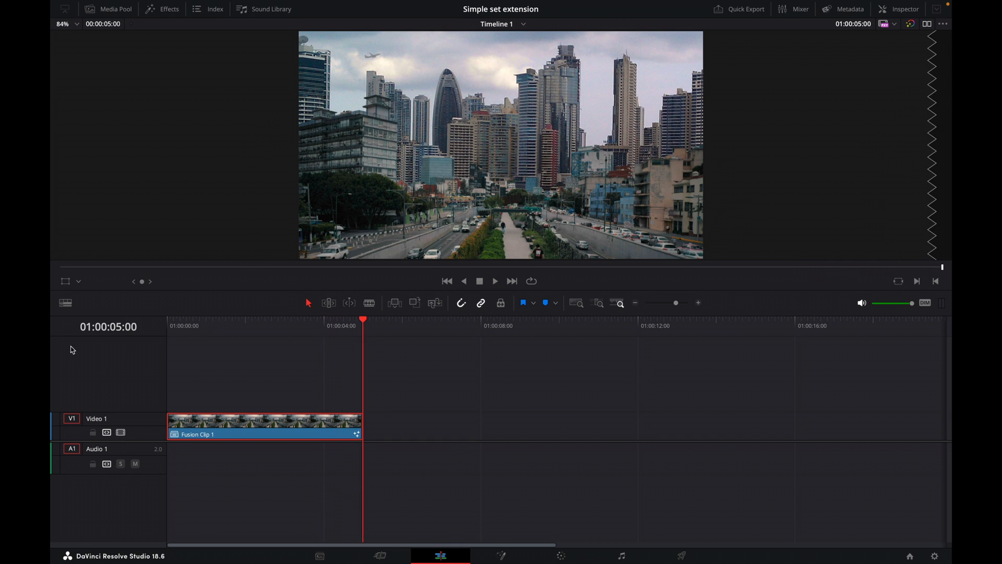
{"action": "left_click", "coordinate": [496, 281]}
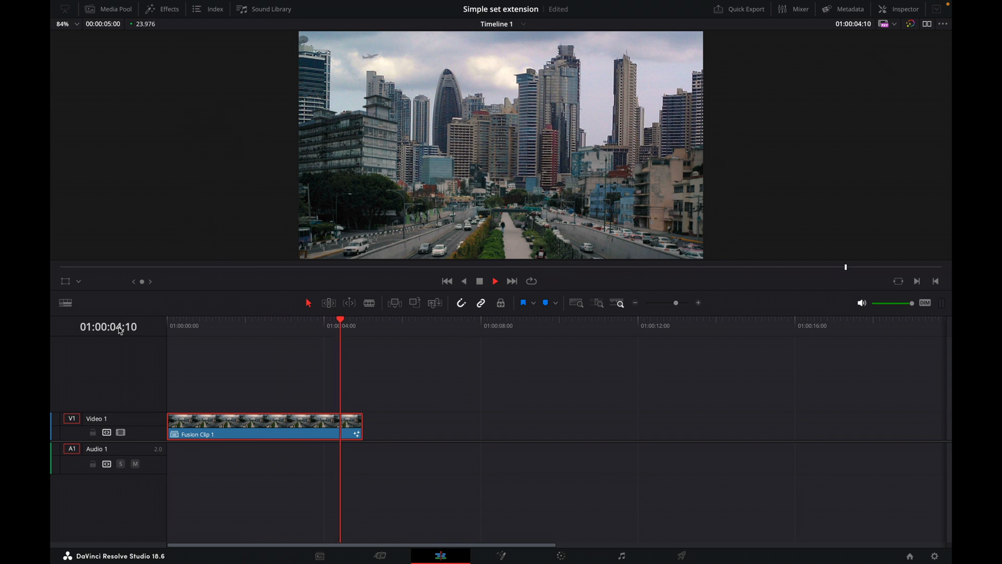
{"action": "key", "text": "Home"}
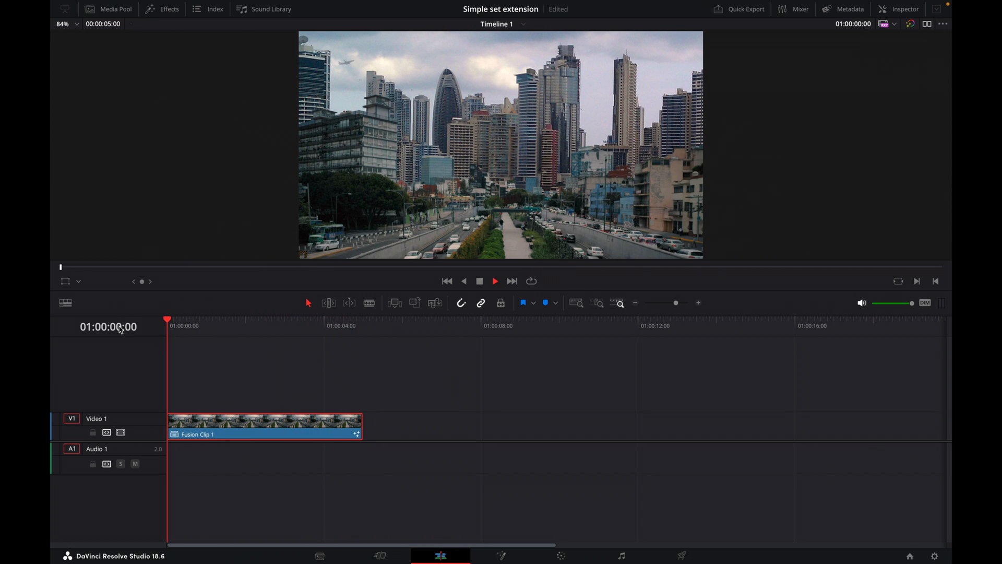
{"action": "left_click", "coordinate": [496, 281]}
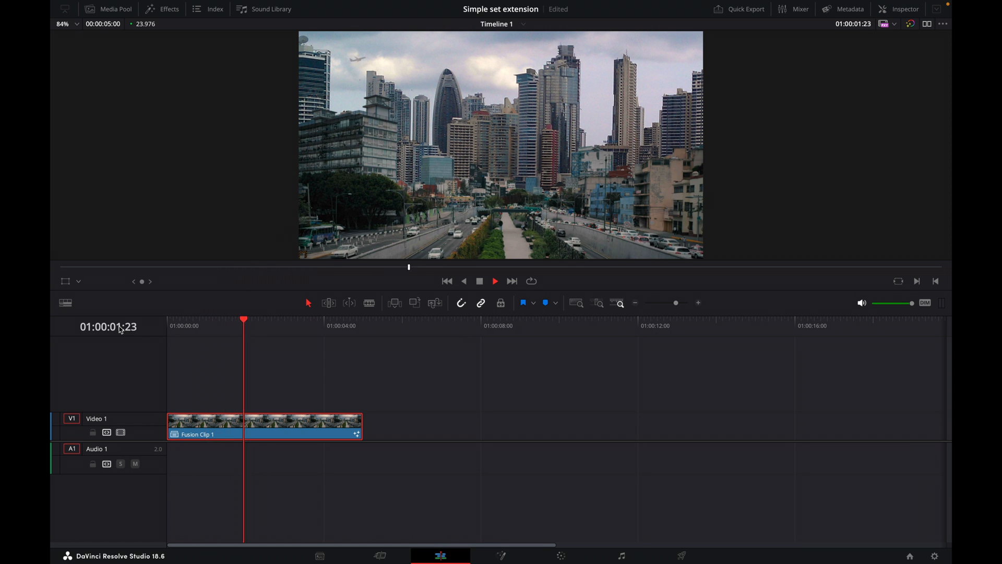